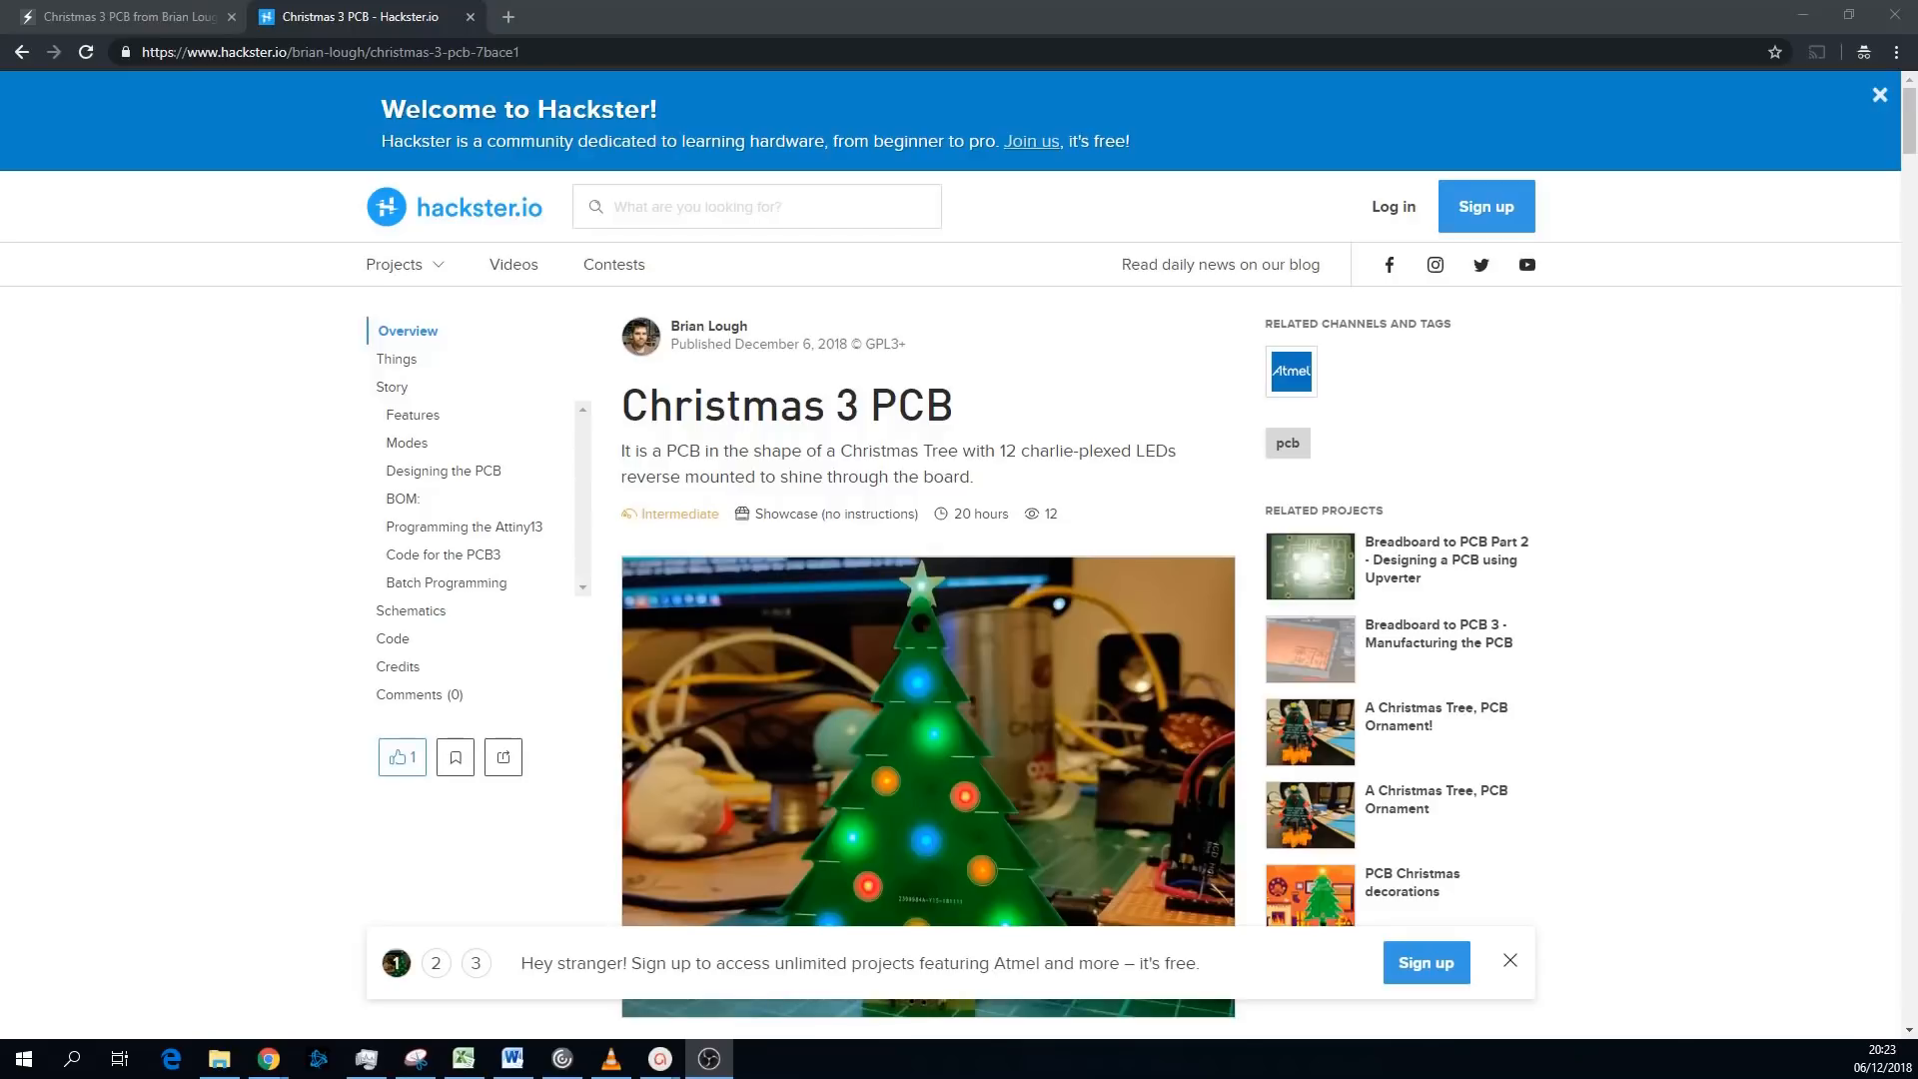
mouse_move(1465, 676)
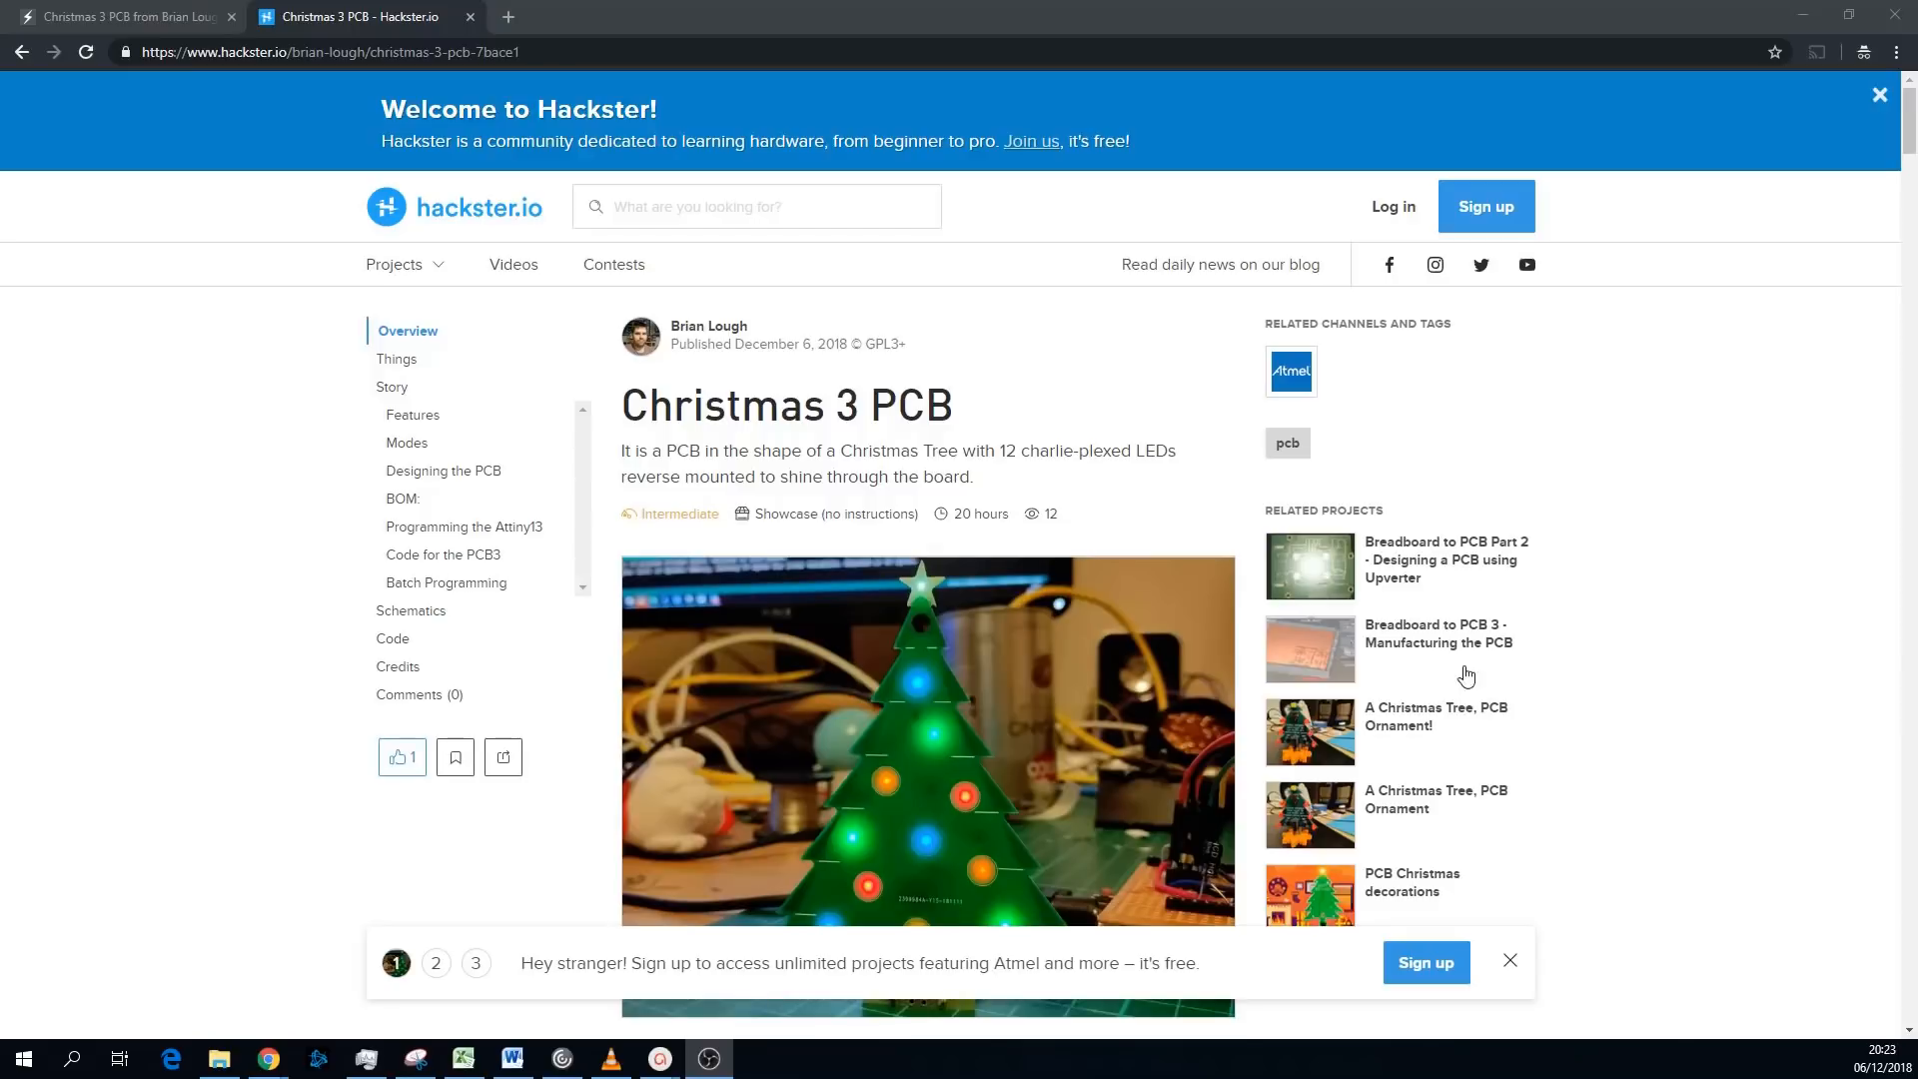
mouse_move(1355, 664)
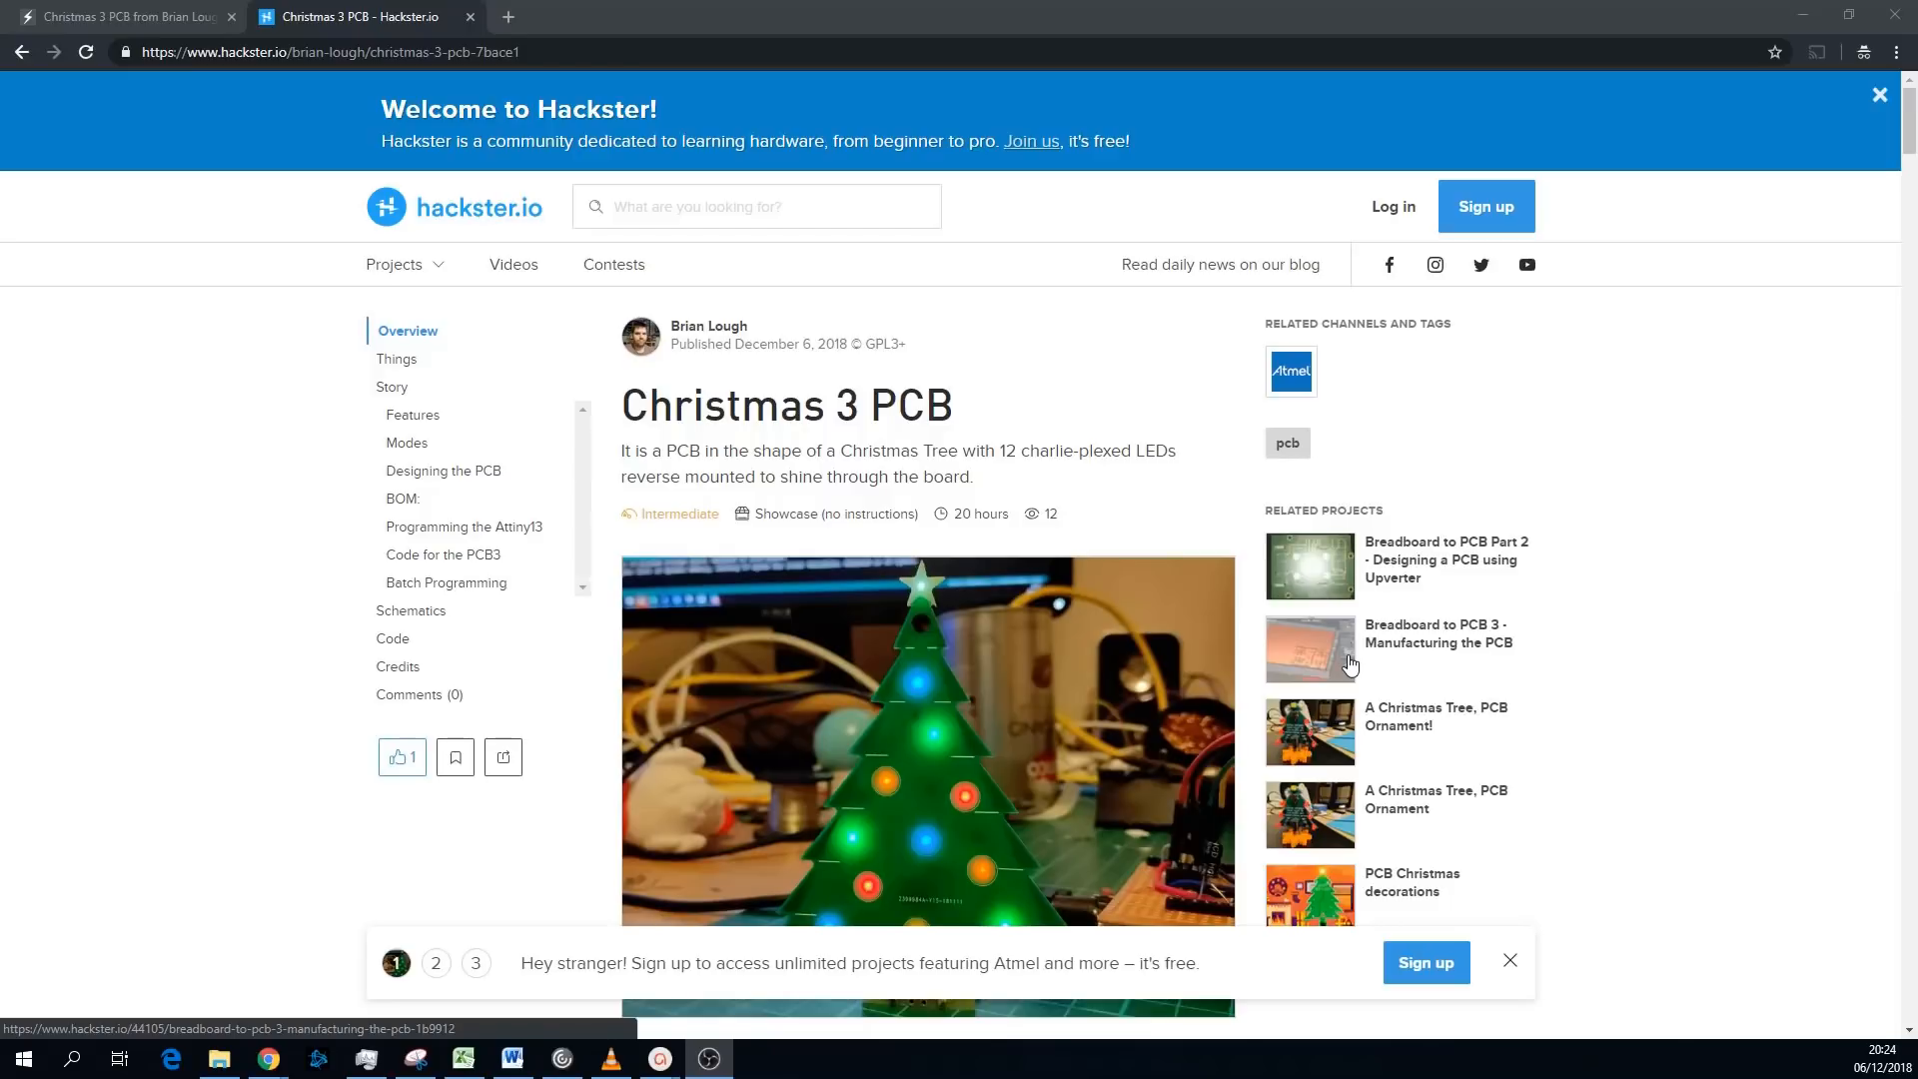
scroll("down", 3)
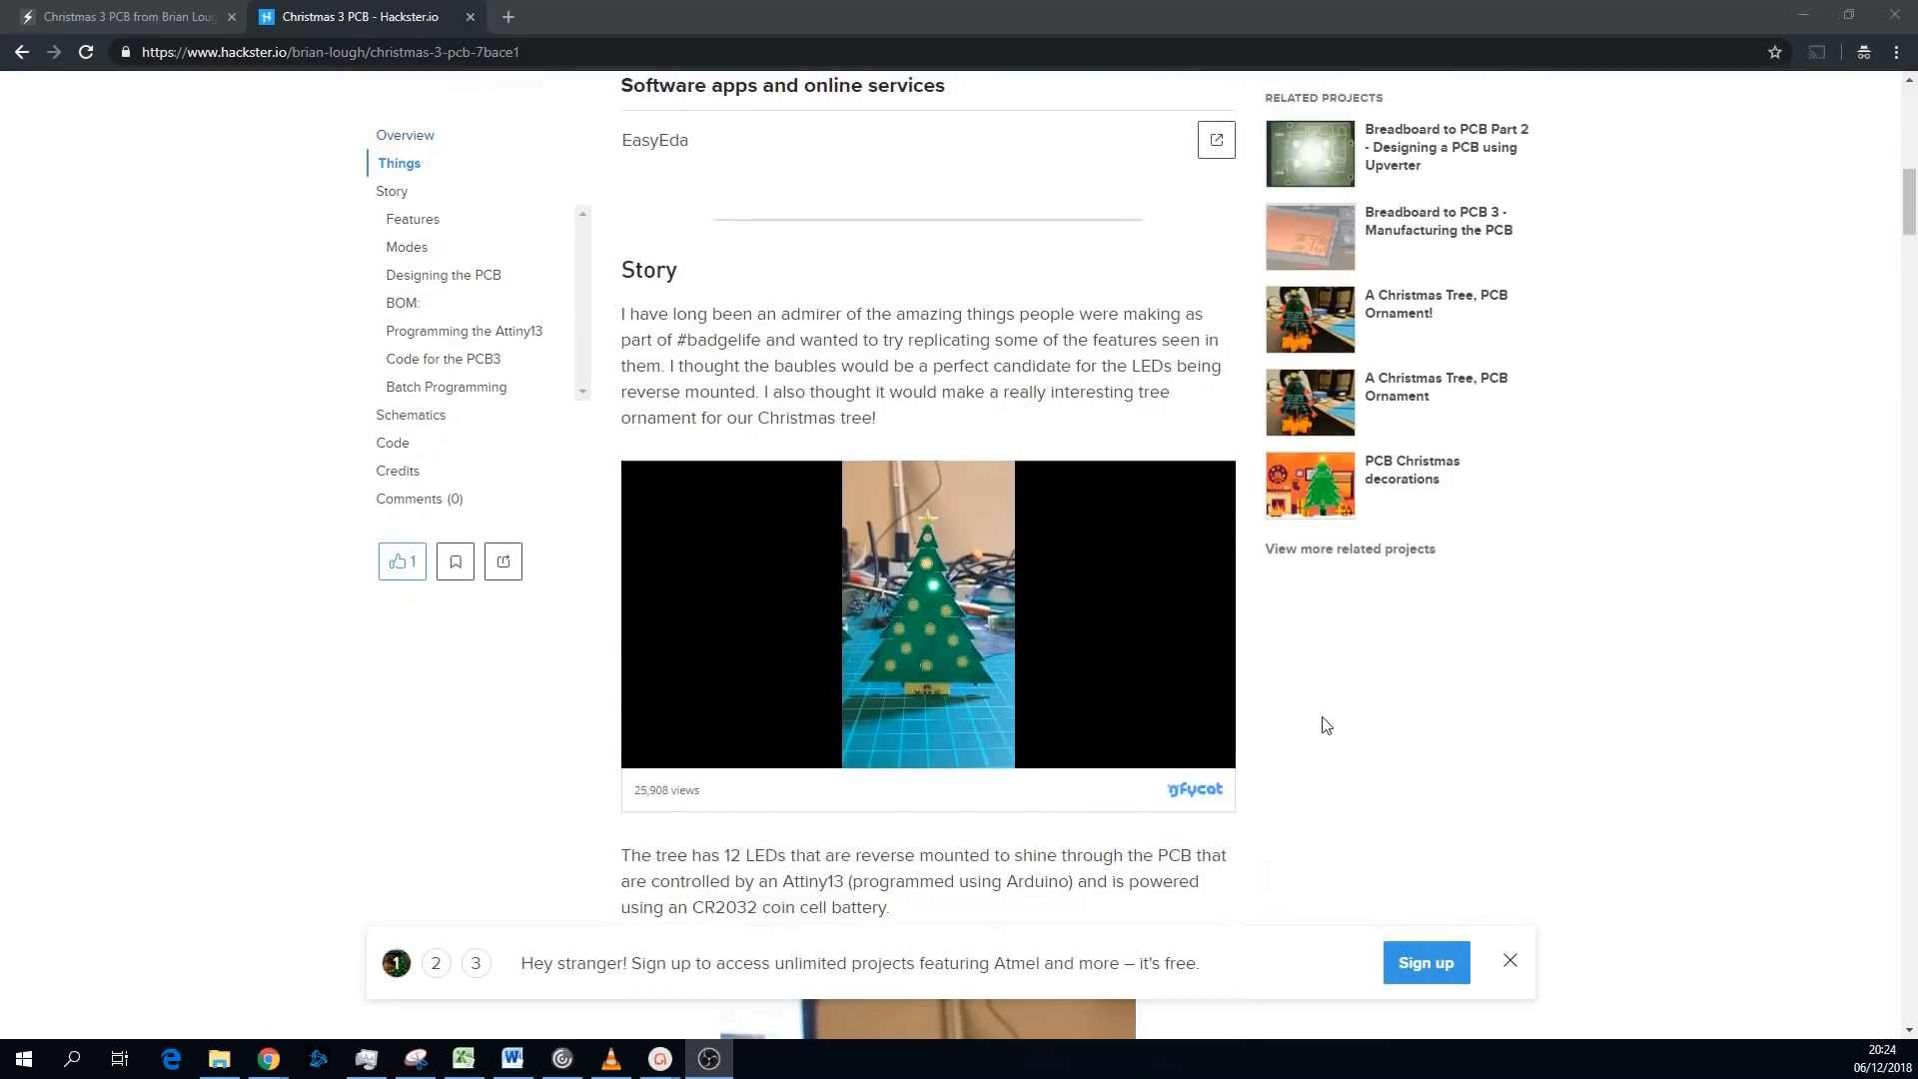
scroll("down", 3)
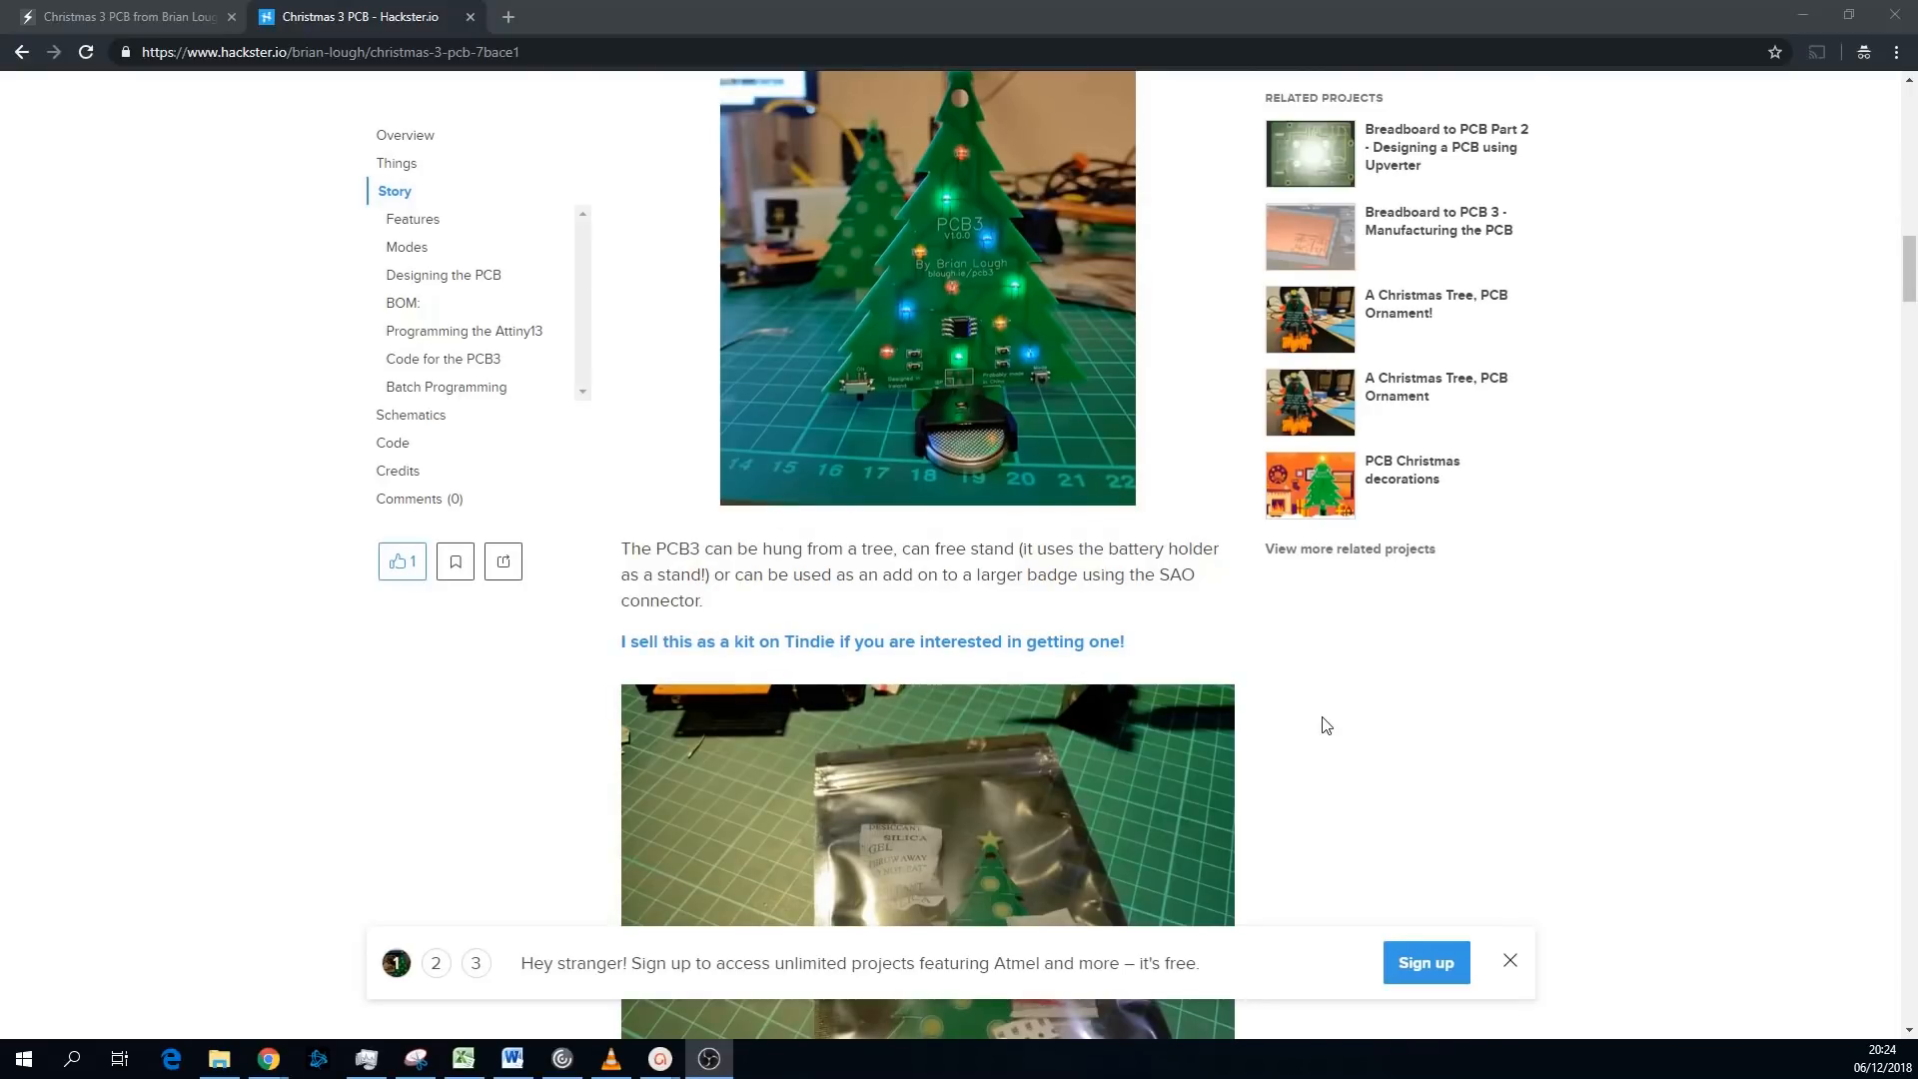
mouse_move(1265, 599)
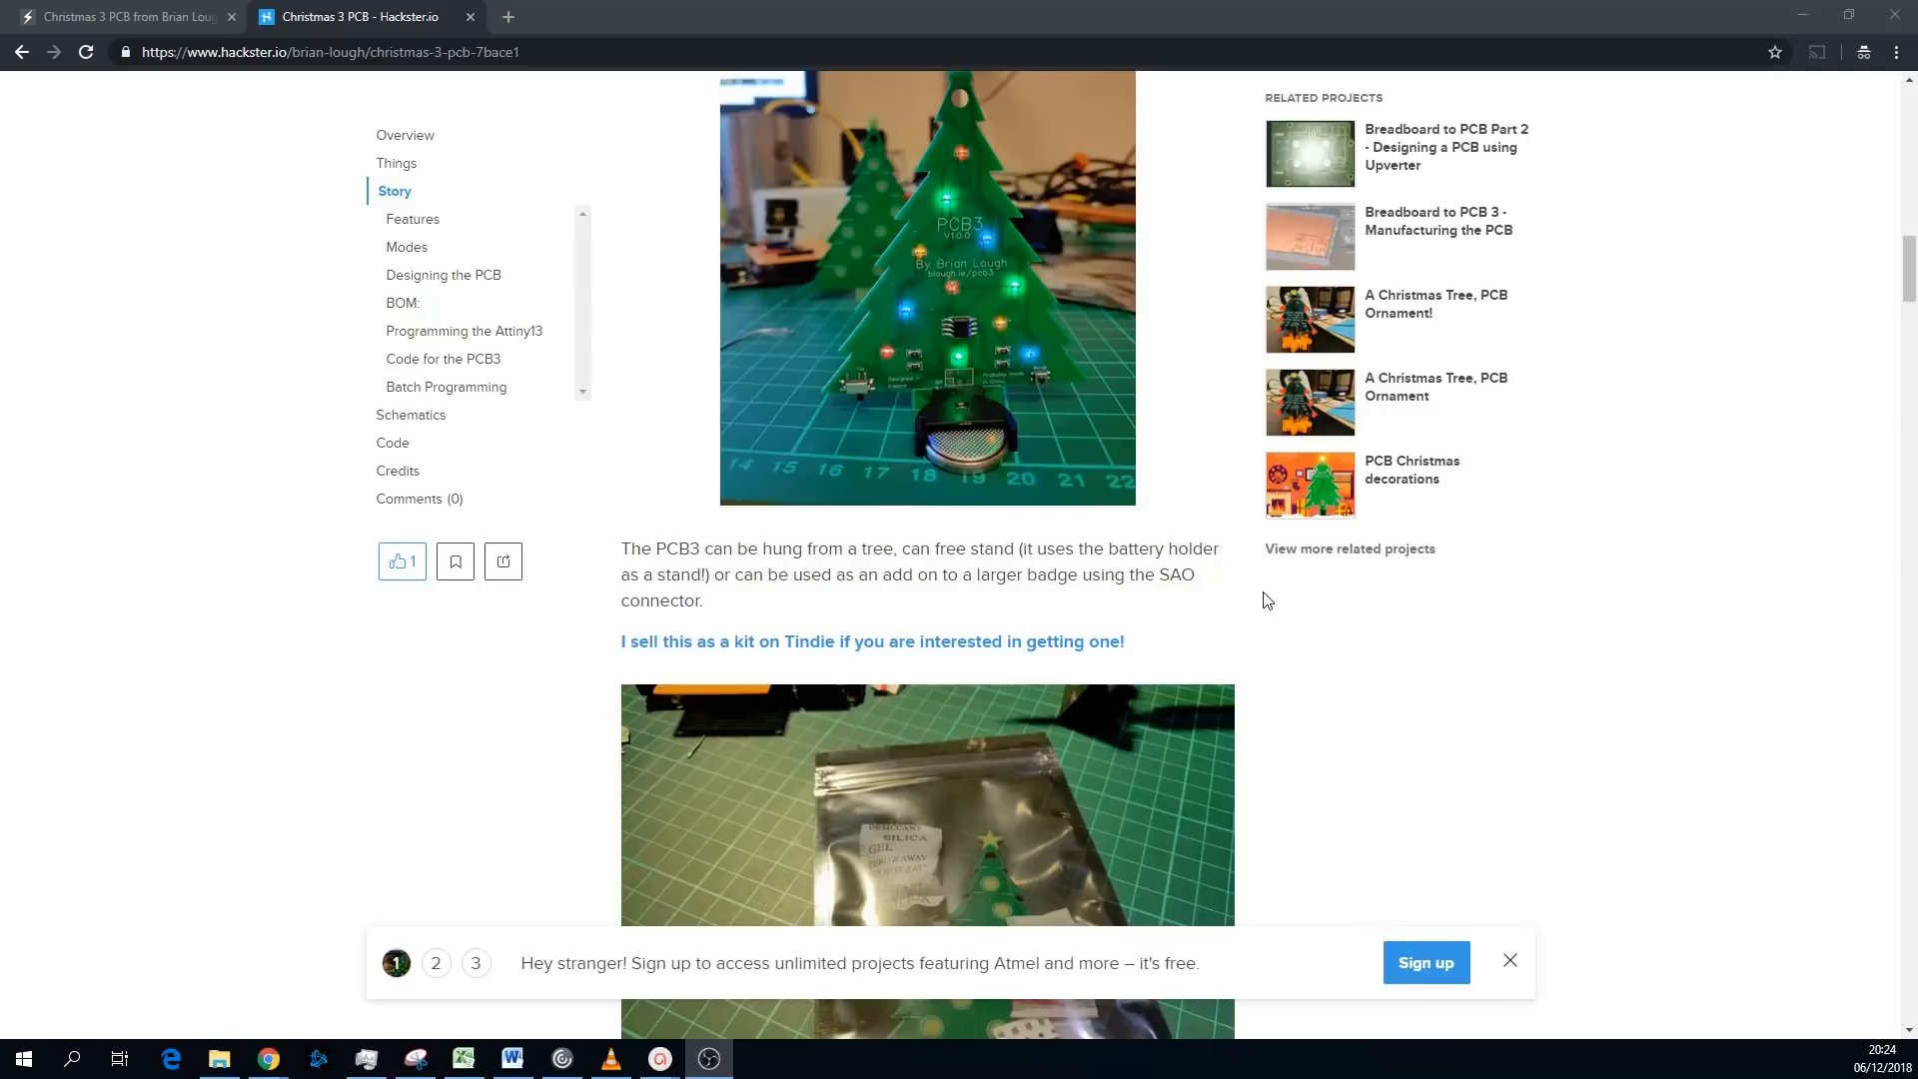
scroll("down", 3)
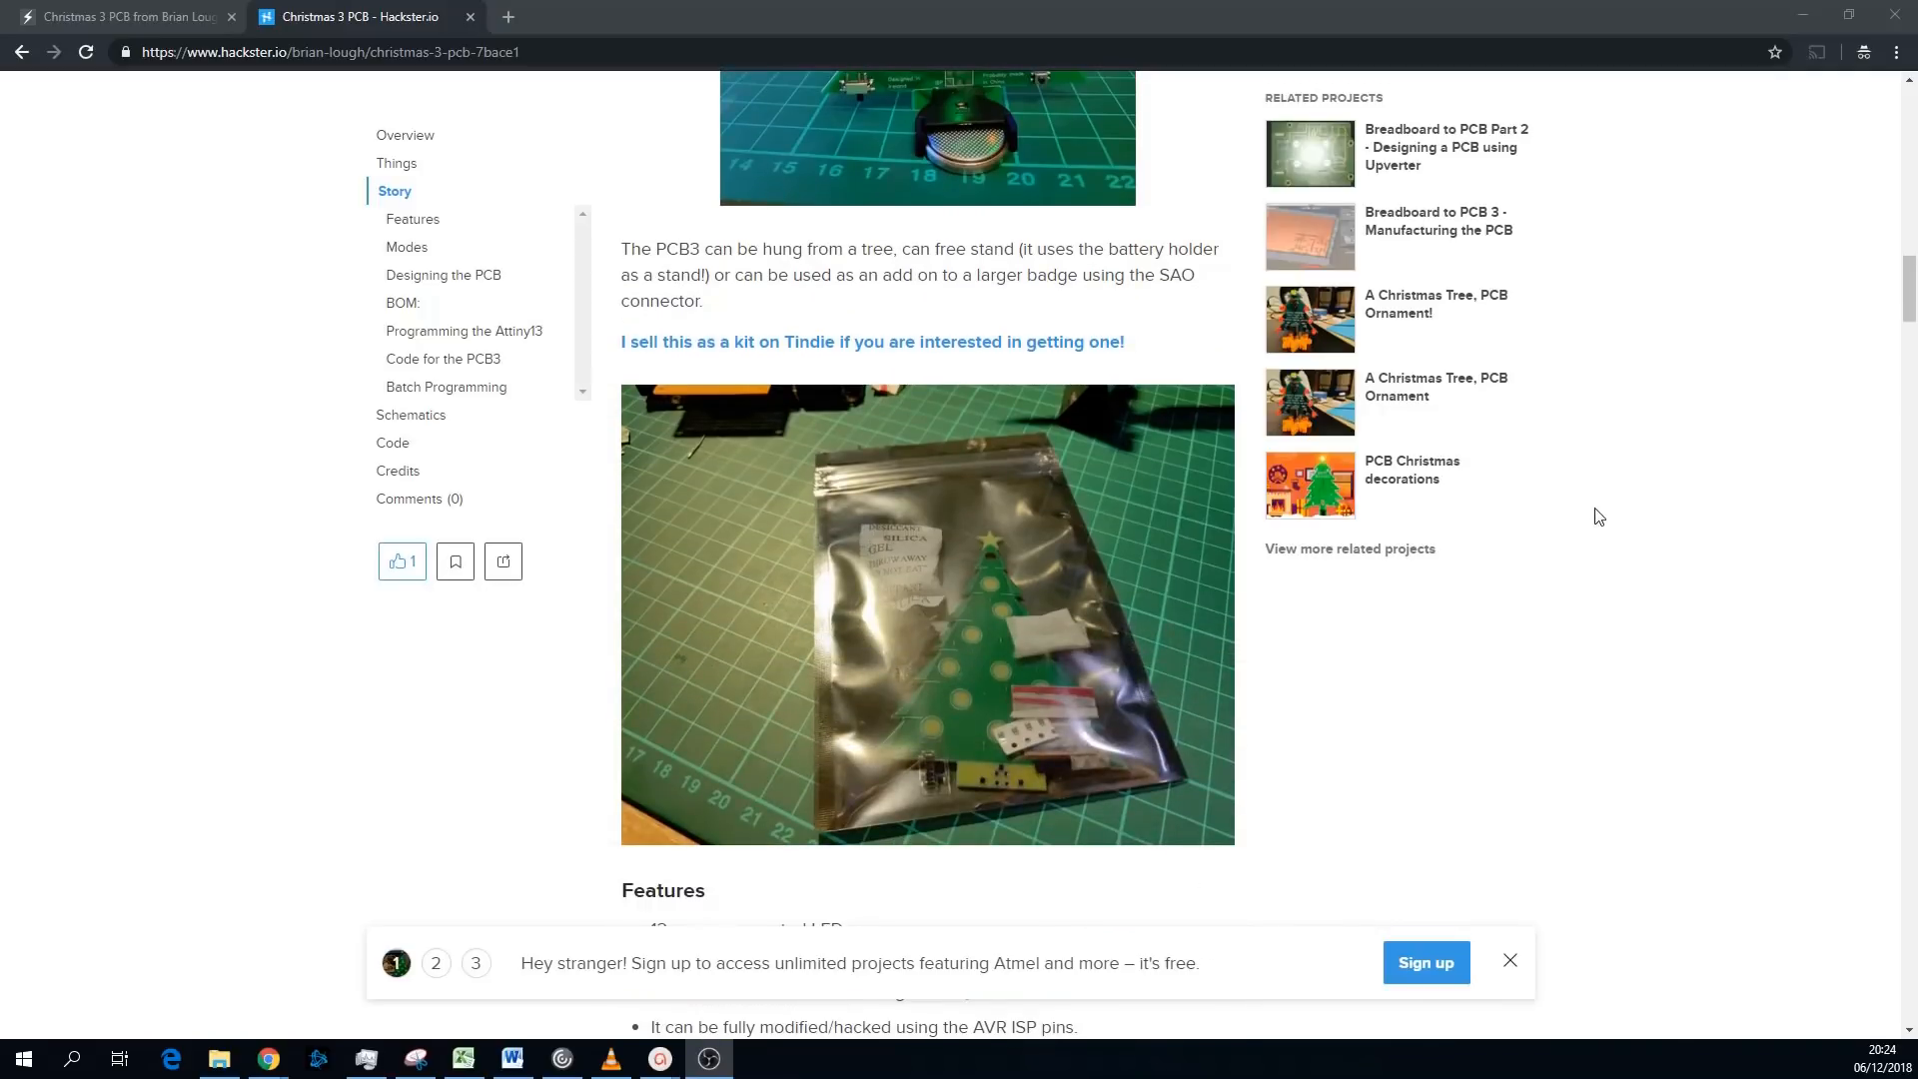
scroll("down", 3)
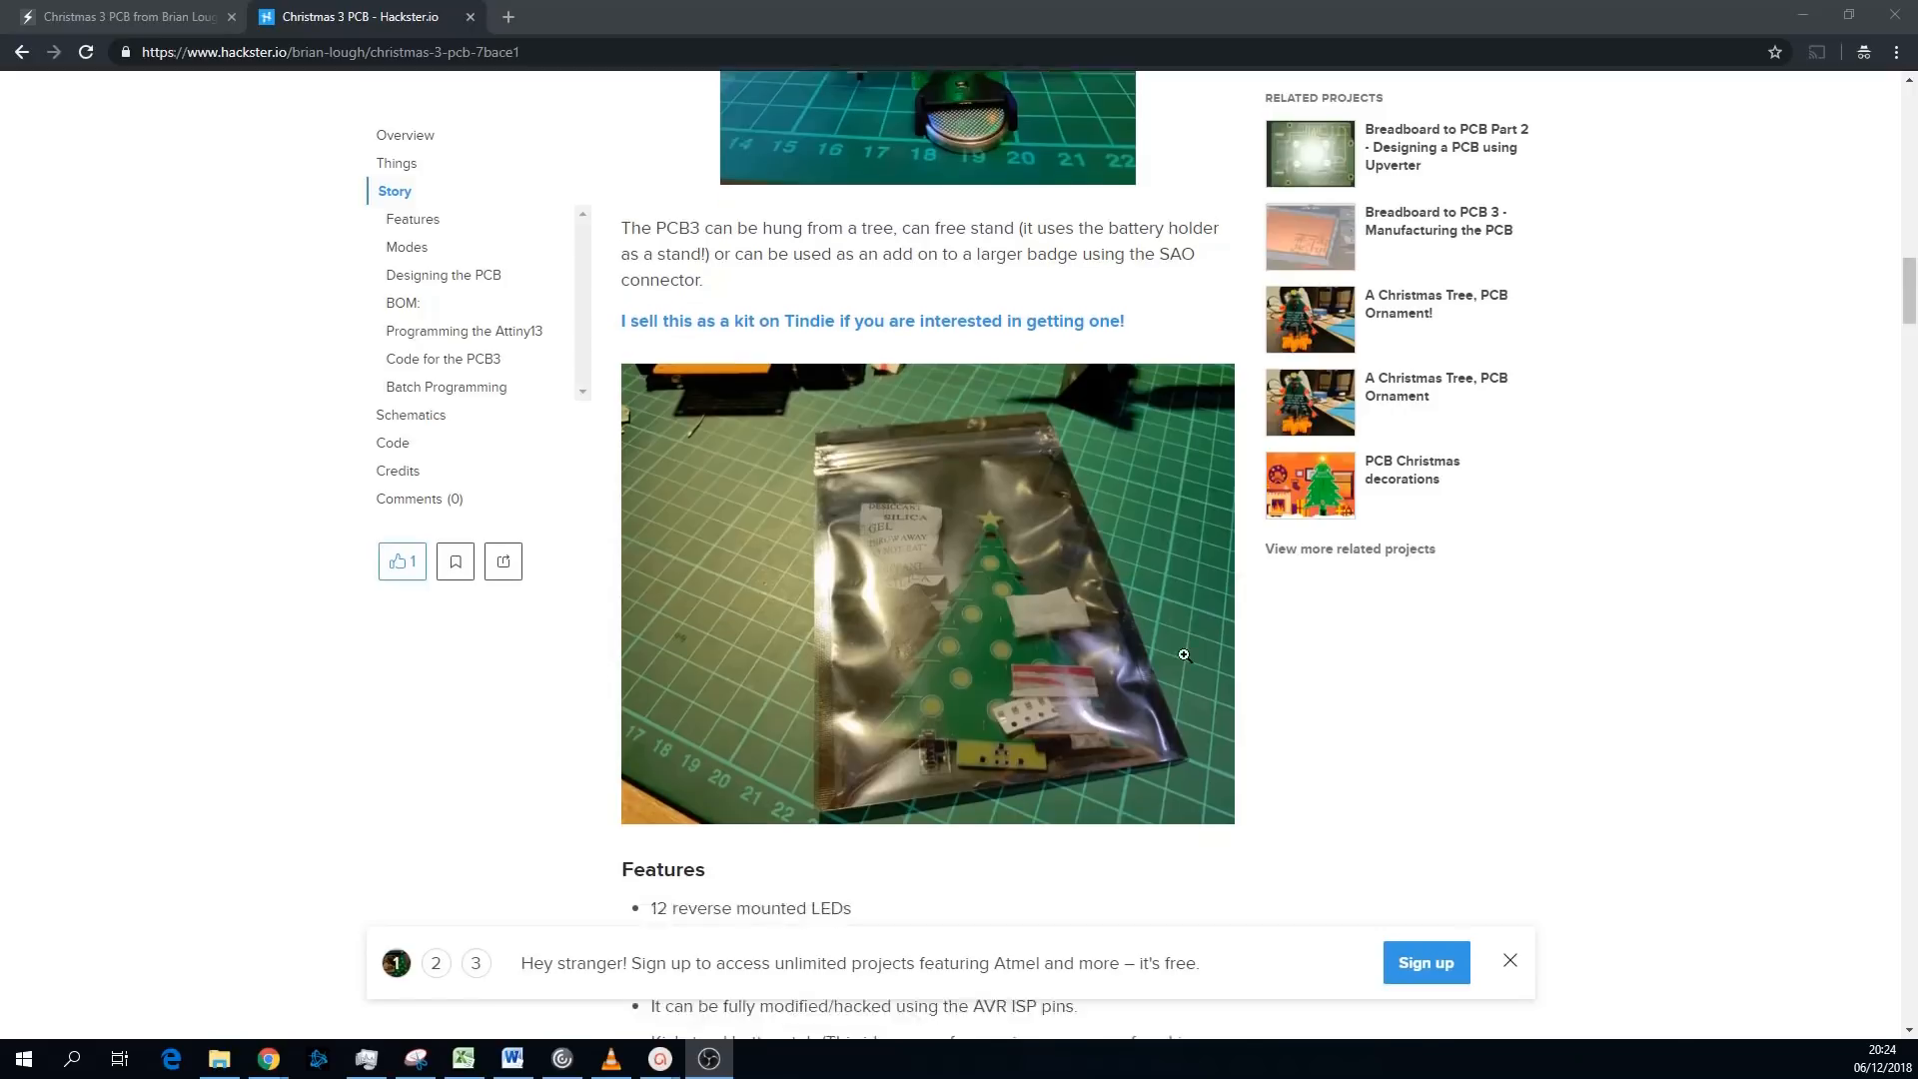
scroll("down", 3)
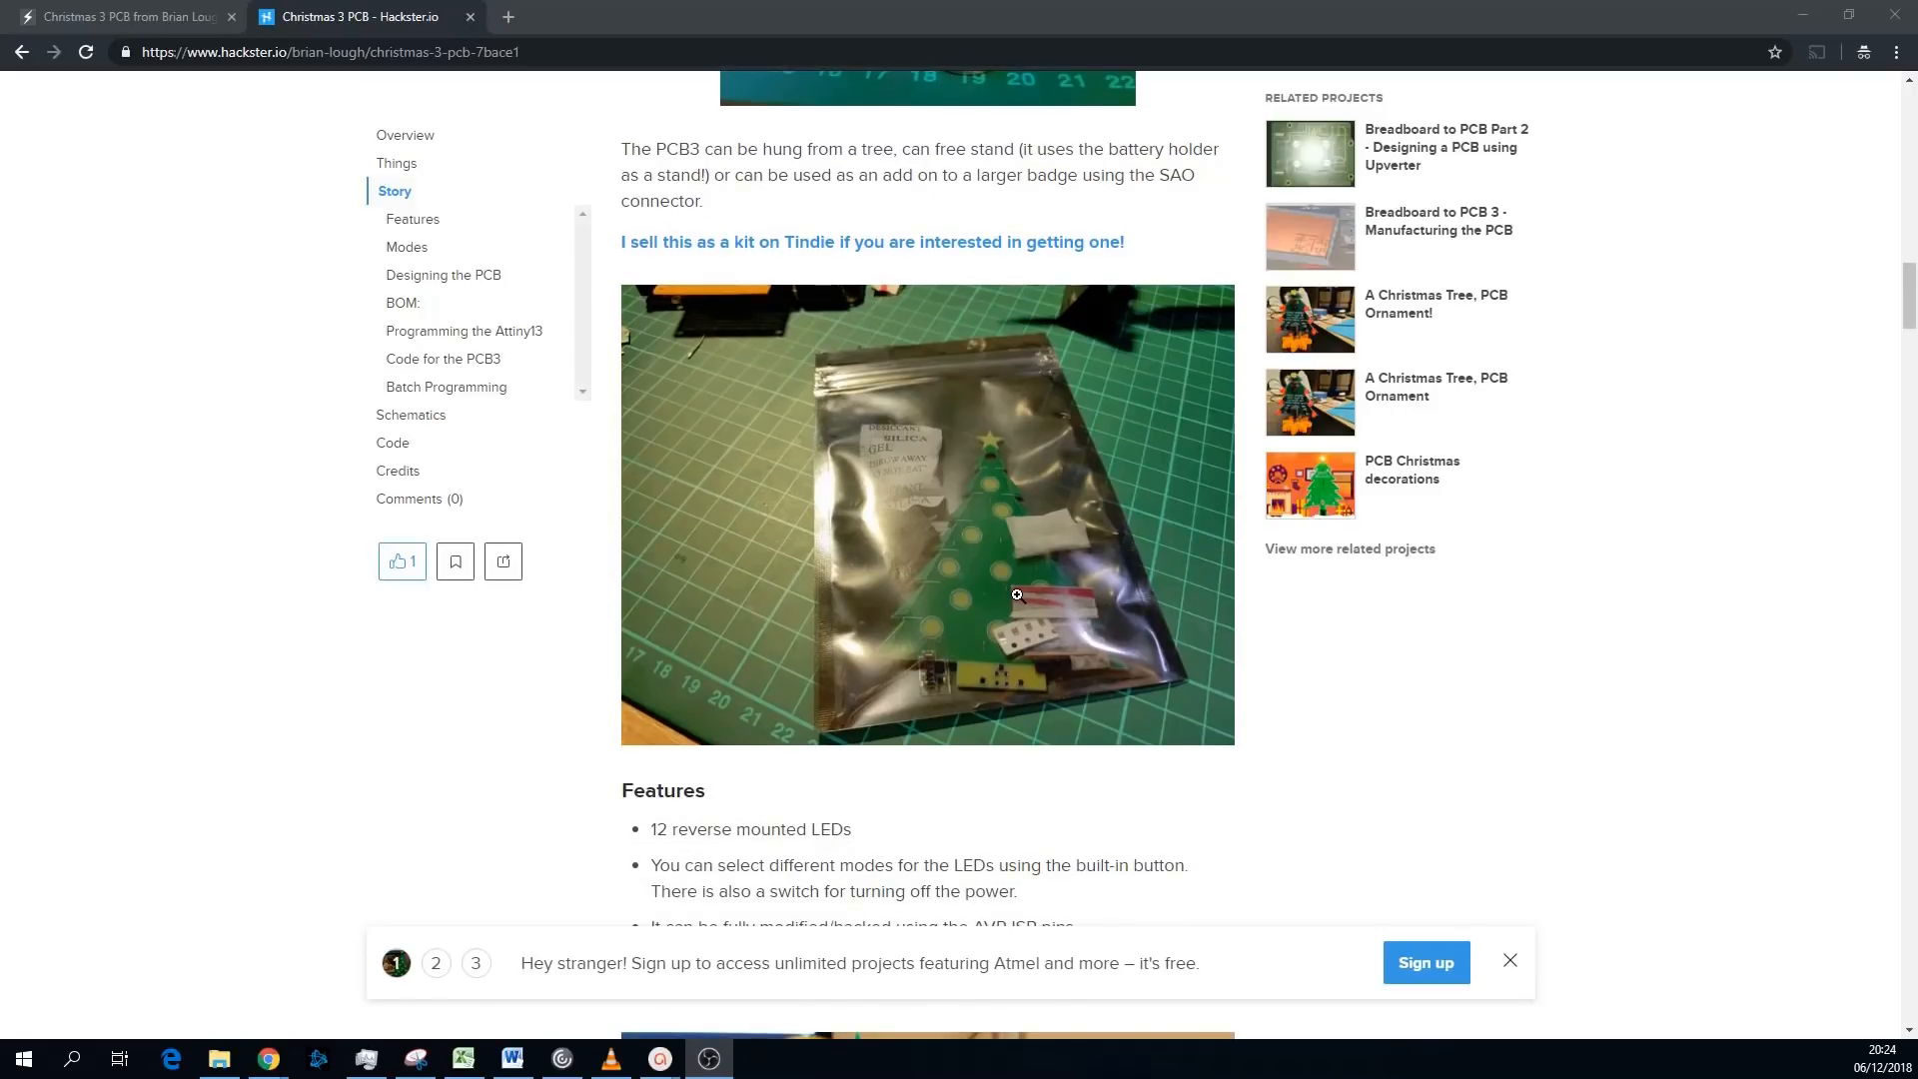
mouse_move(958, 583)
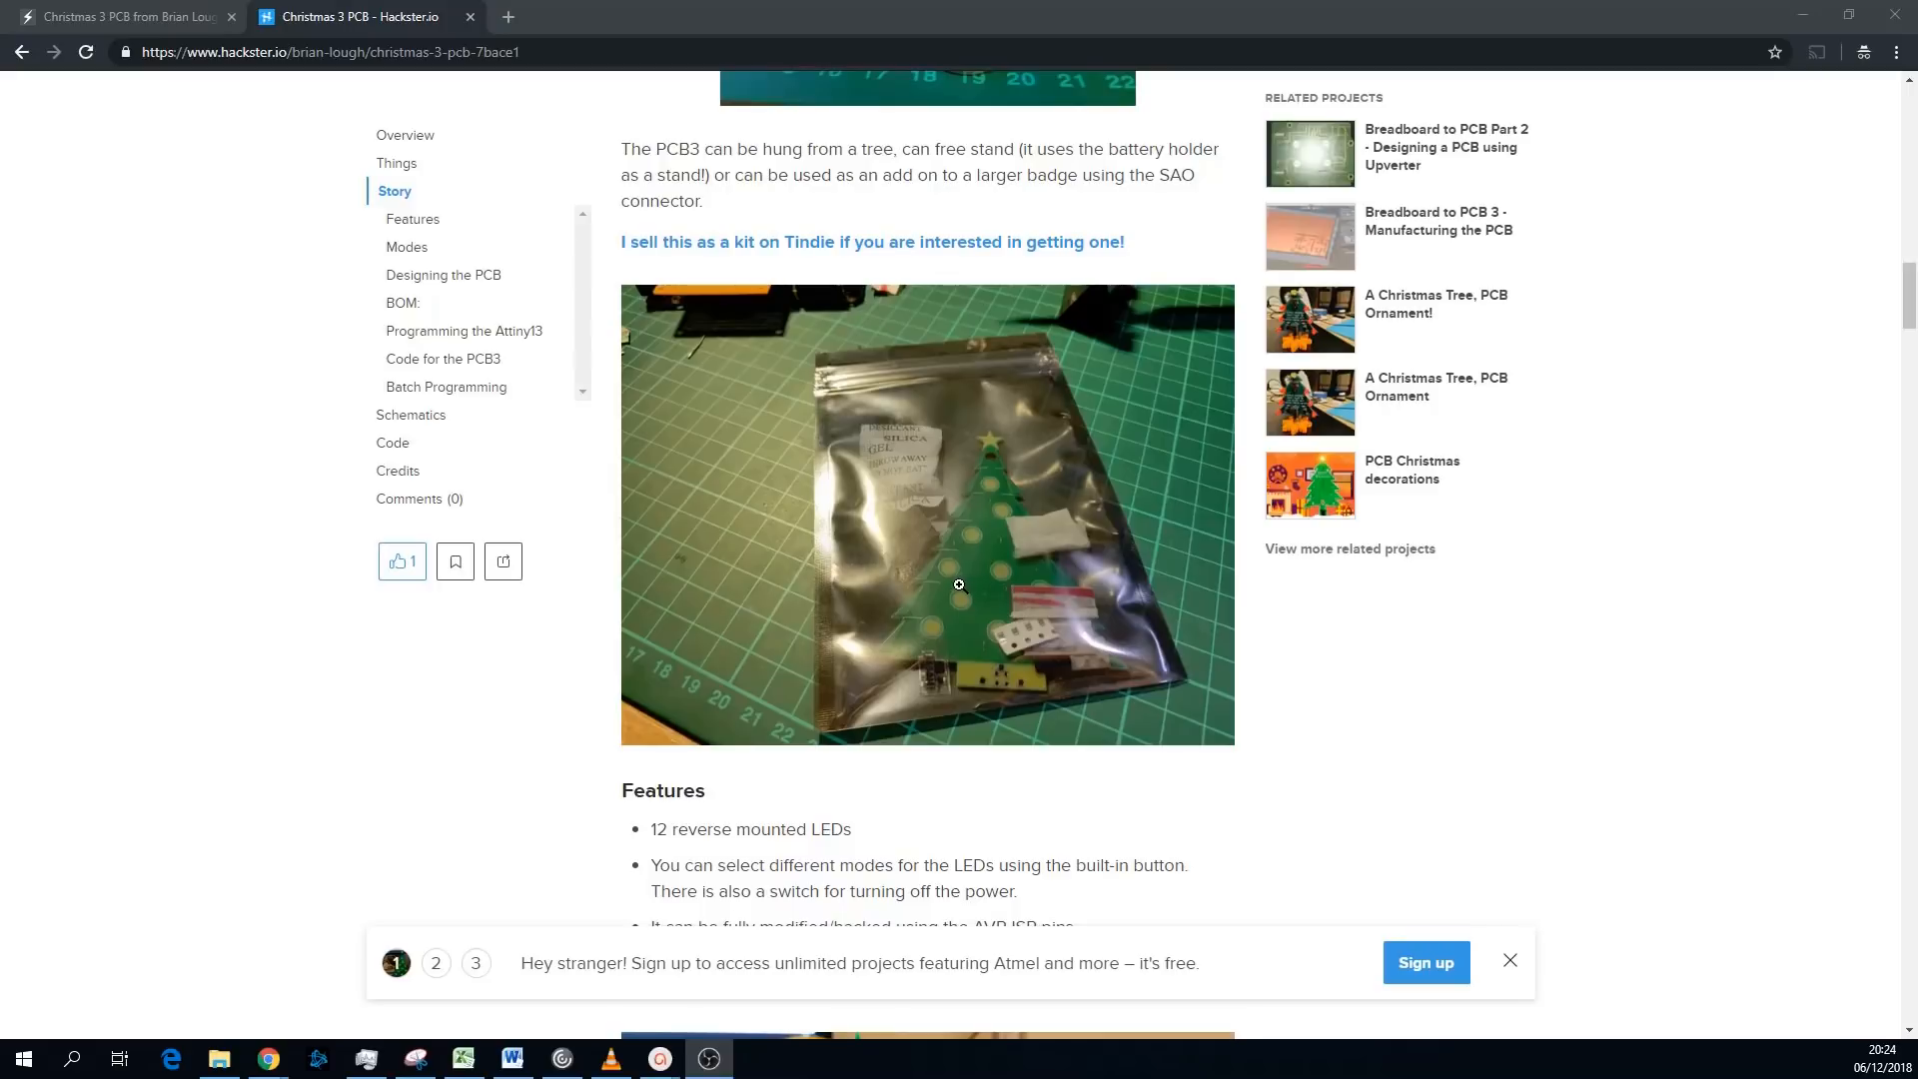
mouse_move(944, 627)
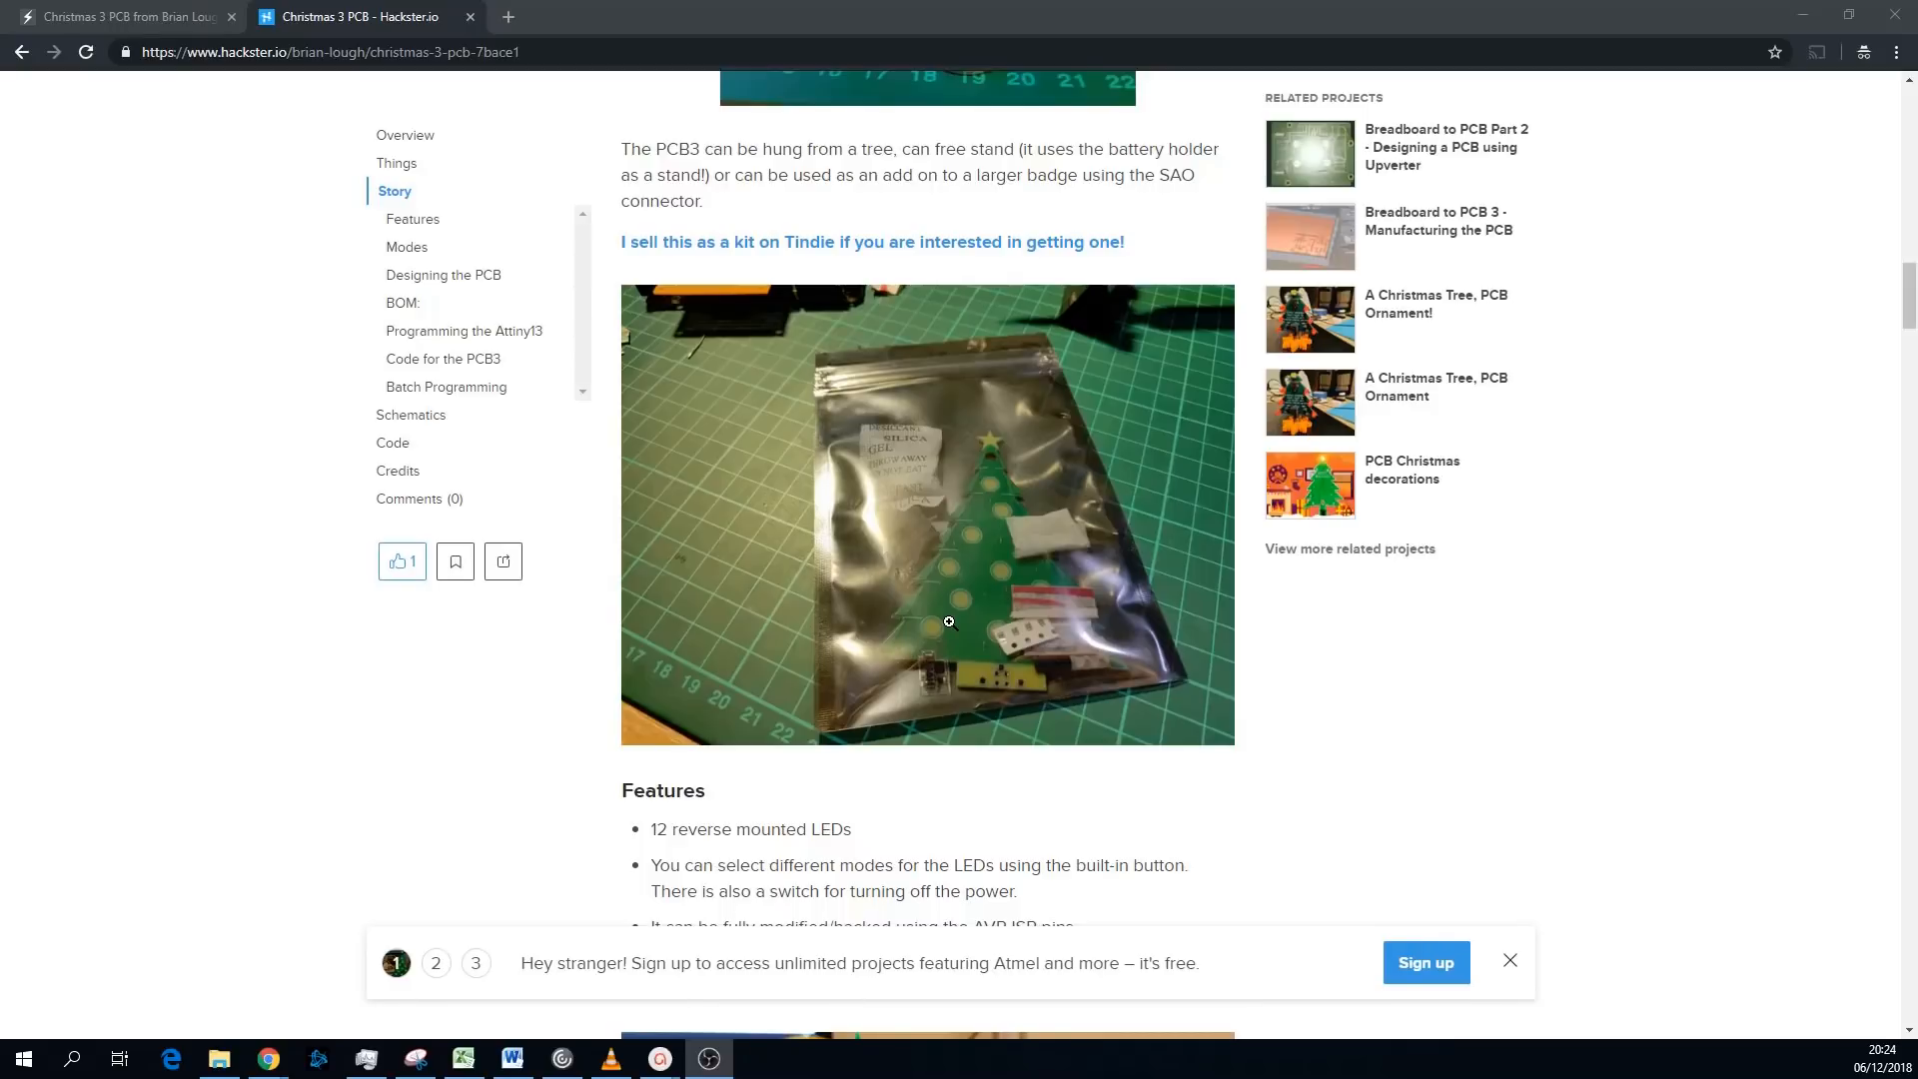
mouse_move(1073, 557)
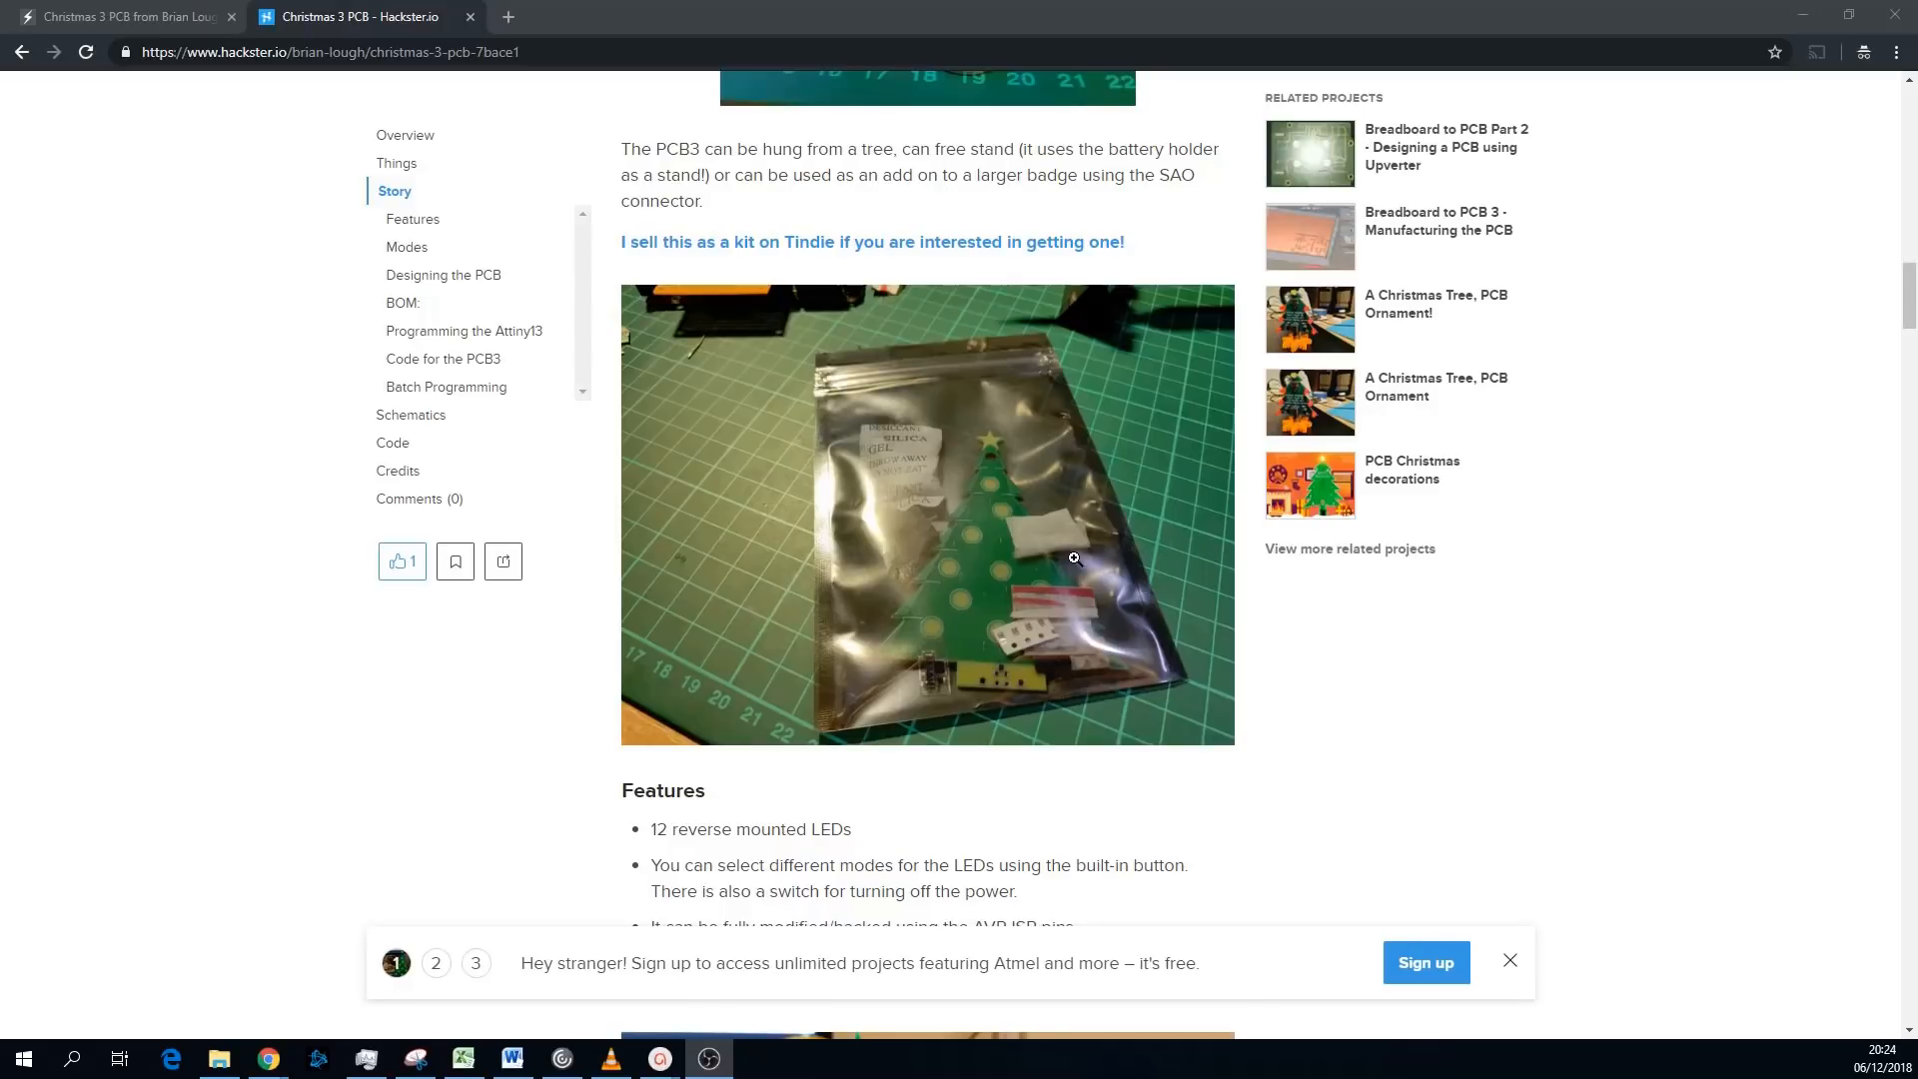
scroll("down", 3)
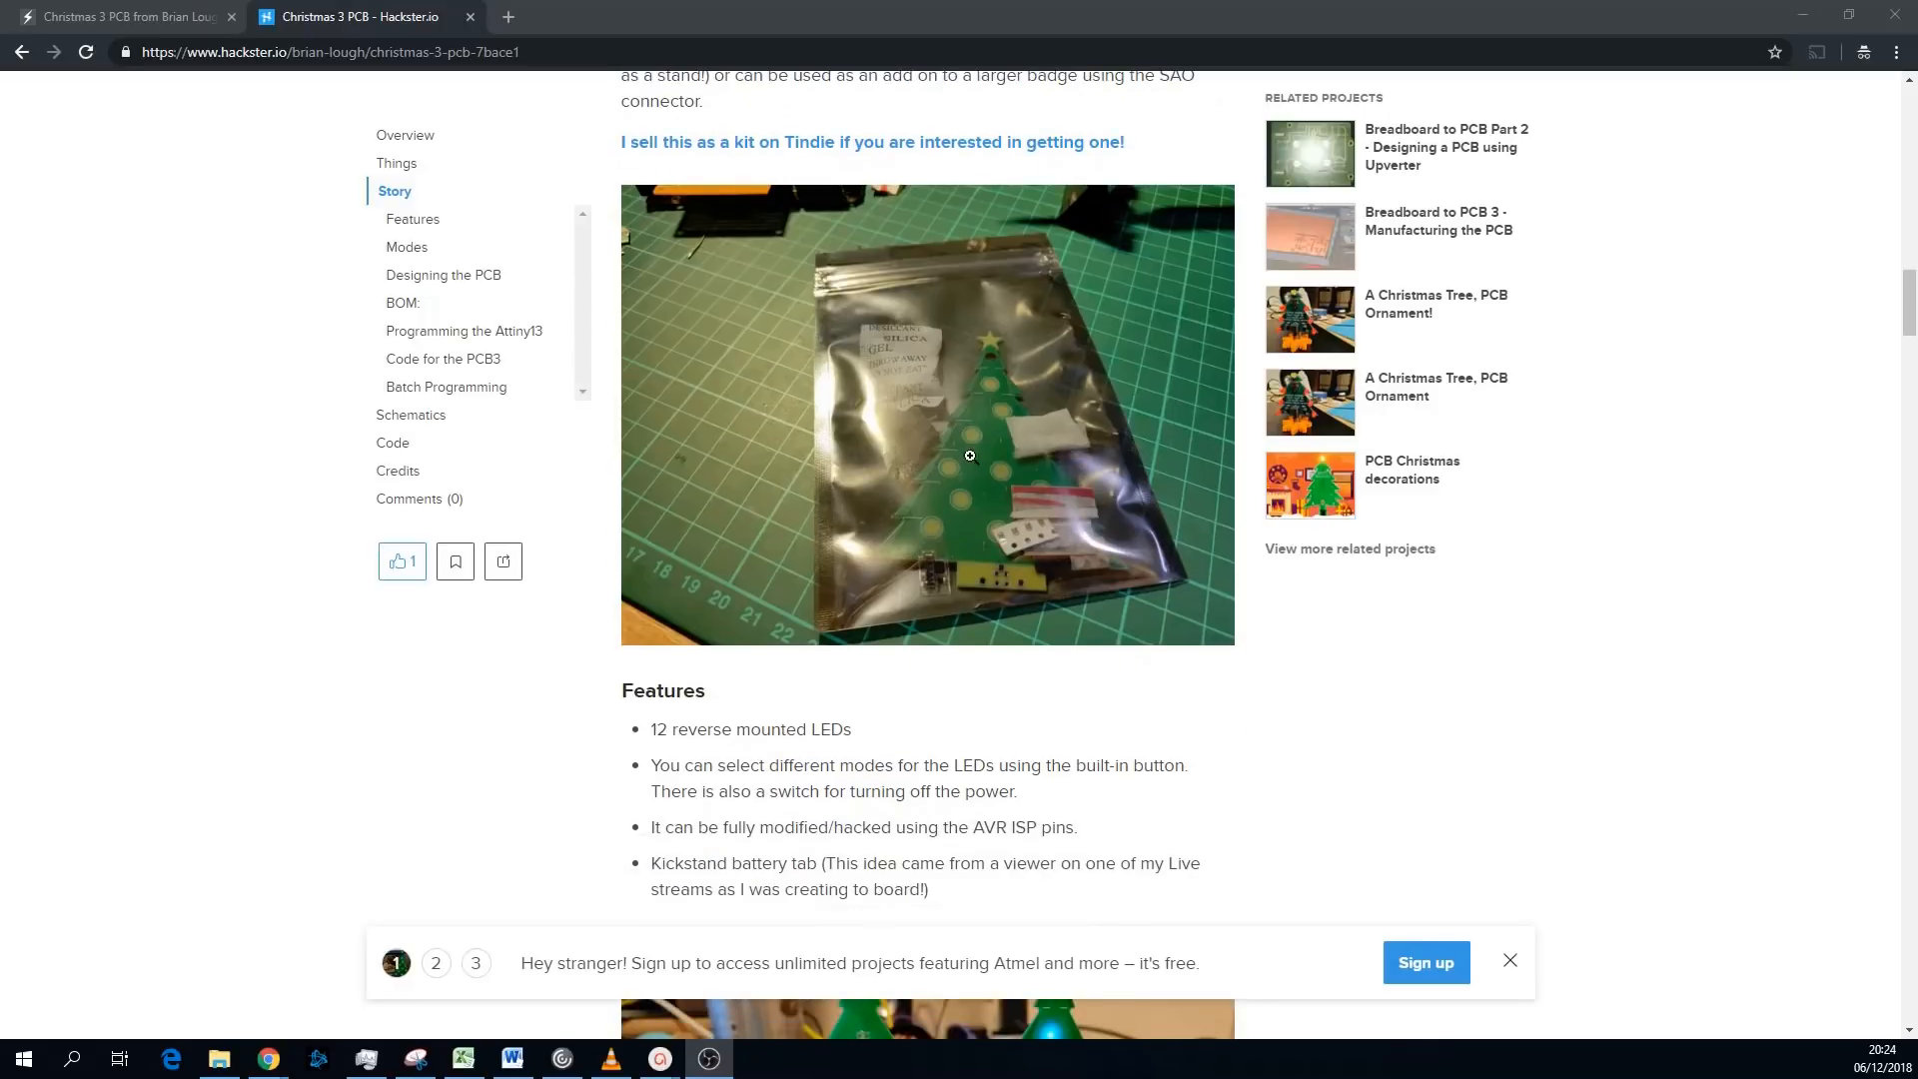
mouse_move(1010, 474)
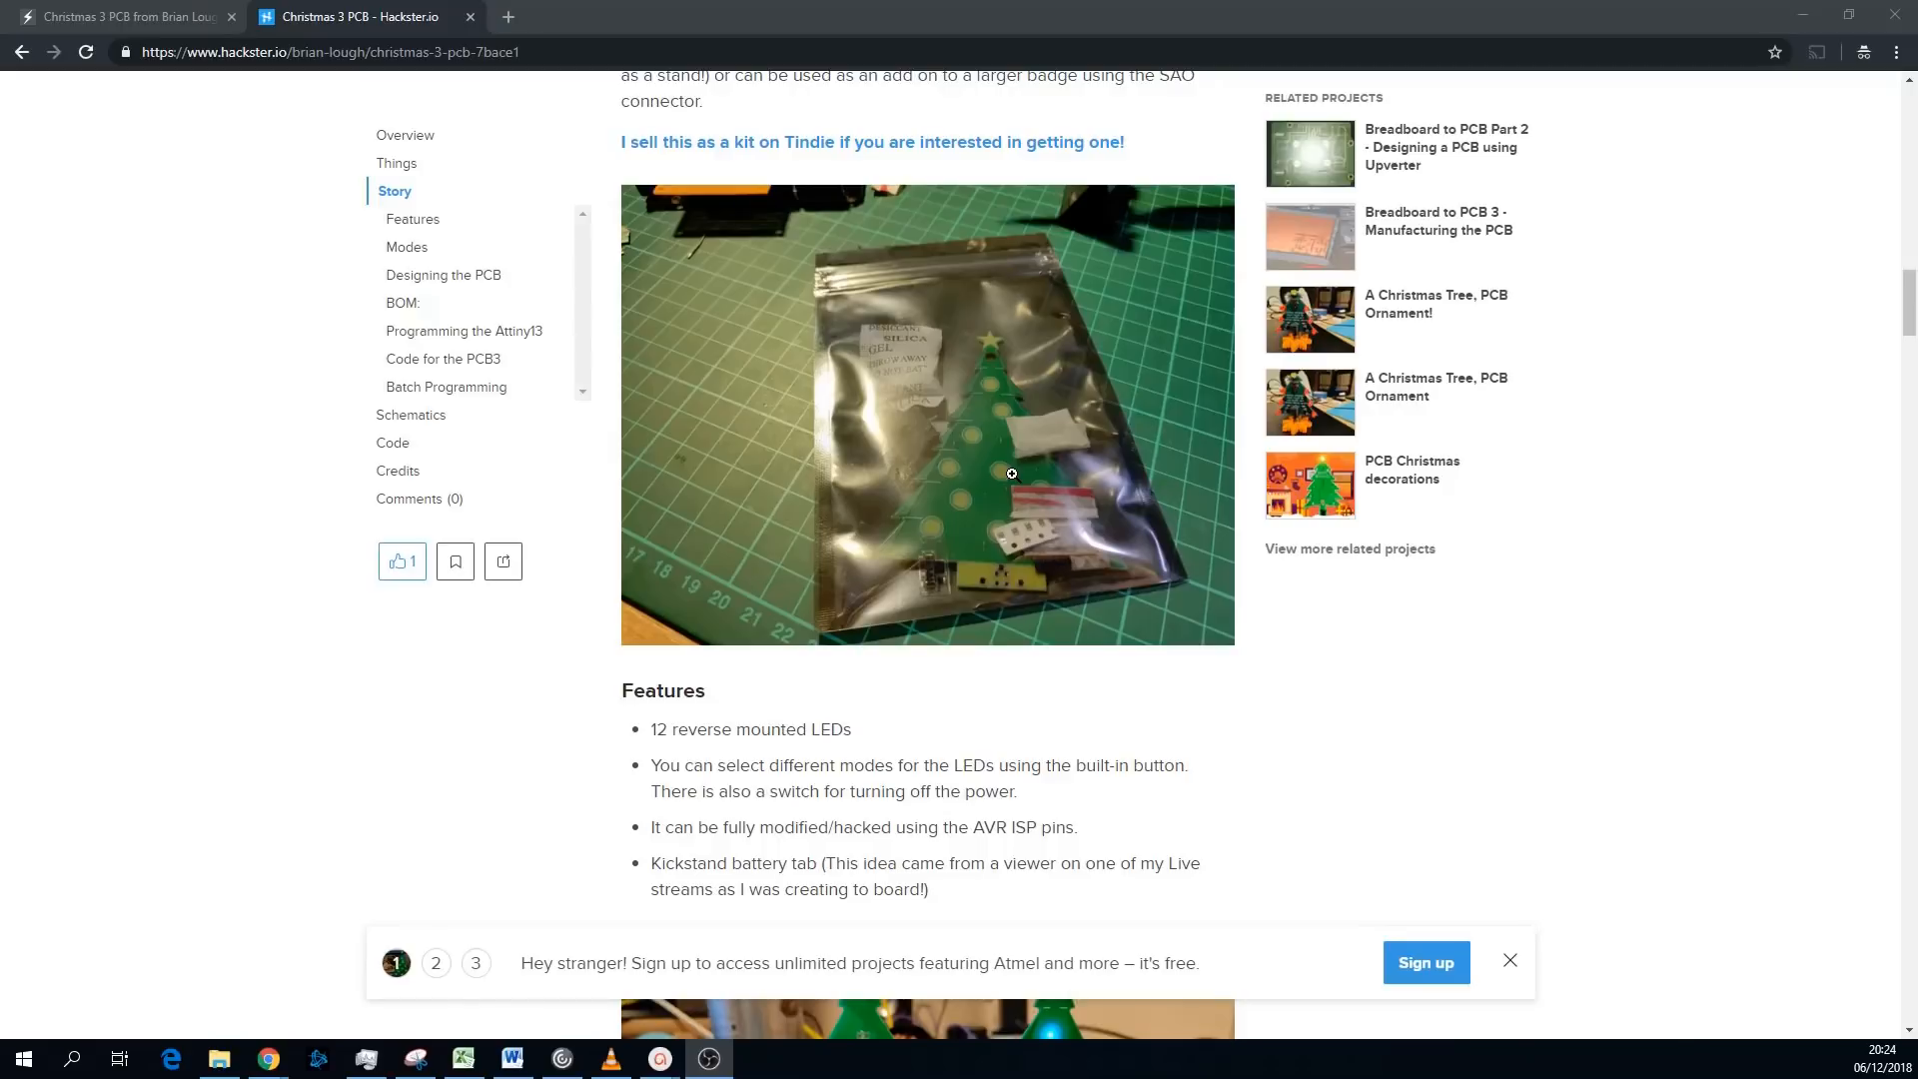
mouse_move(1021, 450)
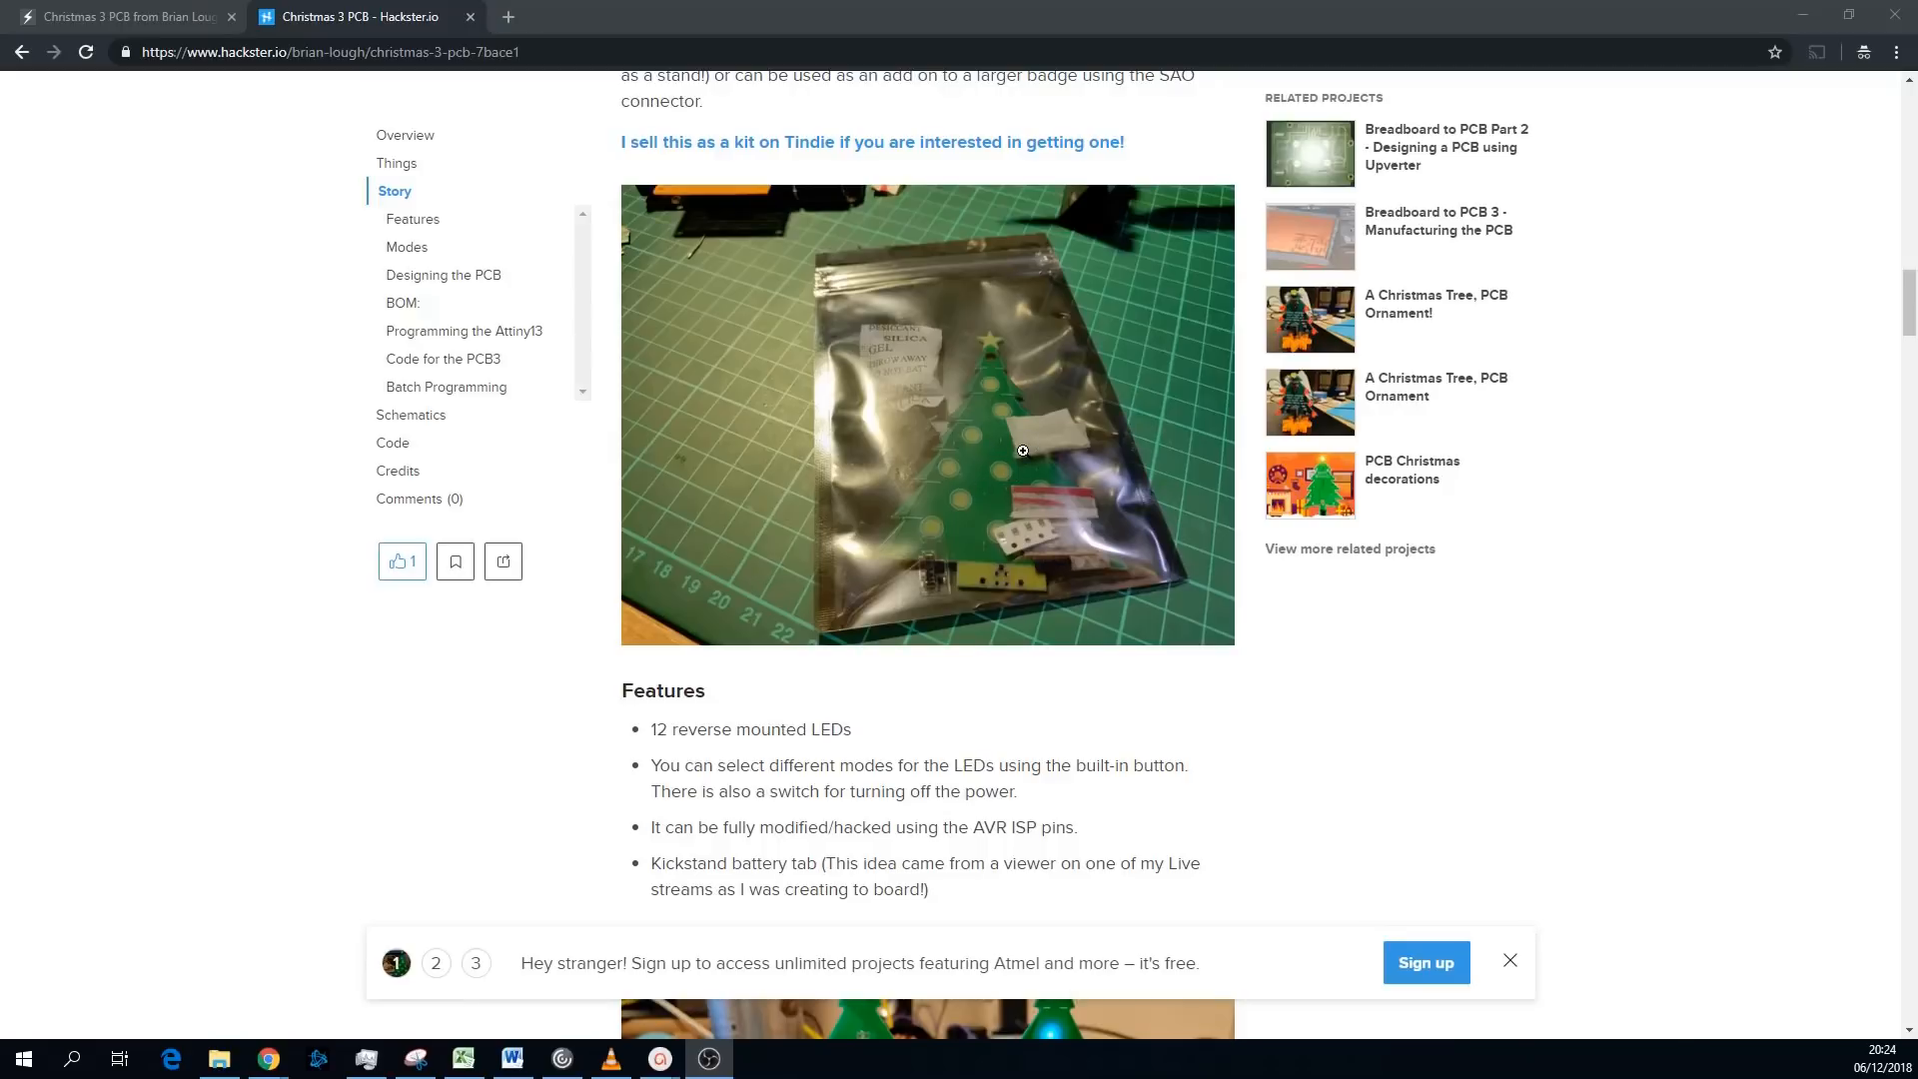
mouse_move(1012, 449)
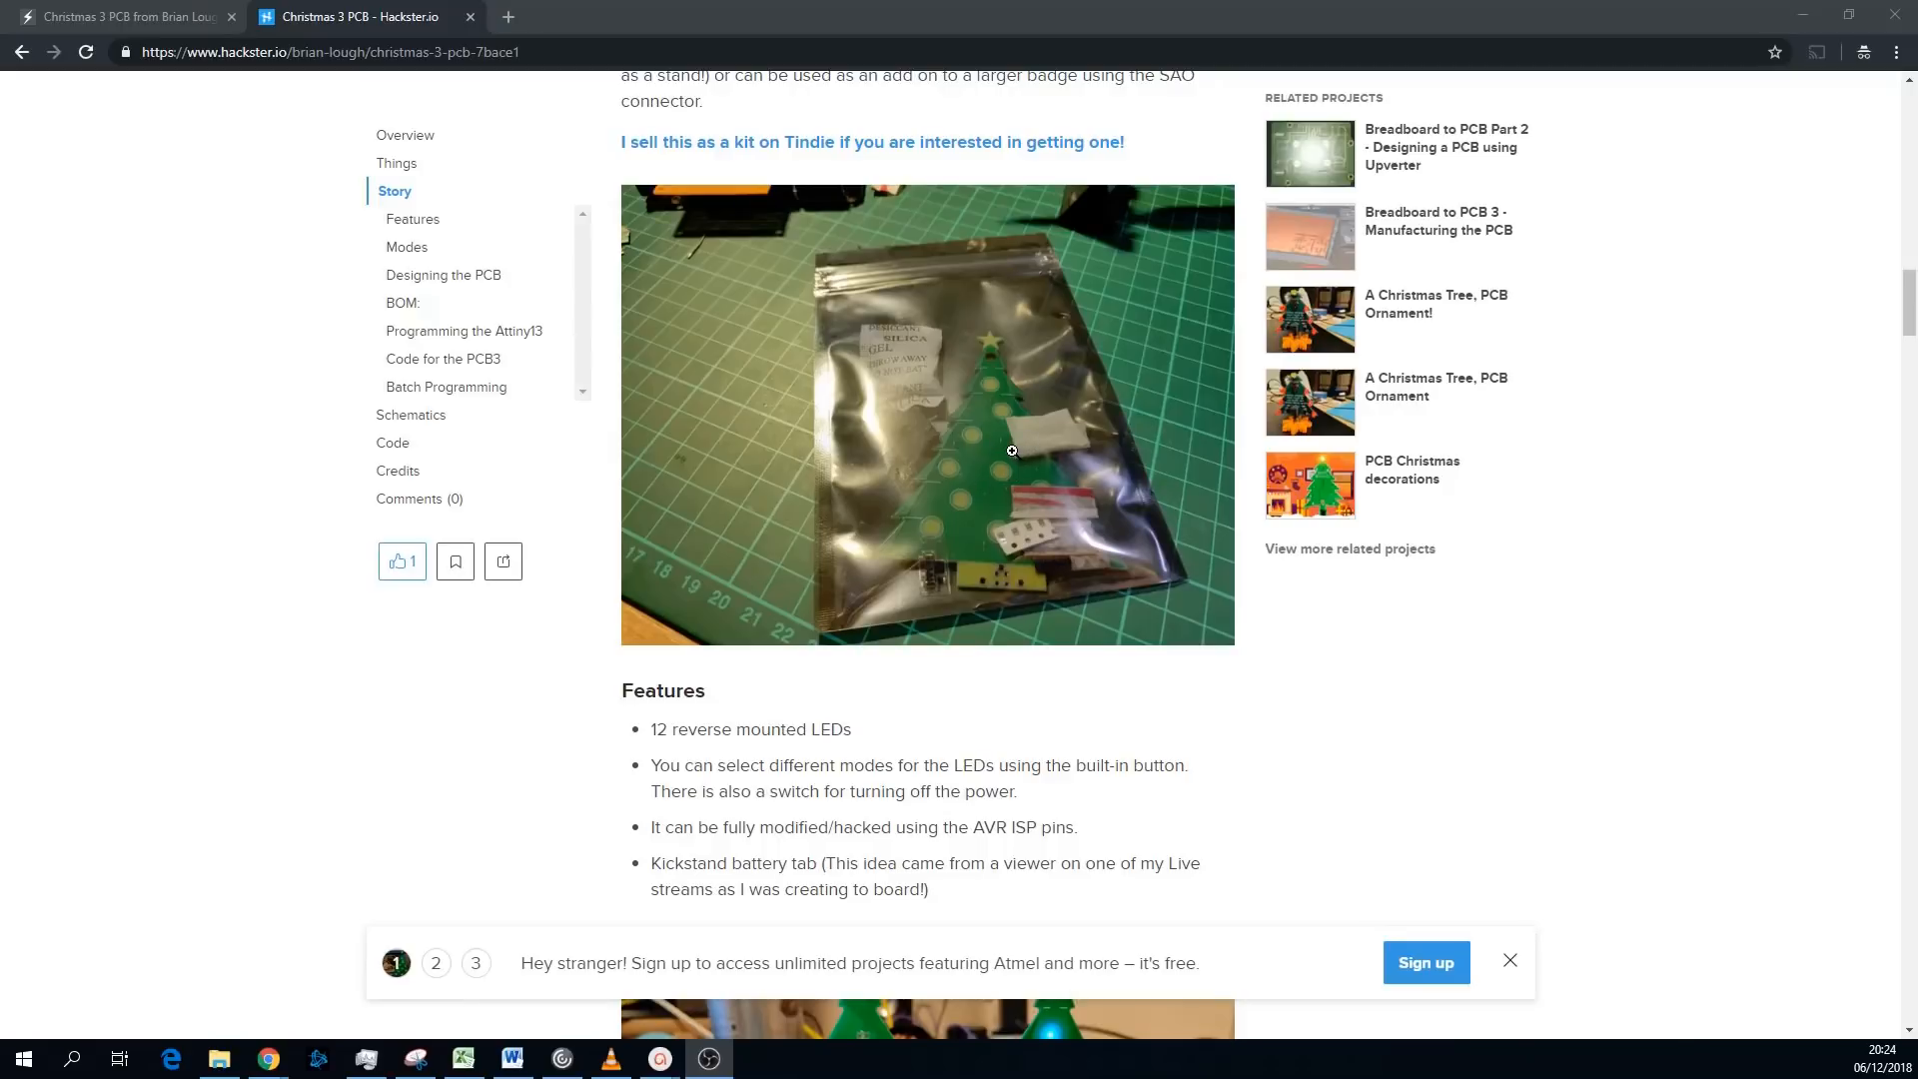
scroll("up", 3)
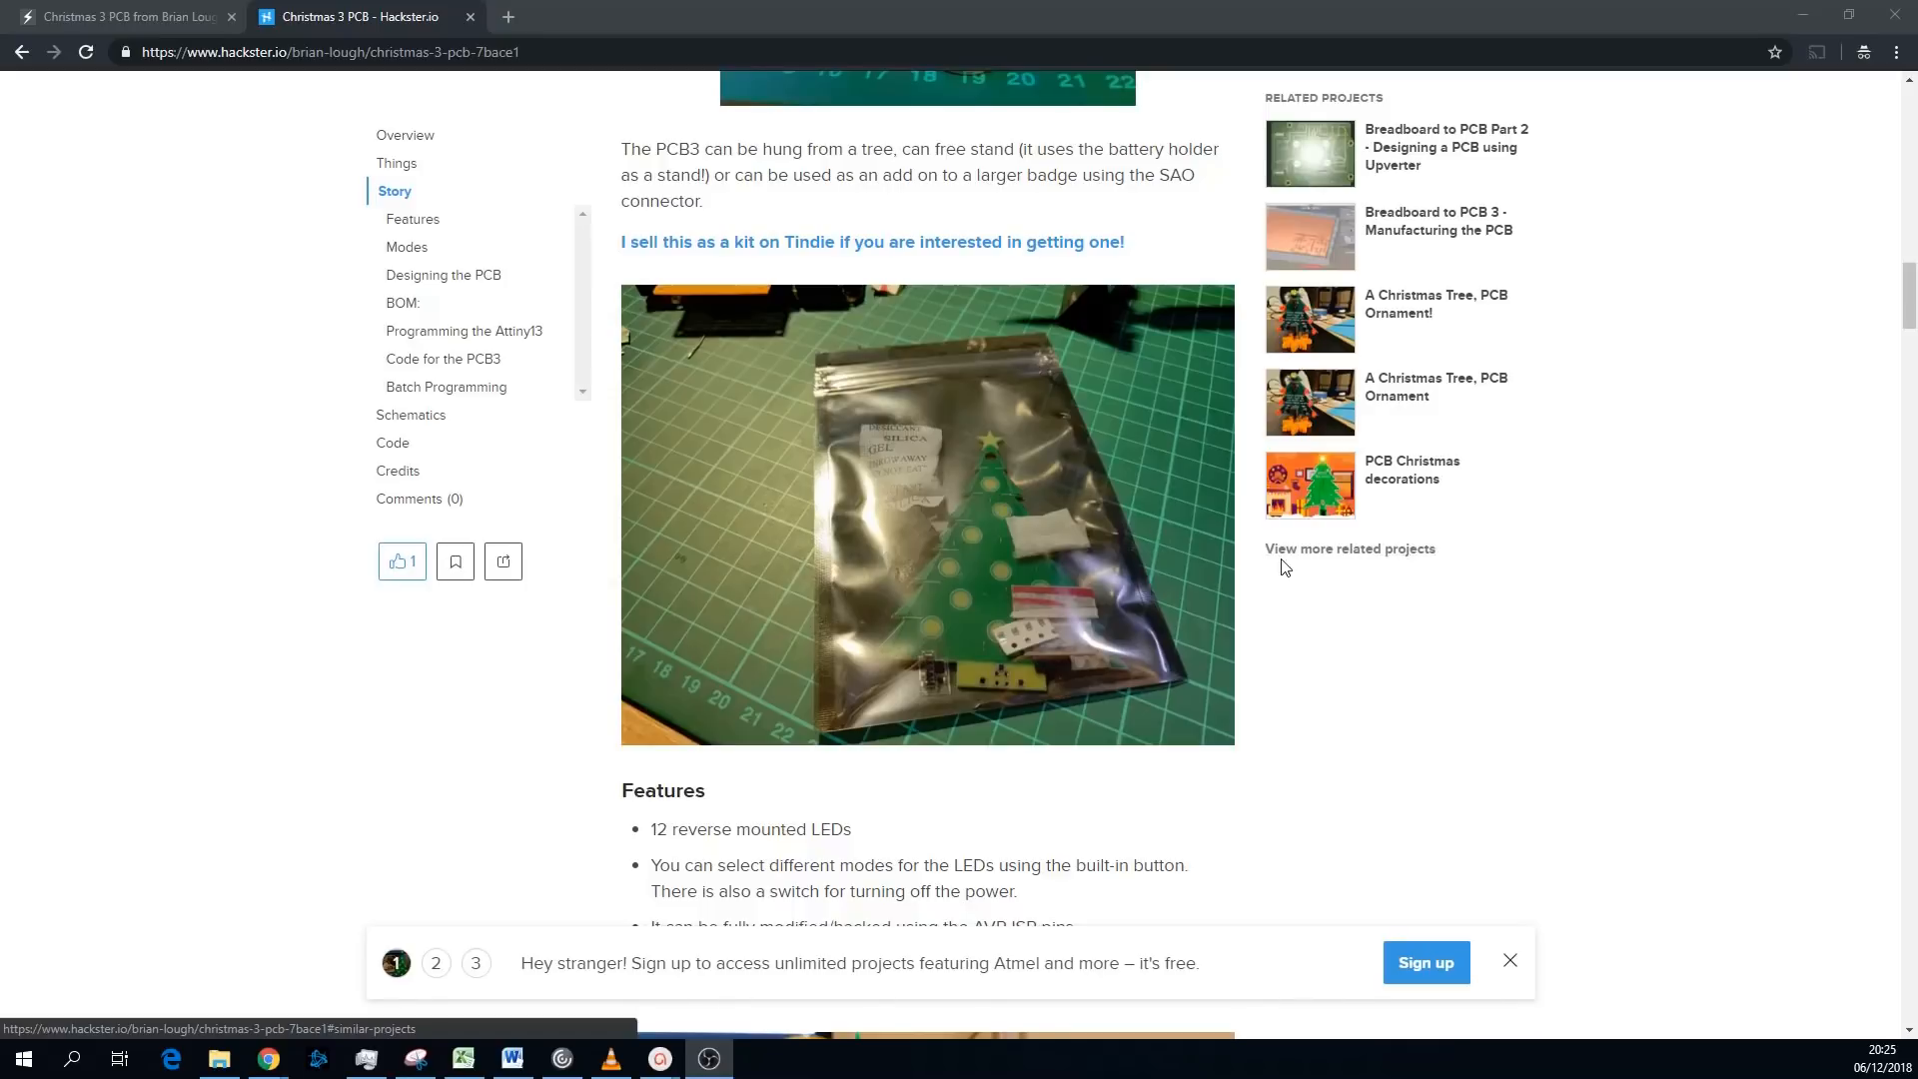
mouse_move(1387, 698)
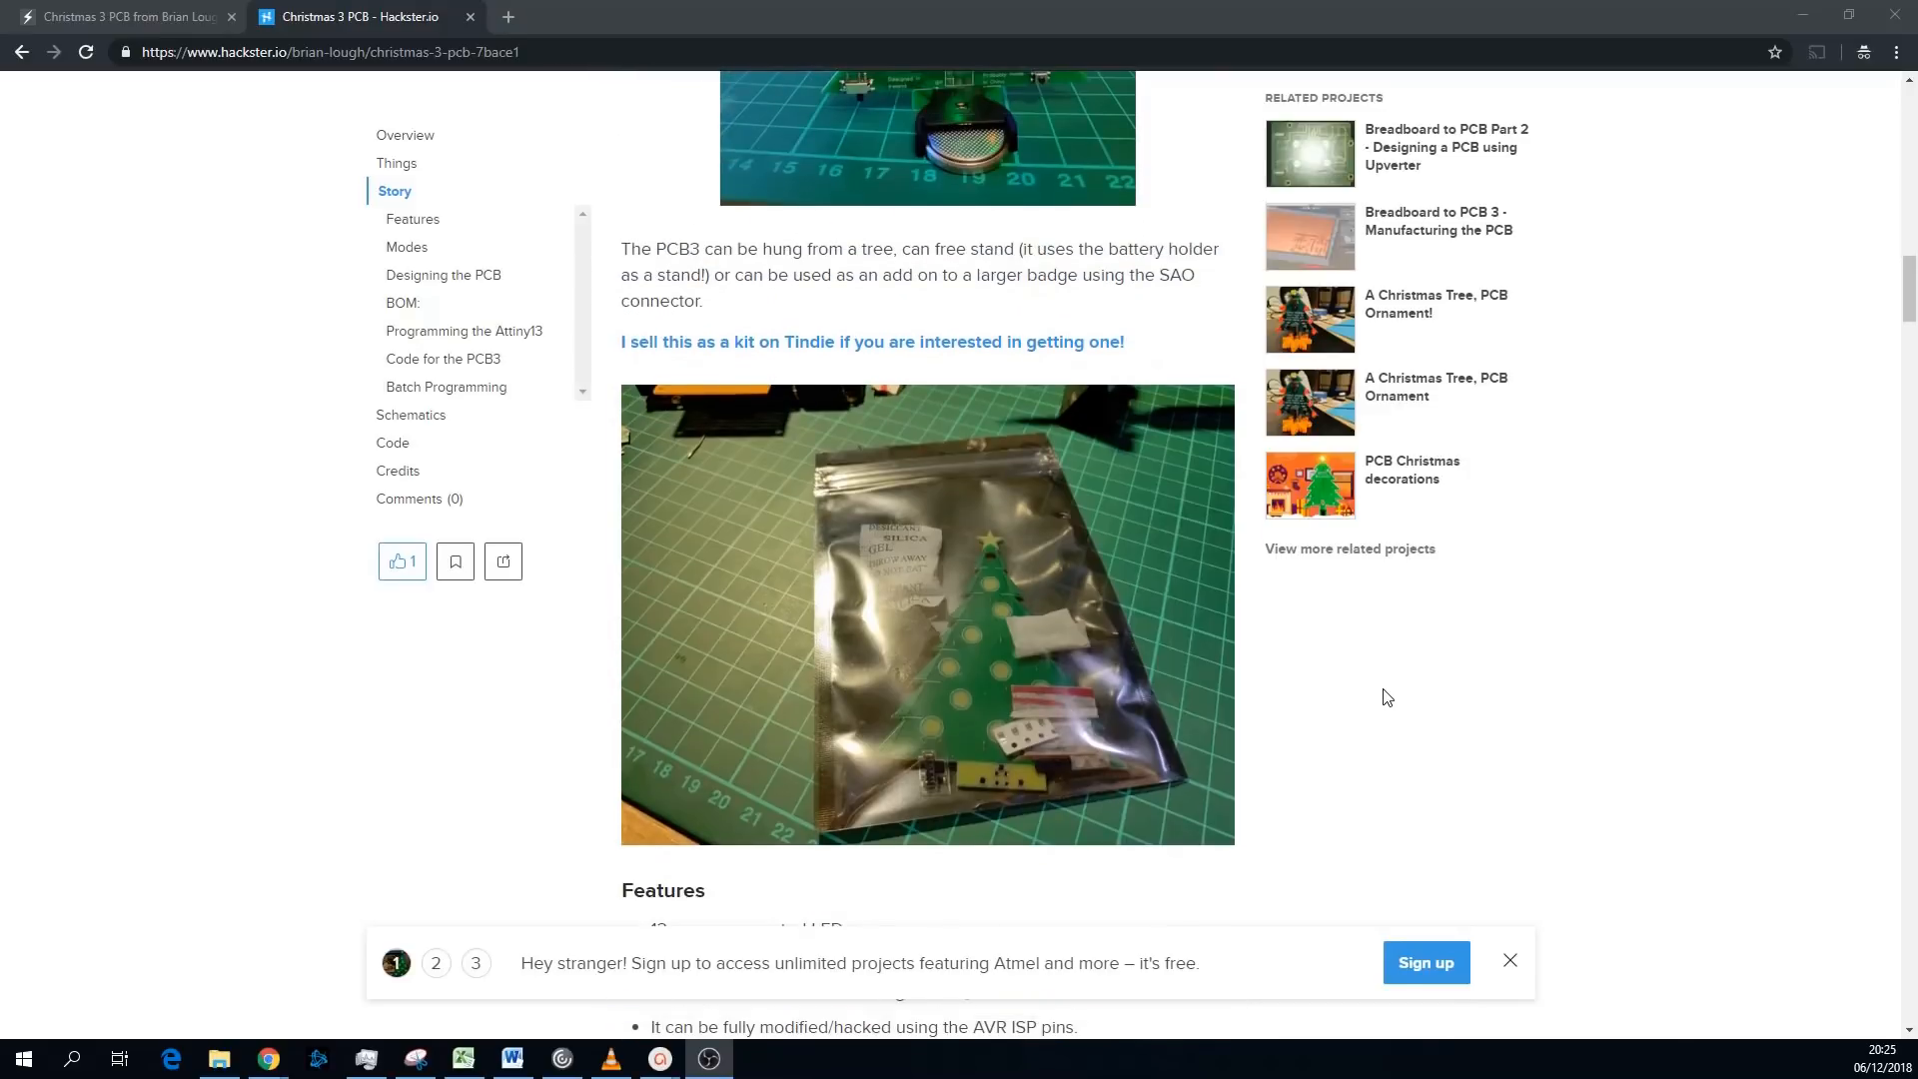
mouse_move(959, 616)
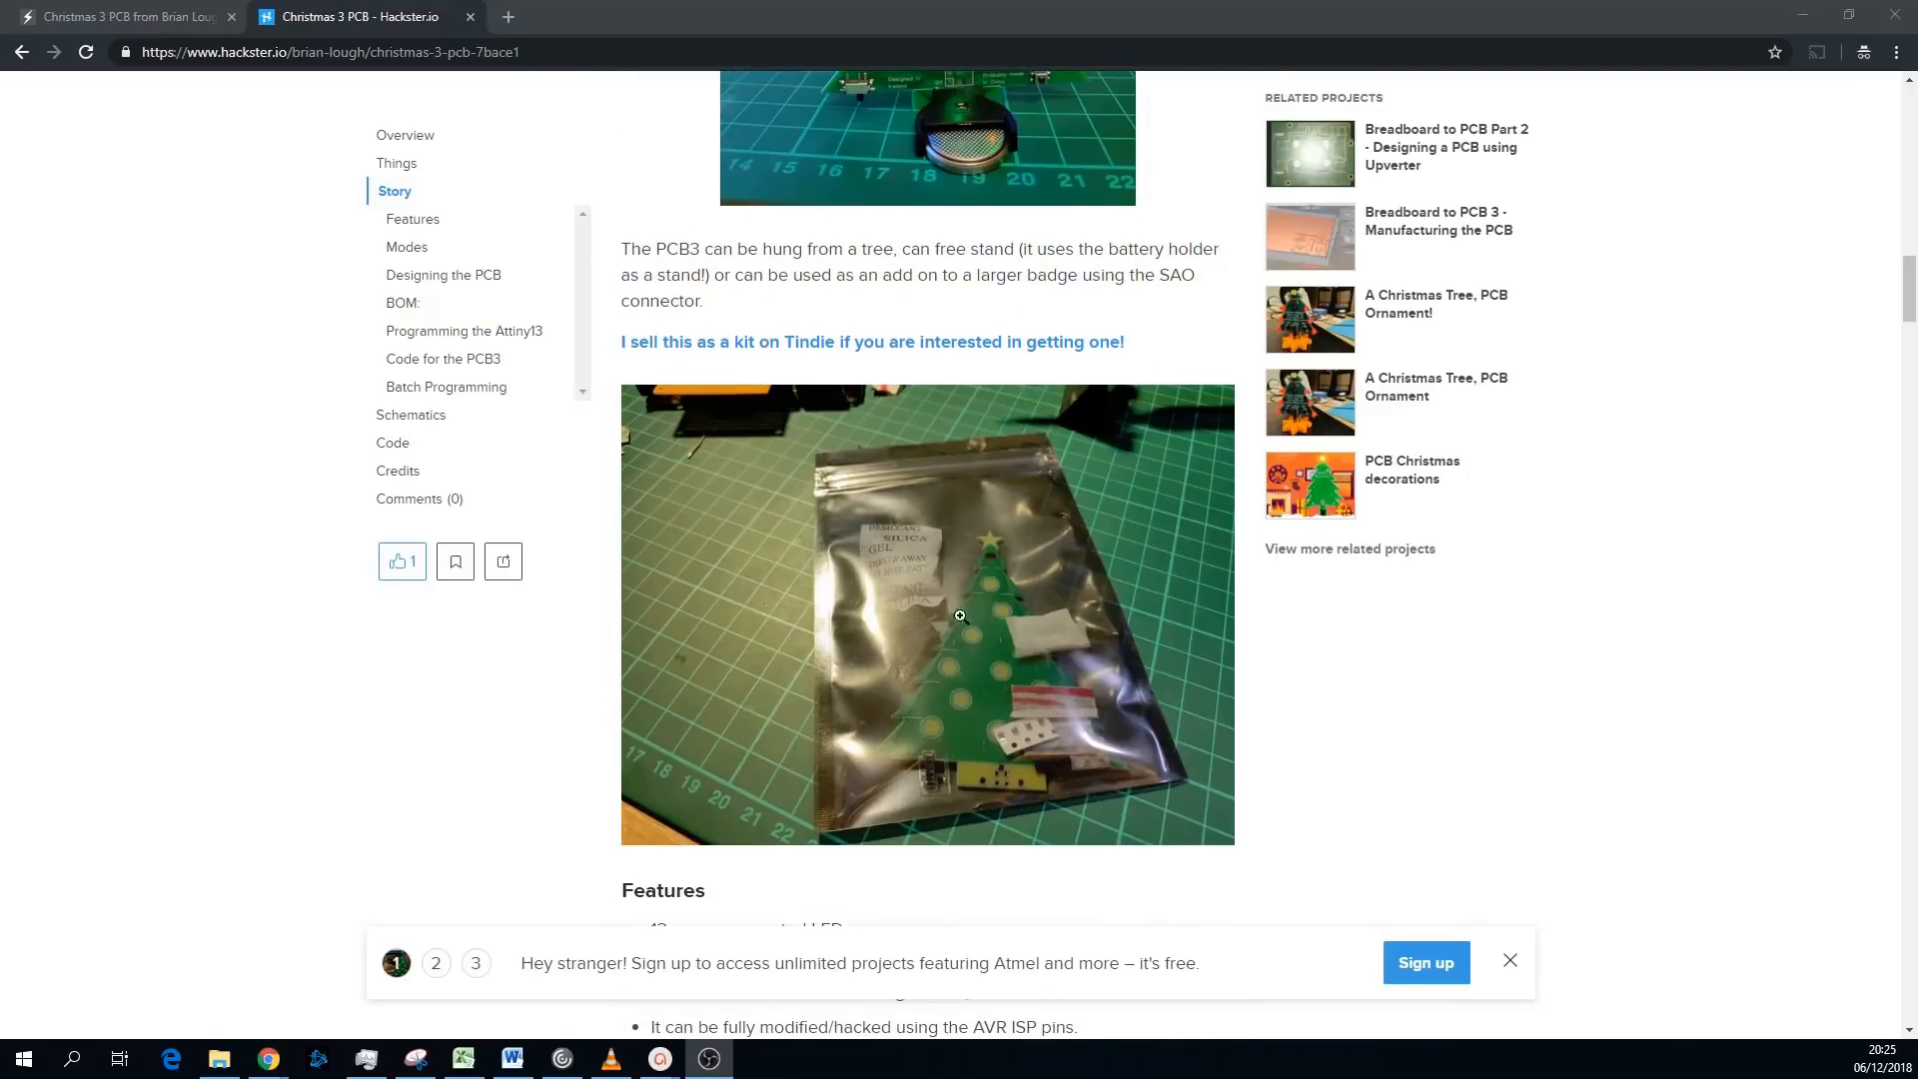
mouse_move(1274, 631)
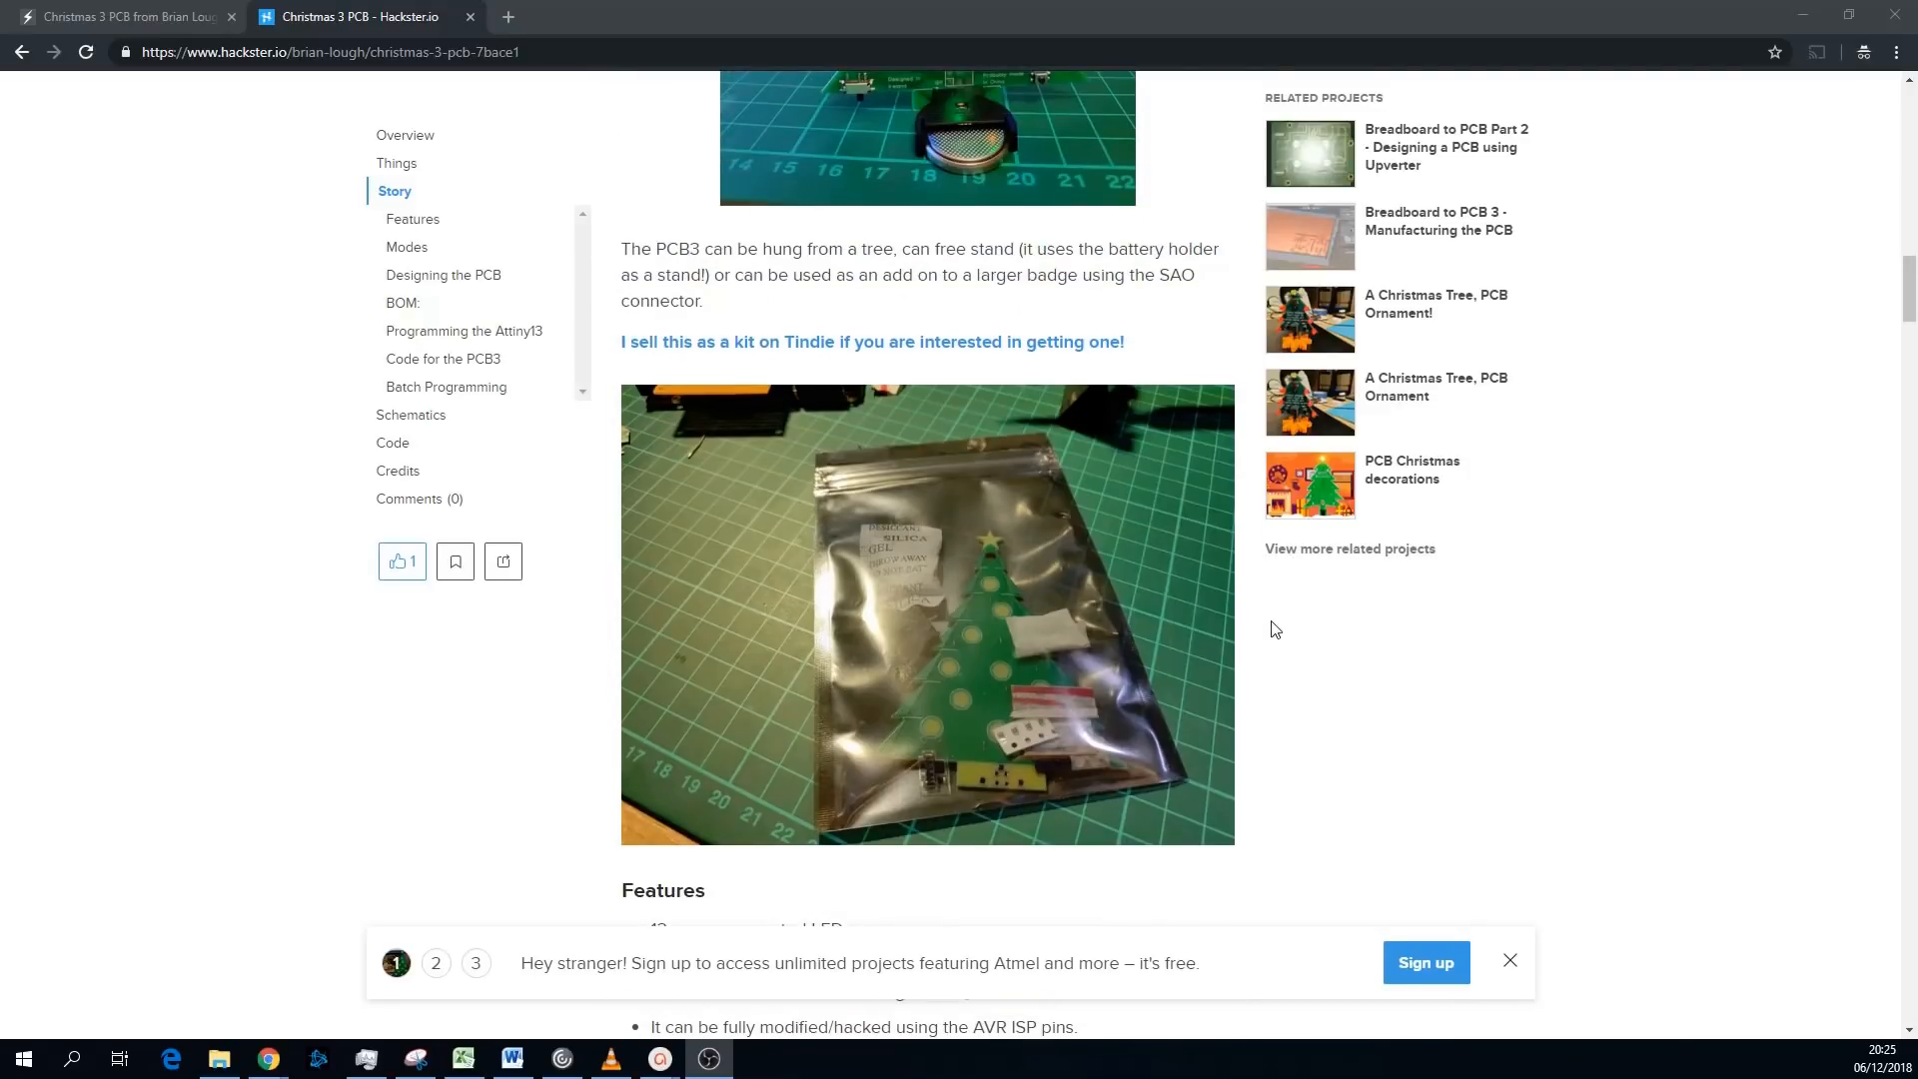
scroll("down", 3)
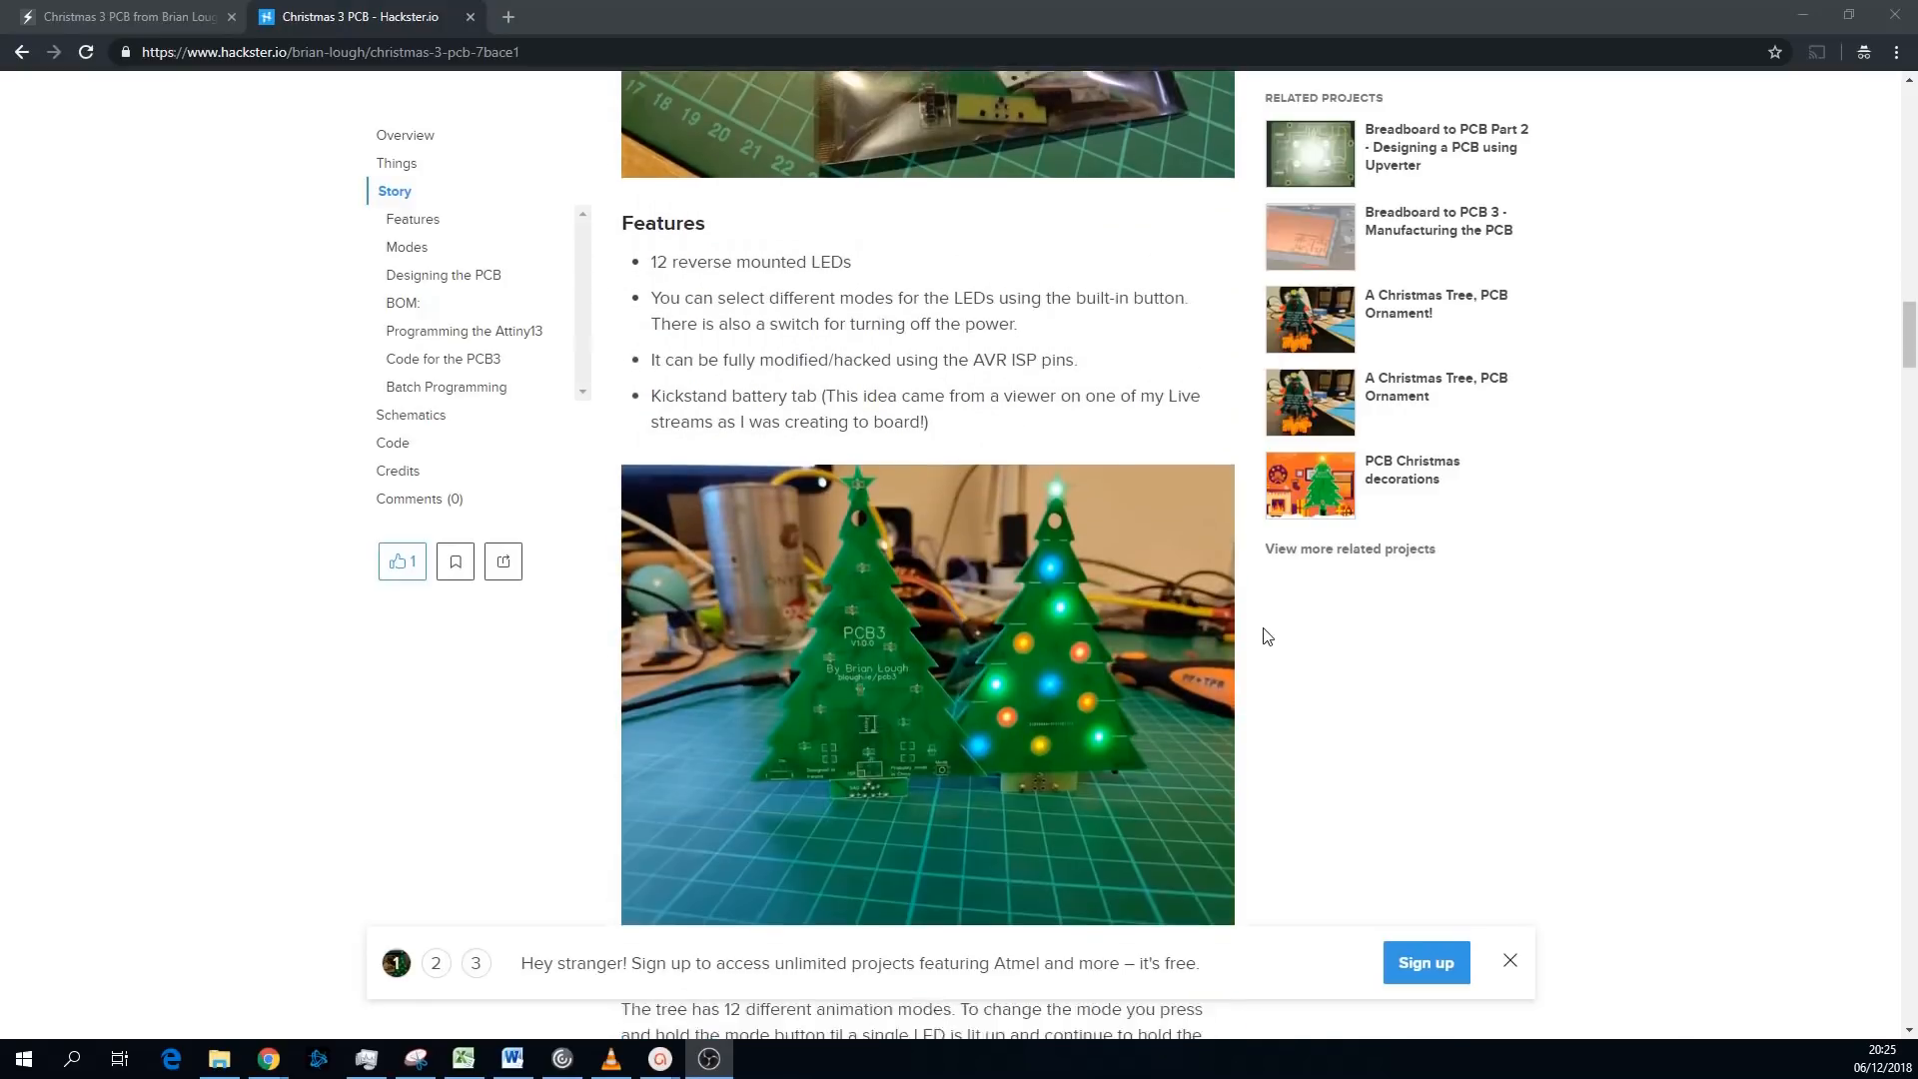
scroll("down", 3)
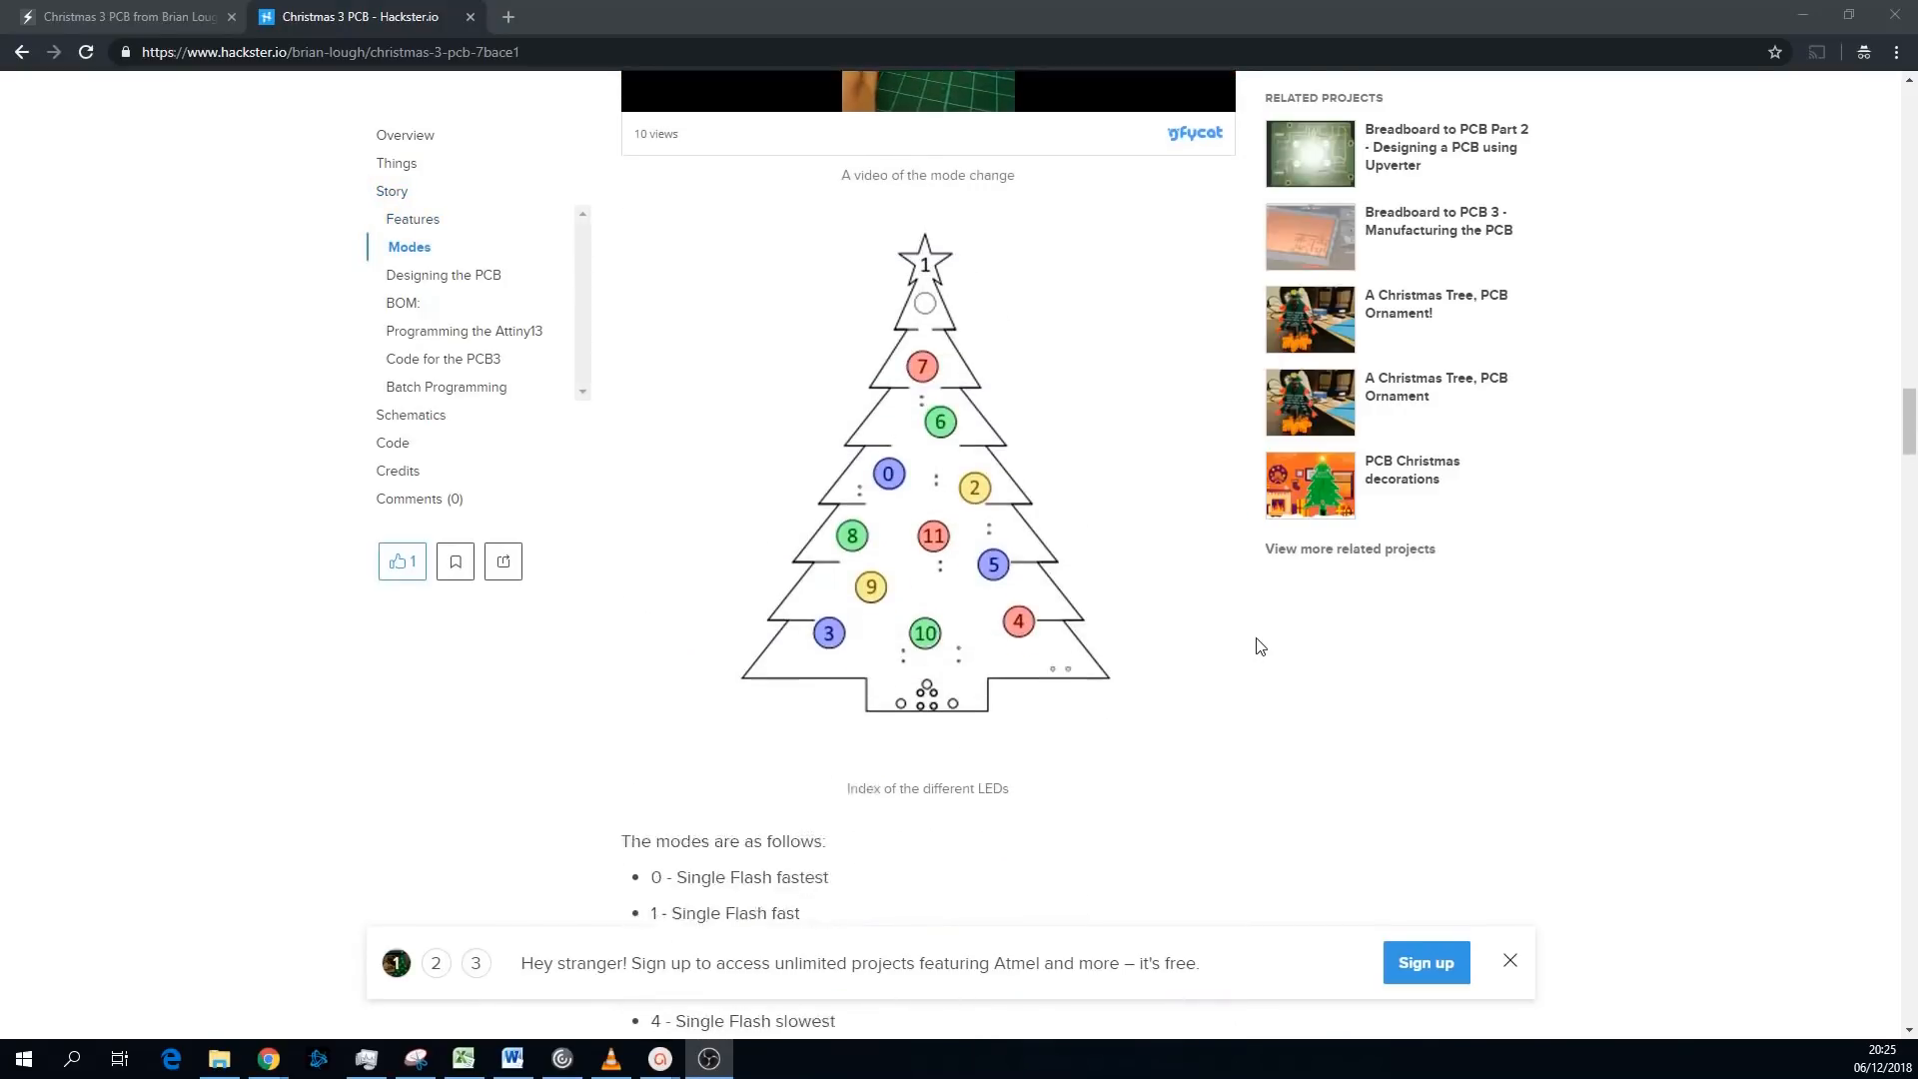
scroll("down", 3)
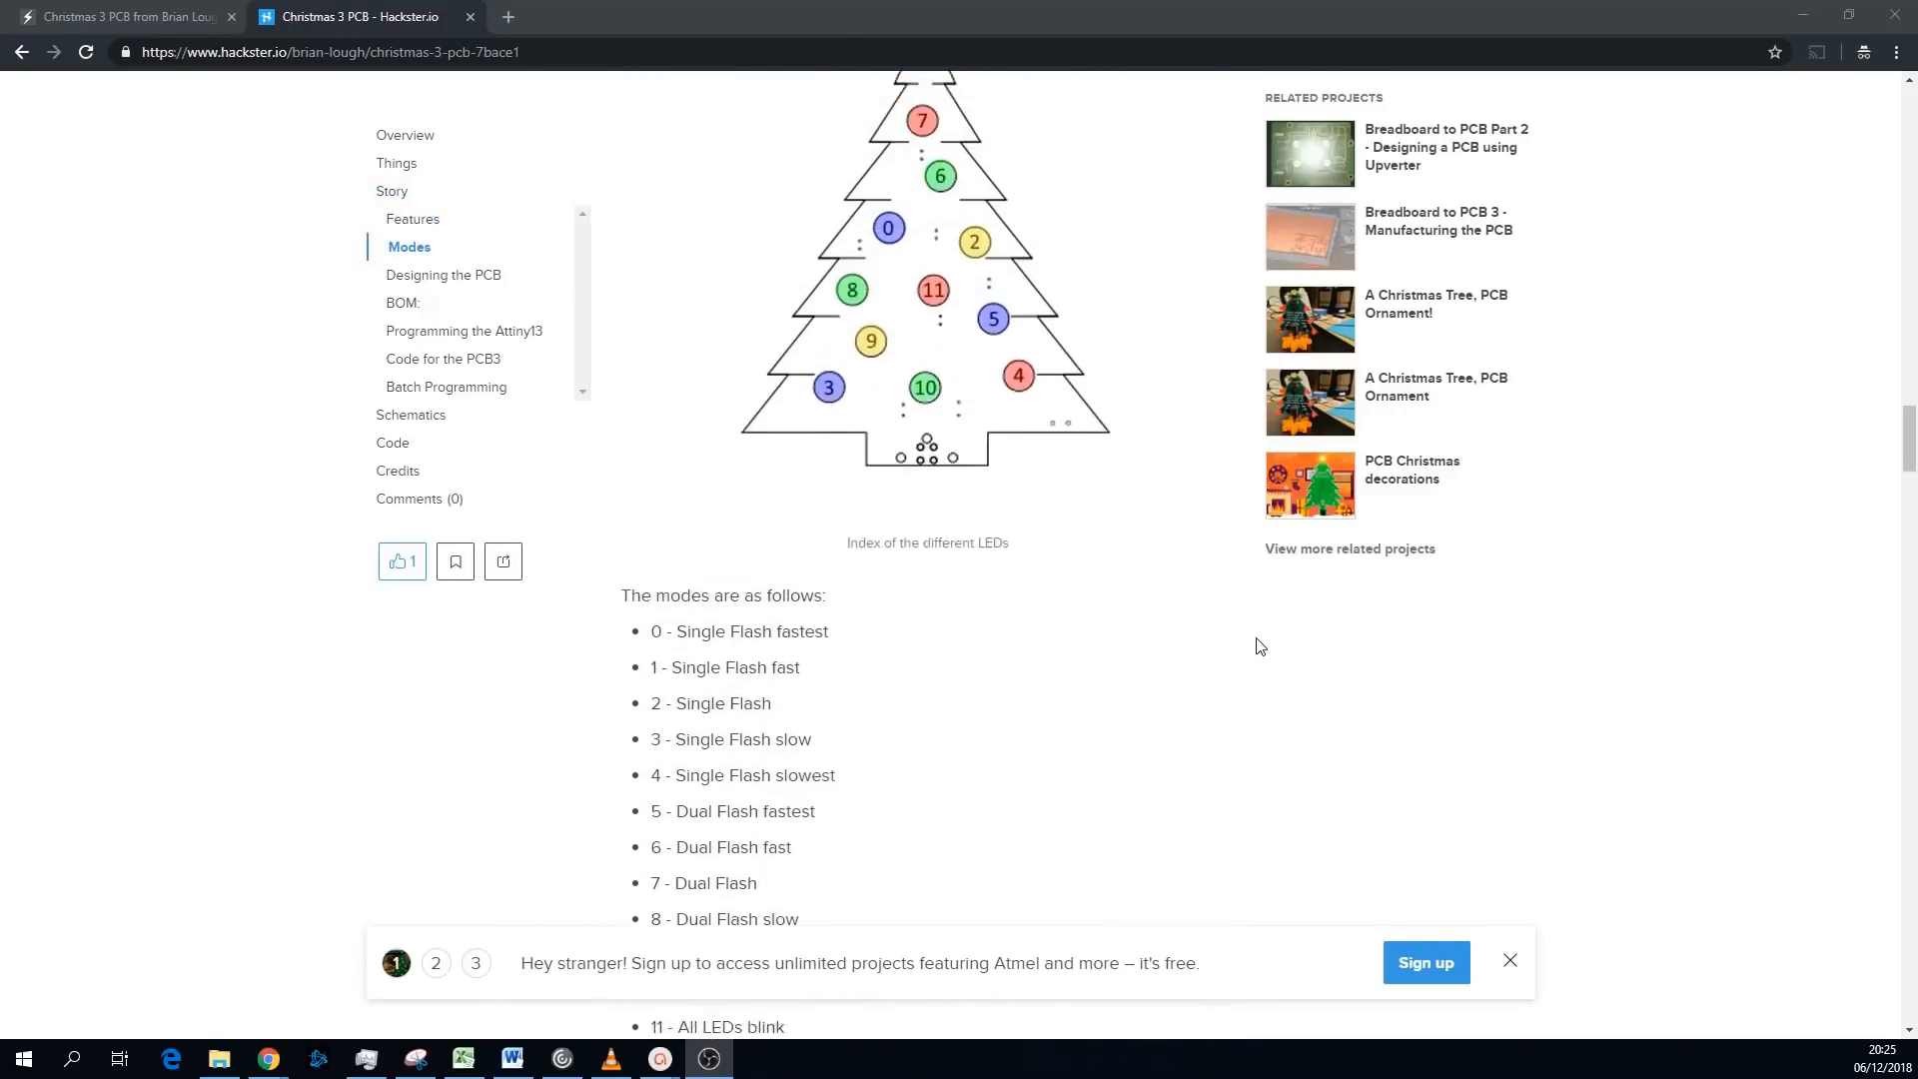
scroll("down", 3)
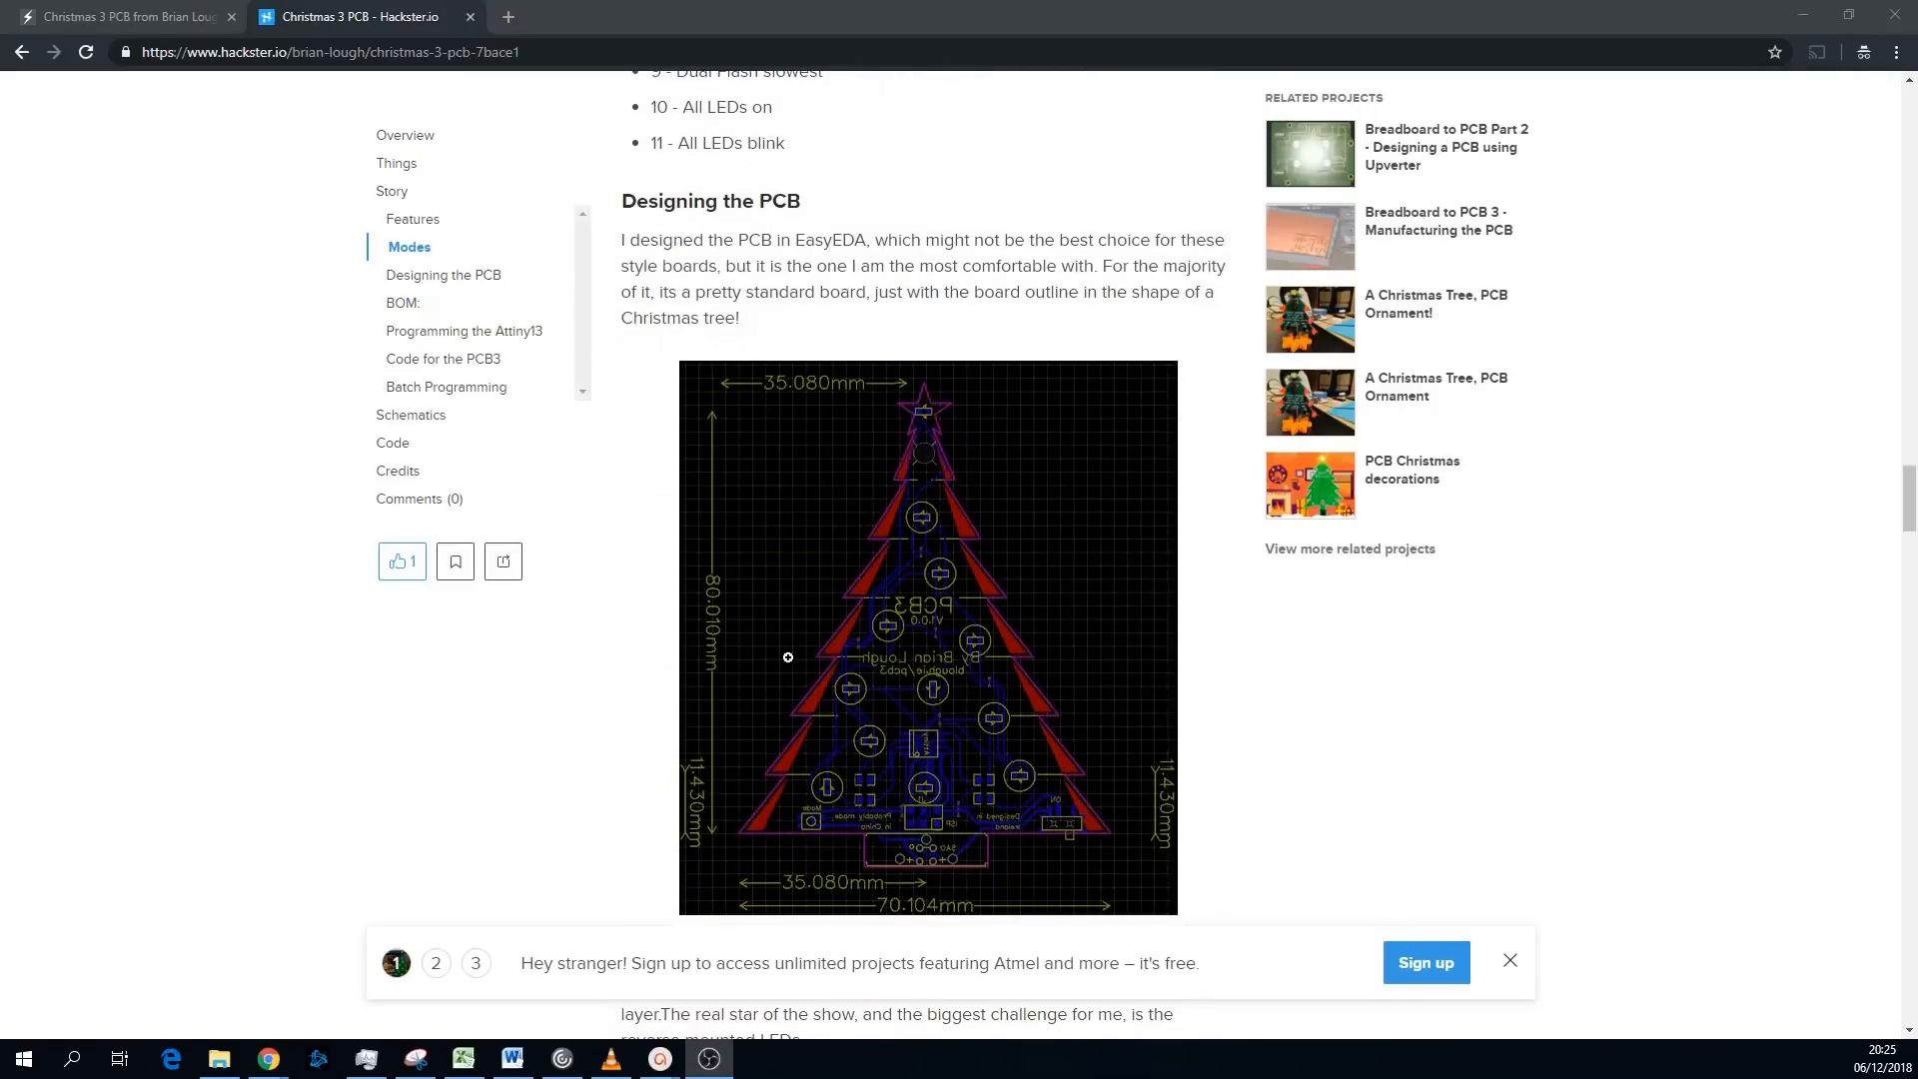
mouse_move(904, 718)
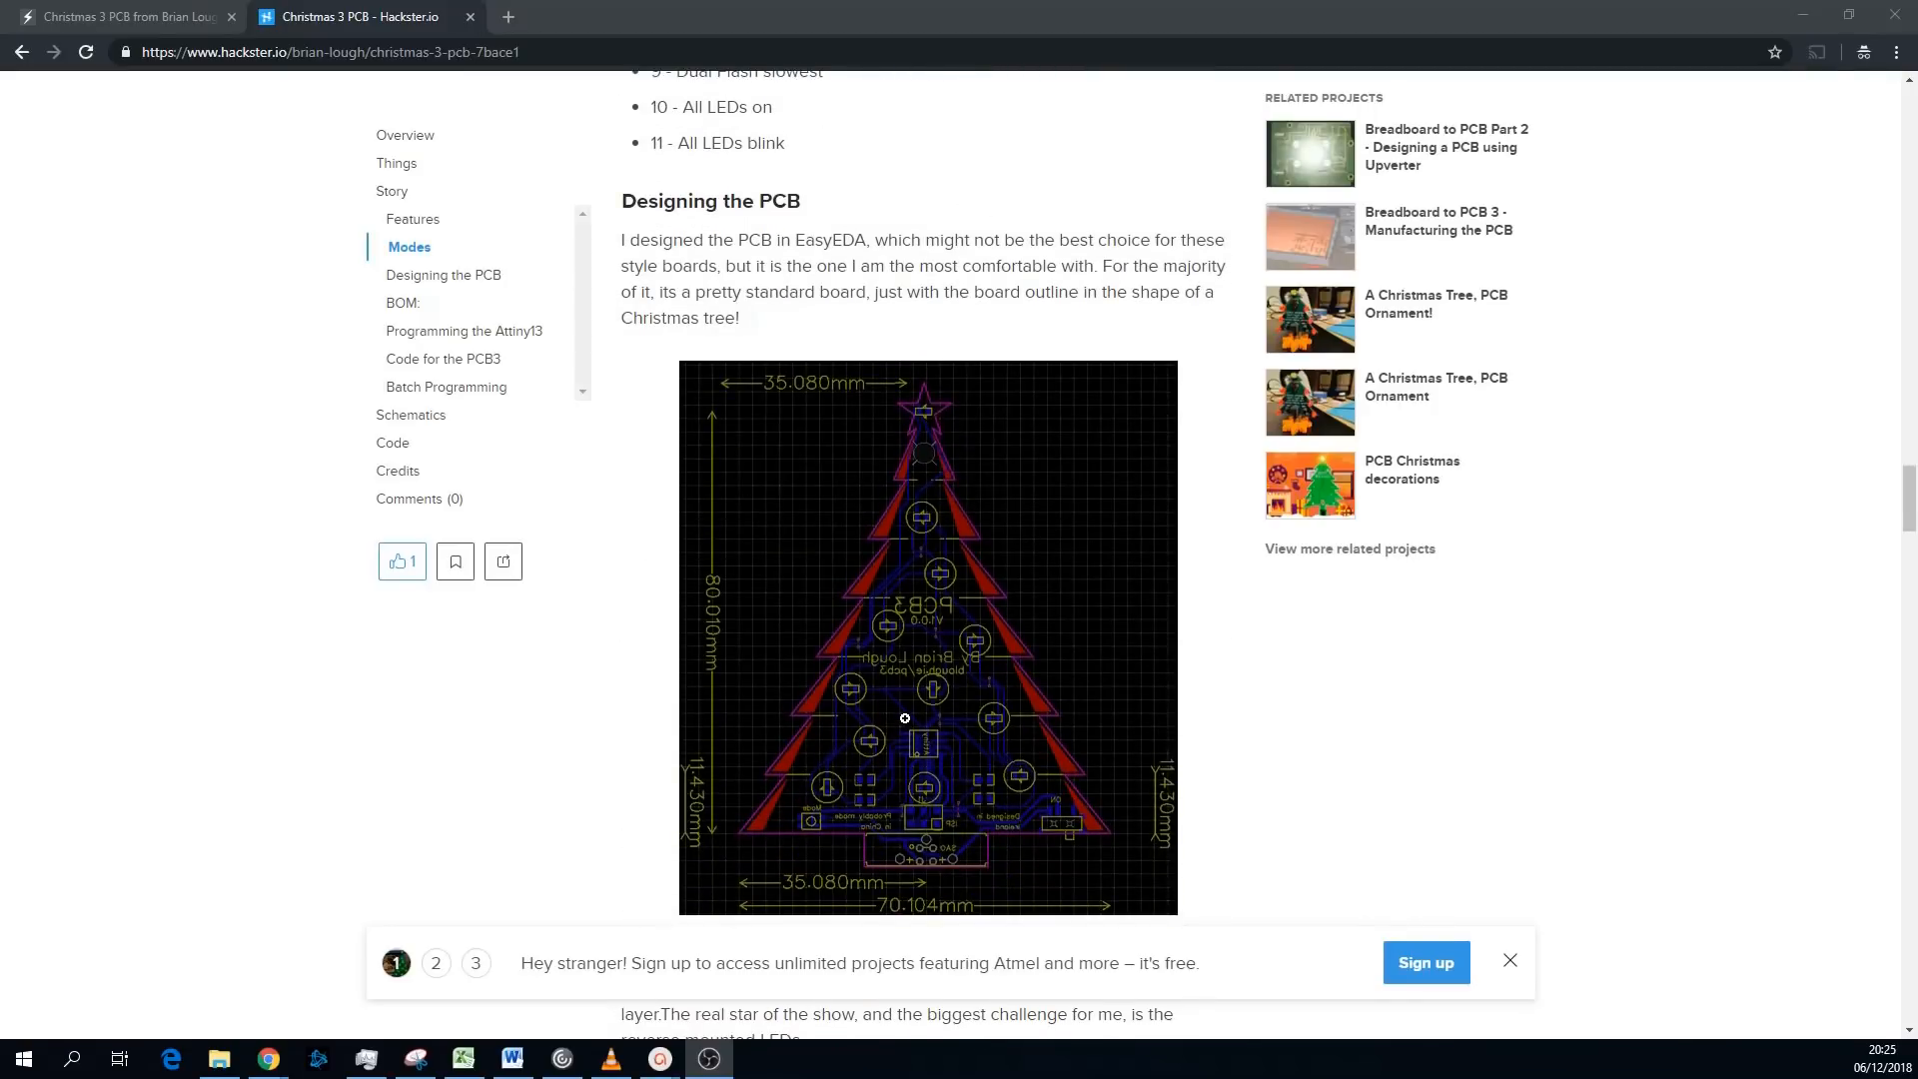
scroll("down", 3)
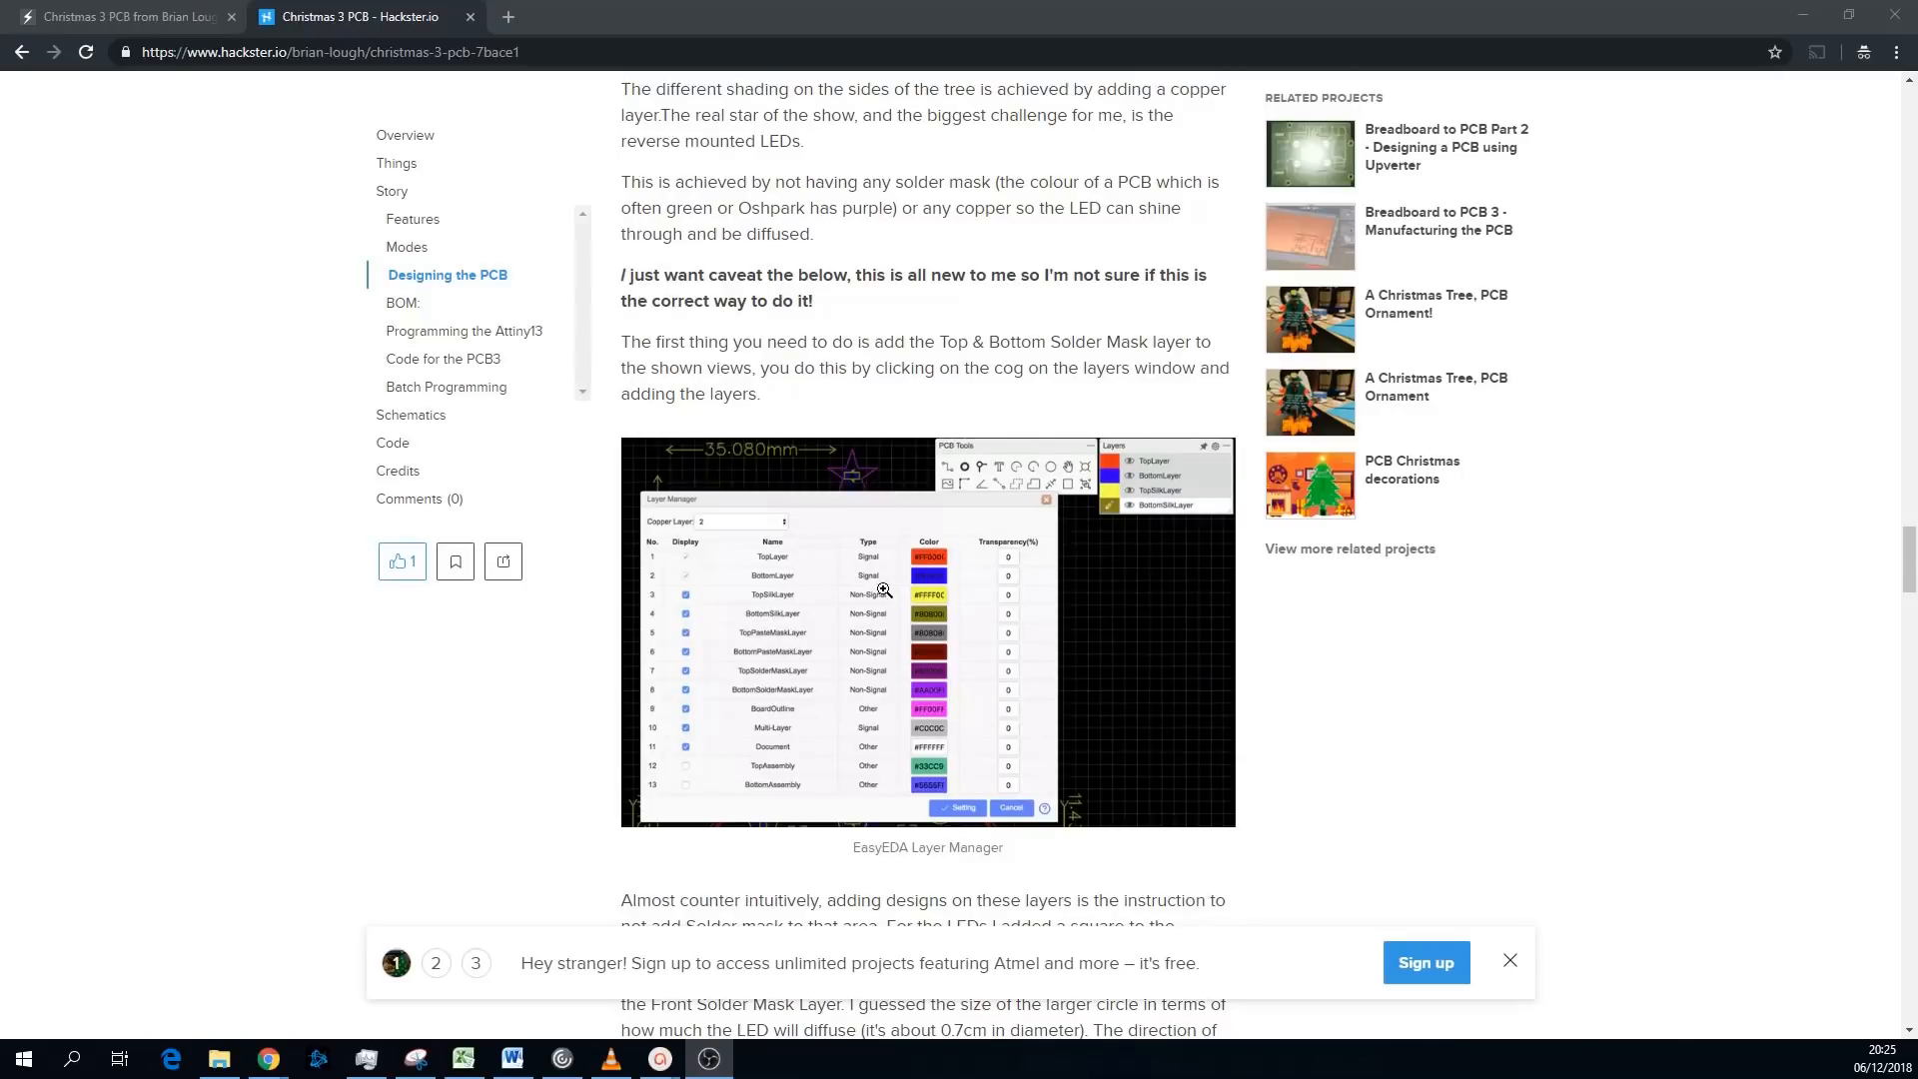
scroll("down", 3)
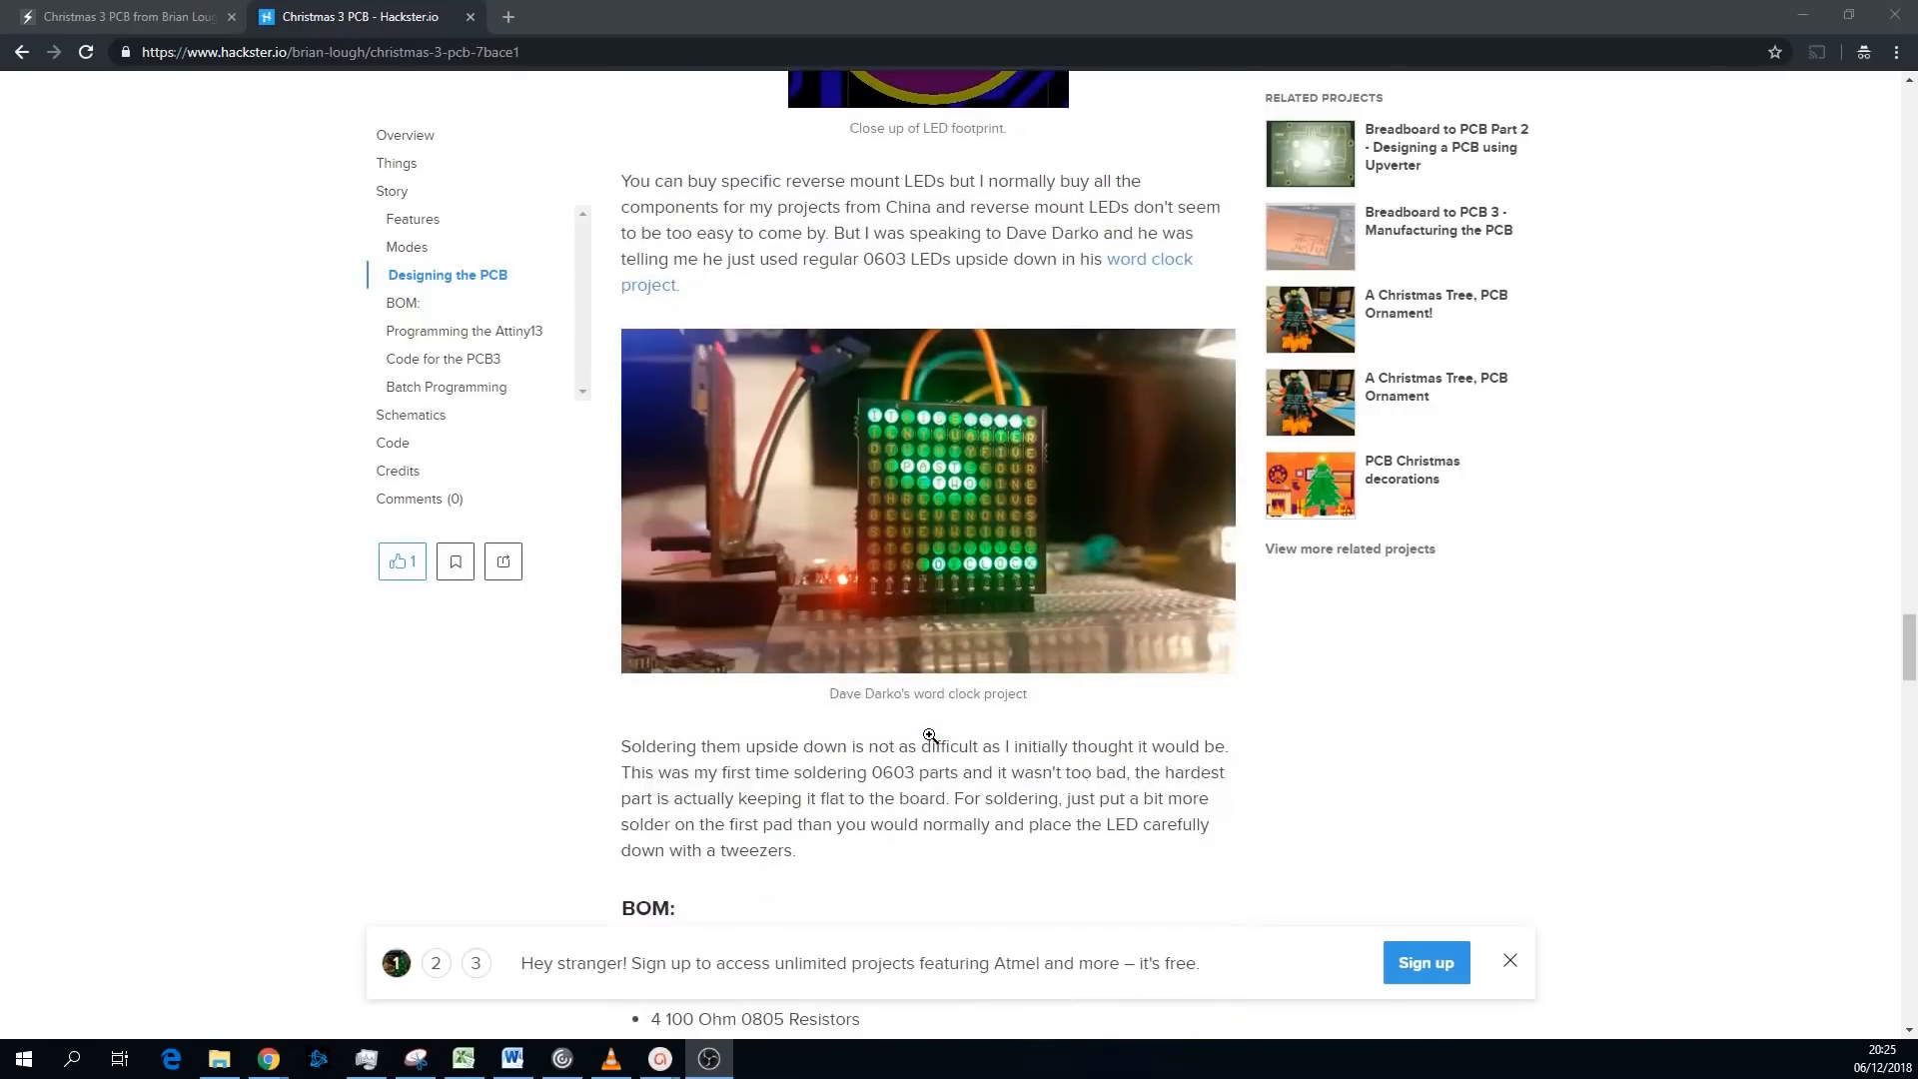
scroll("down", 3)
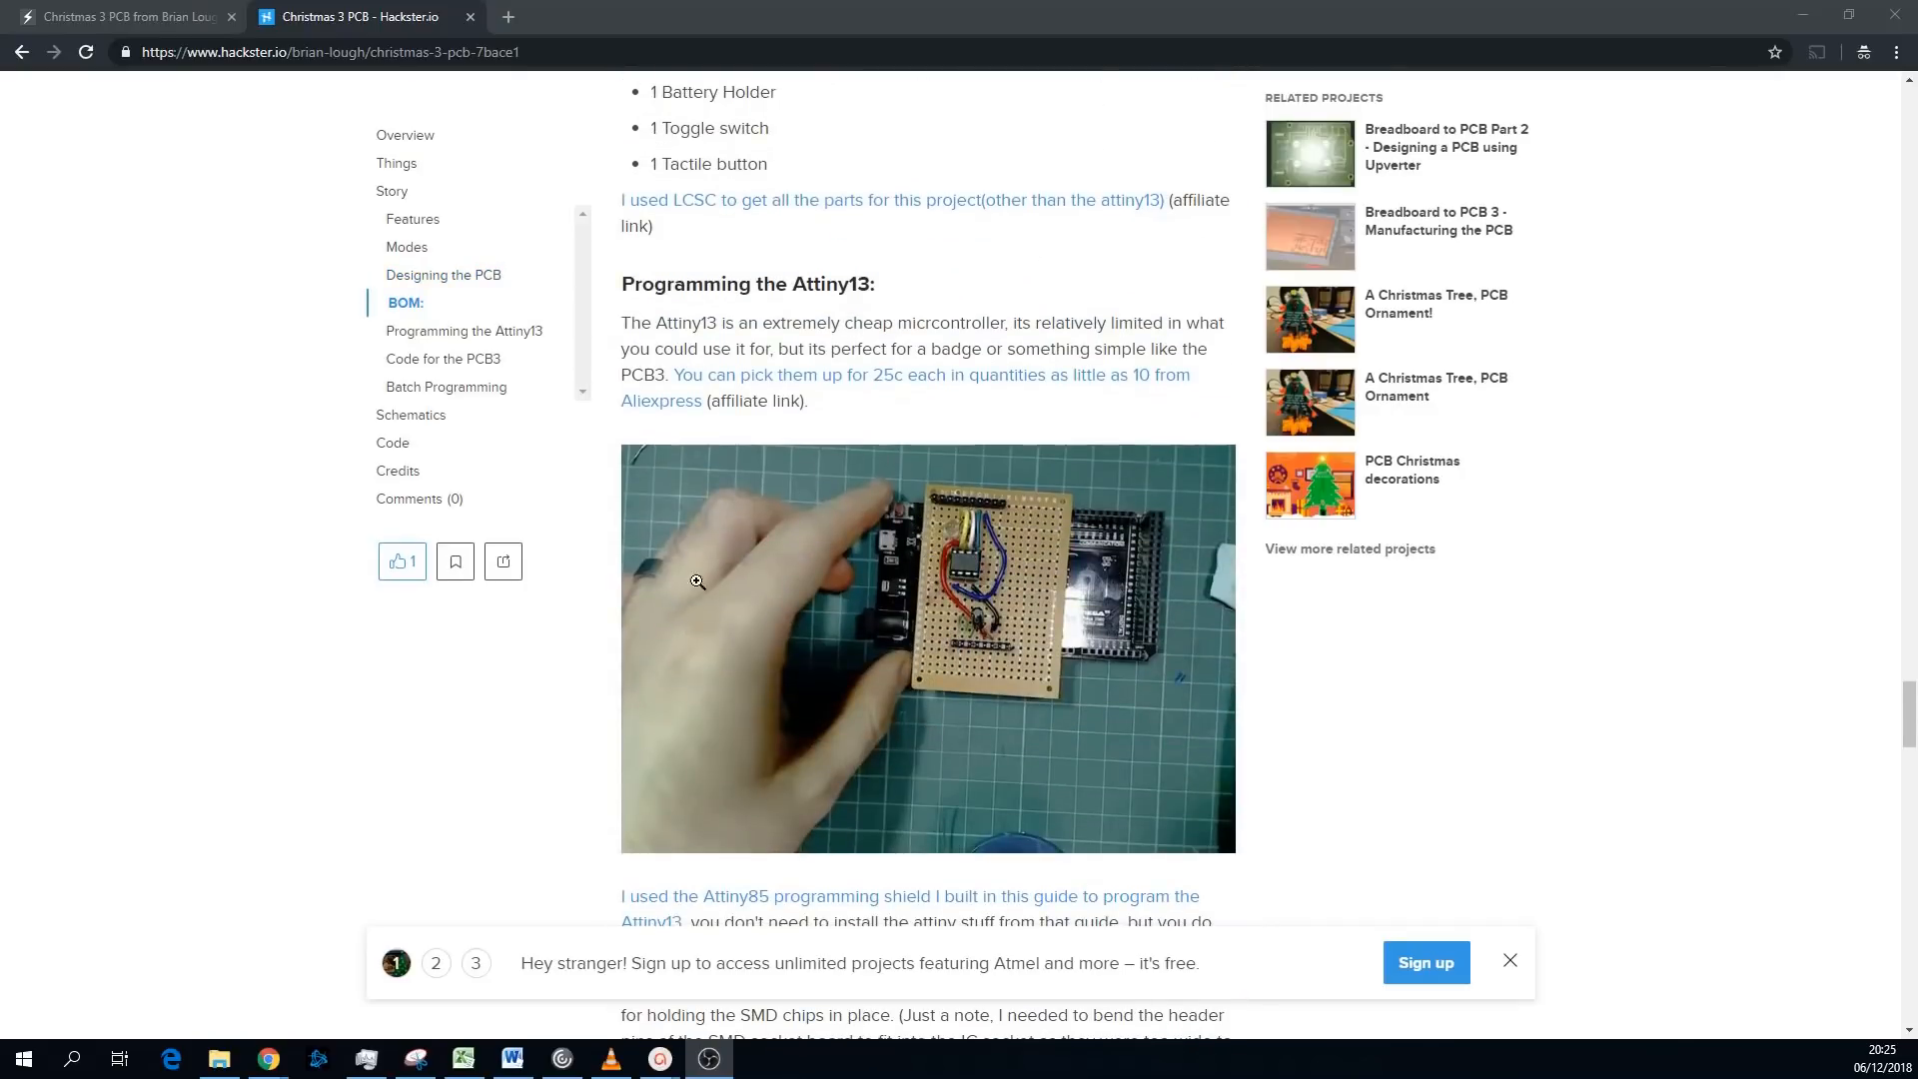
scroll("down", 3)
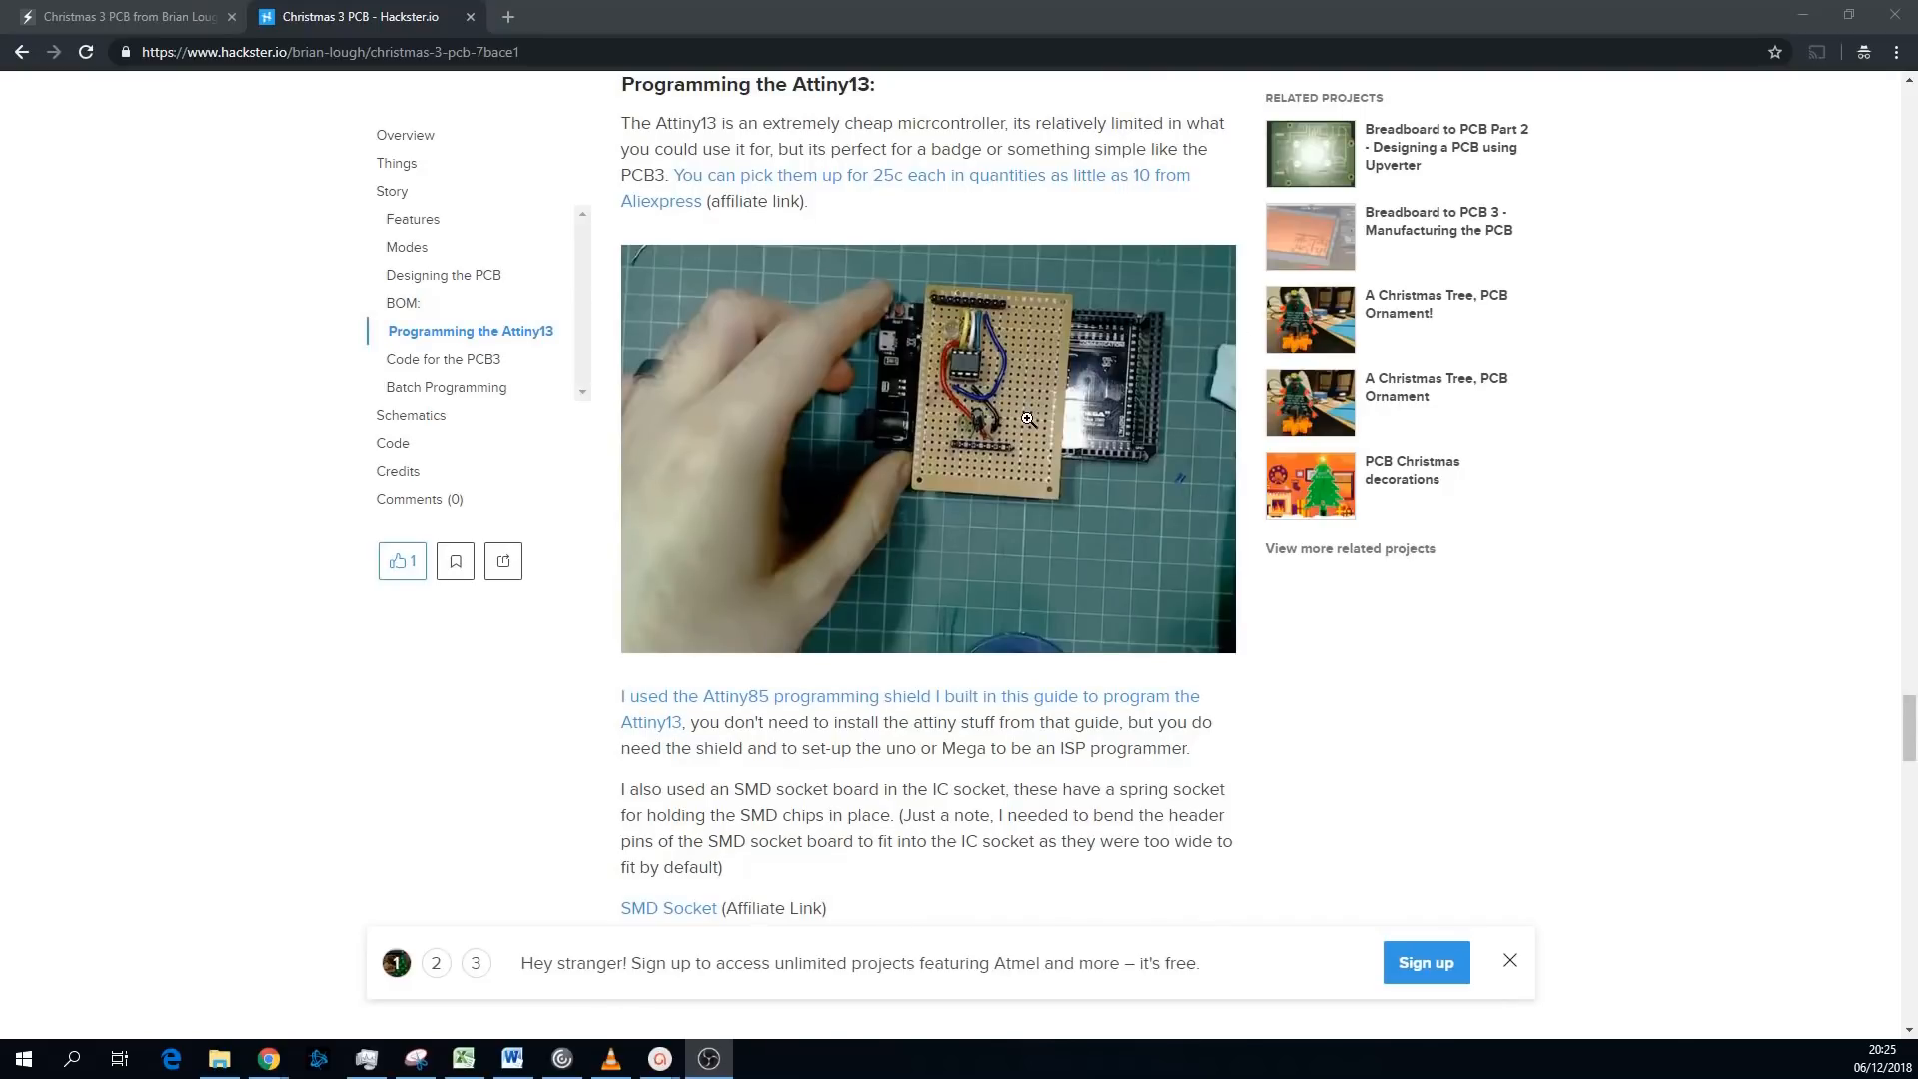
mouse_move(983, 408)
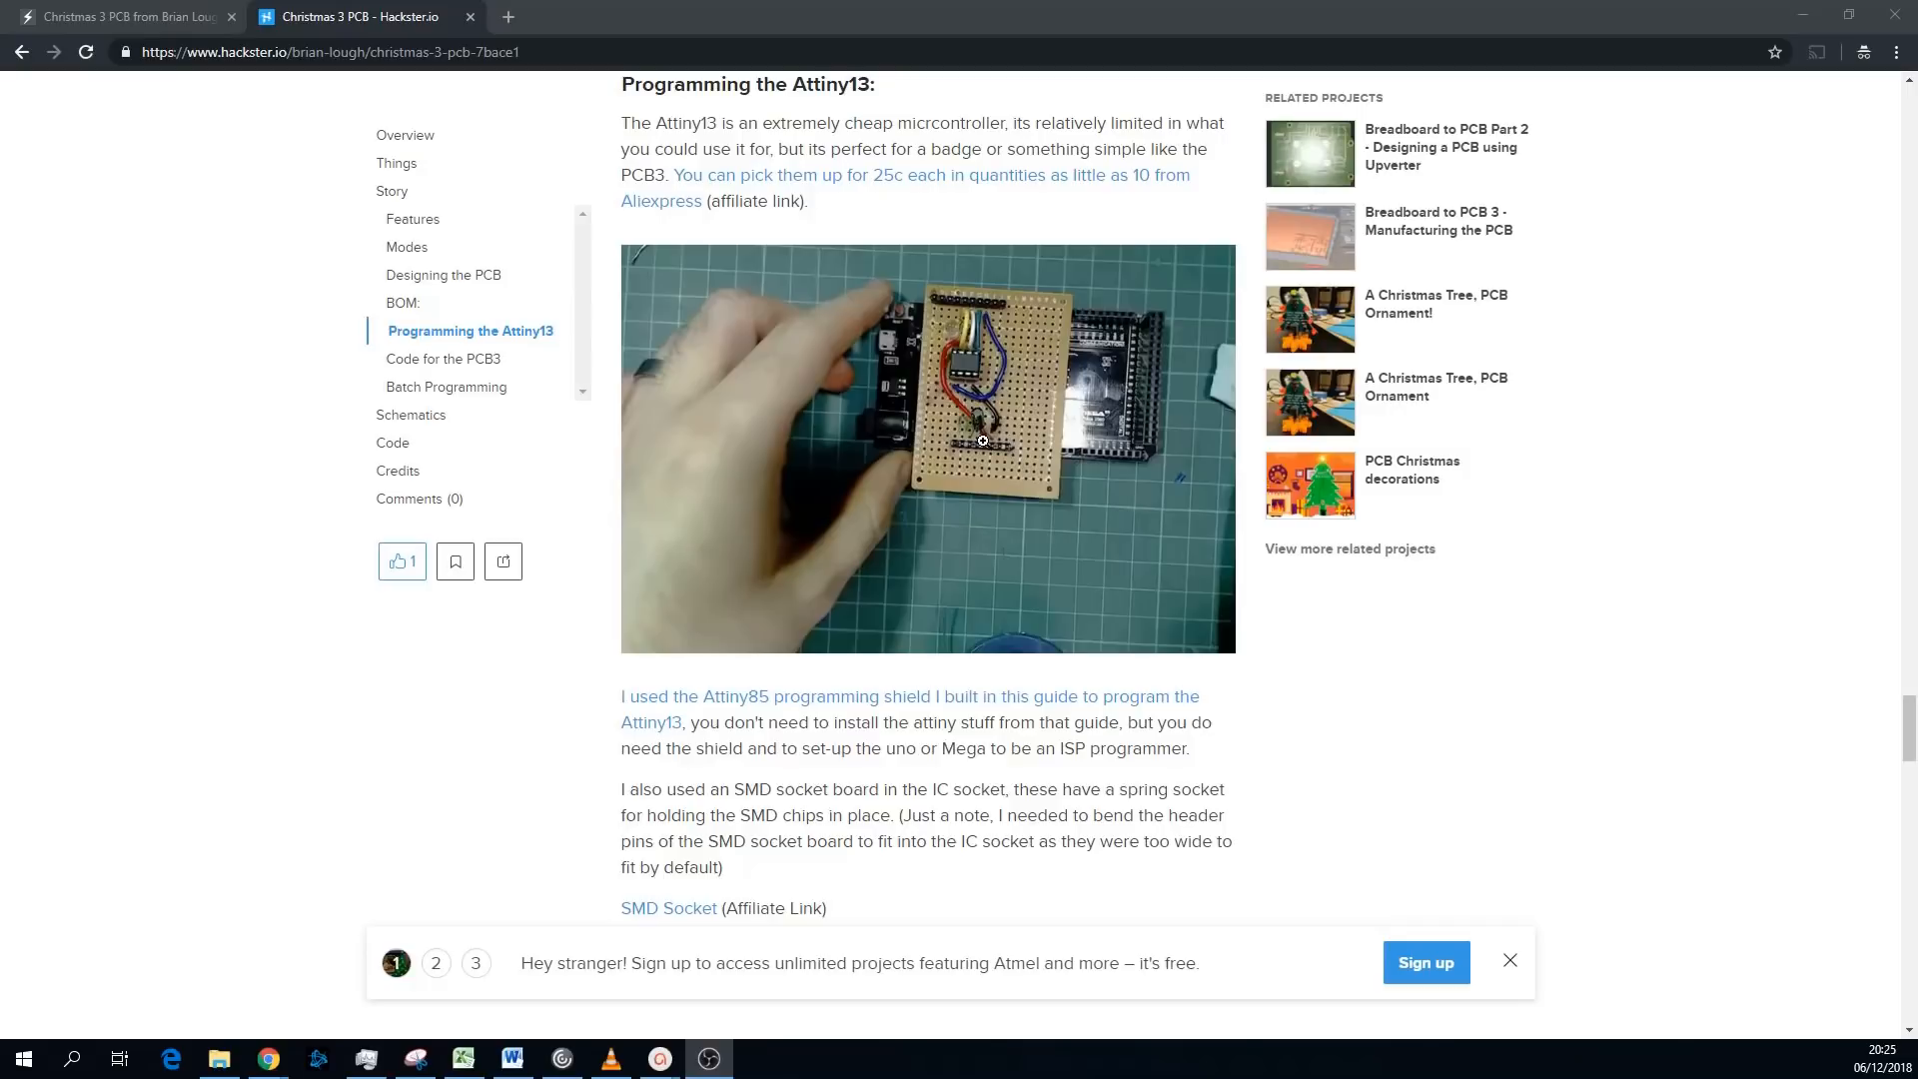
scroll("down", 3)
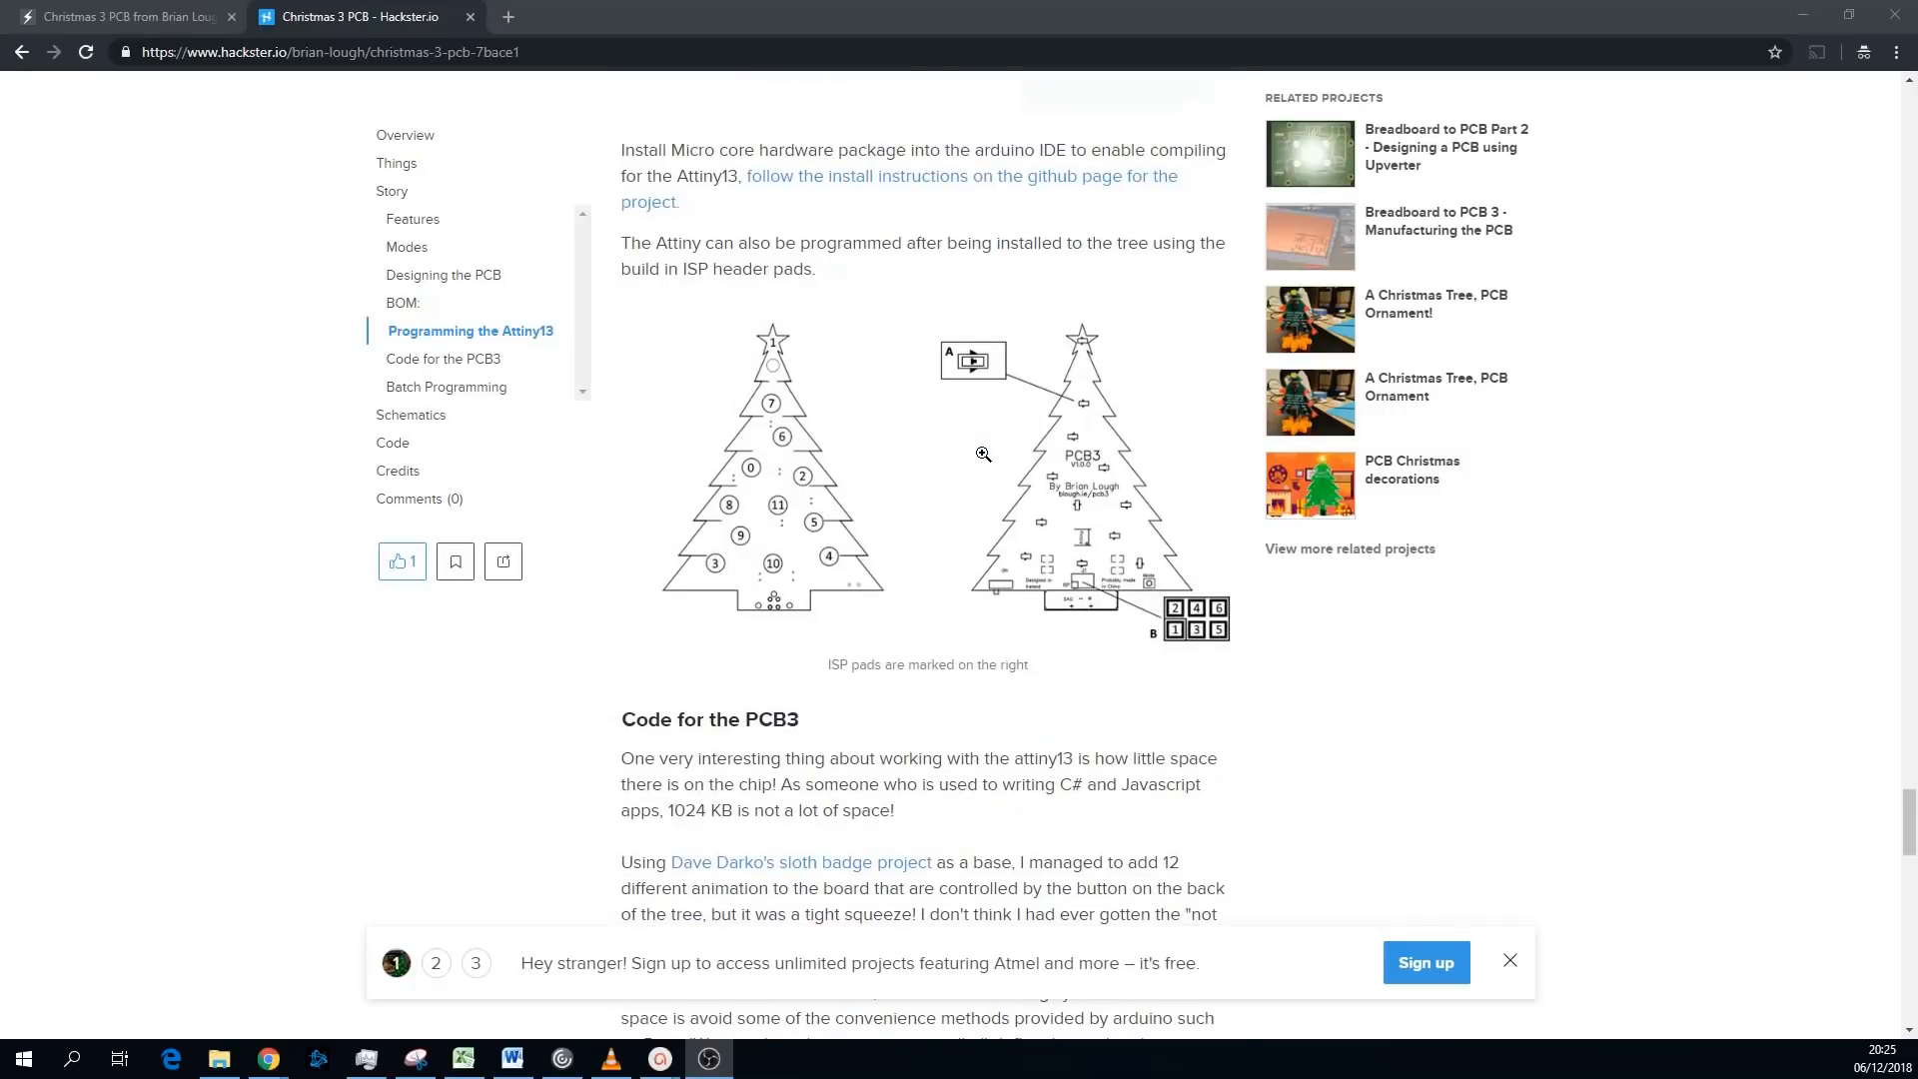
scroll("down", 3)
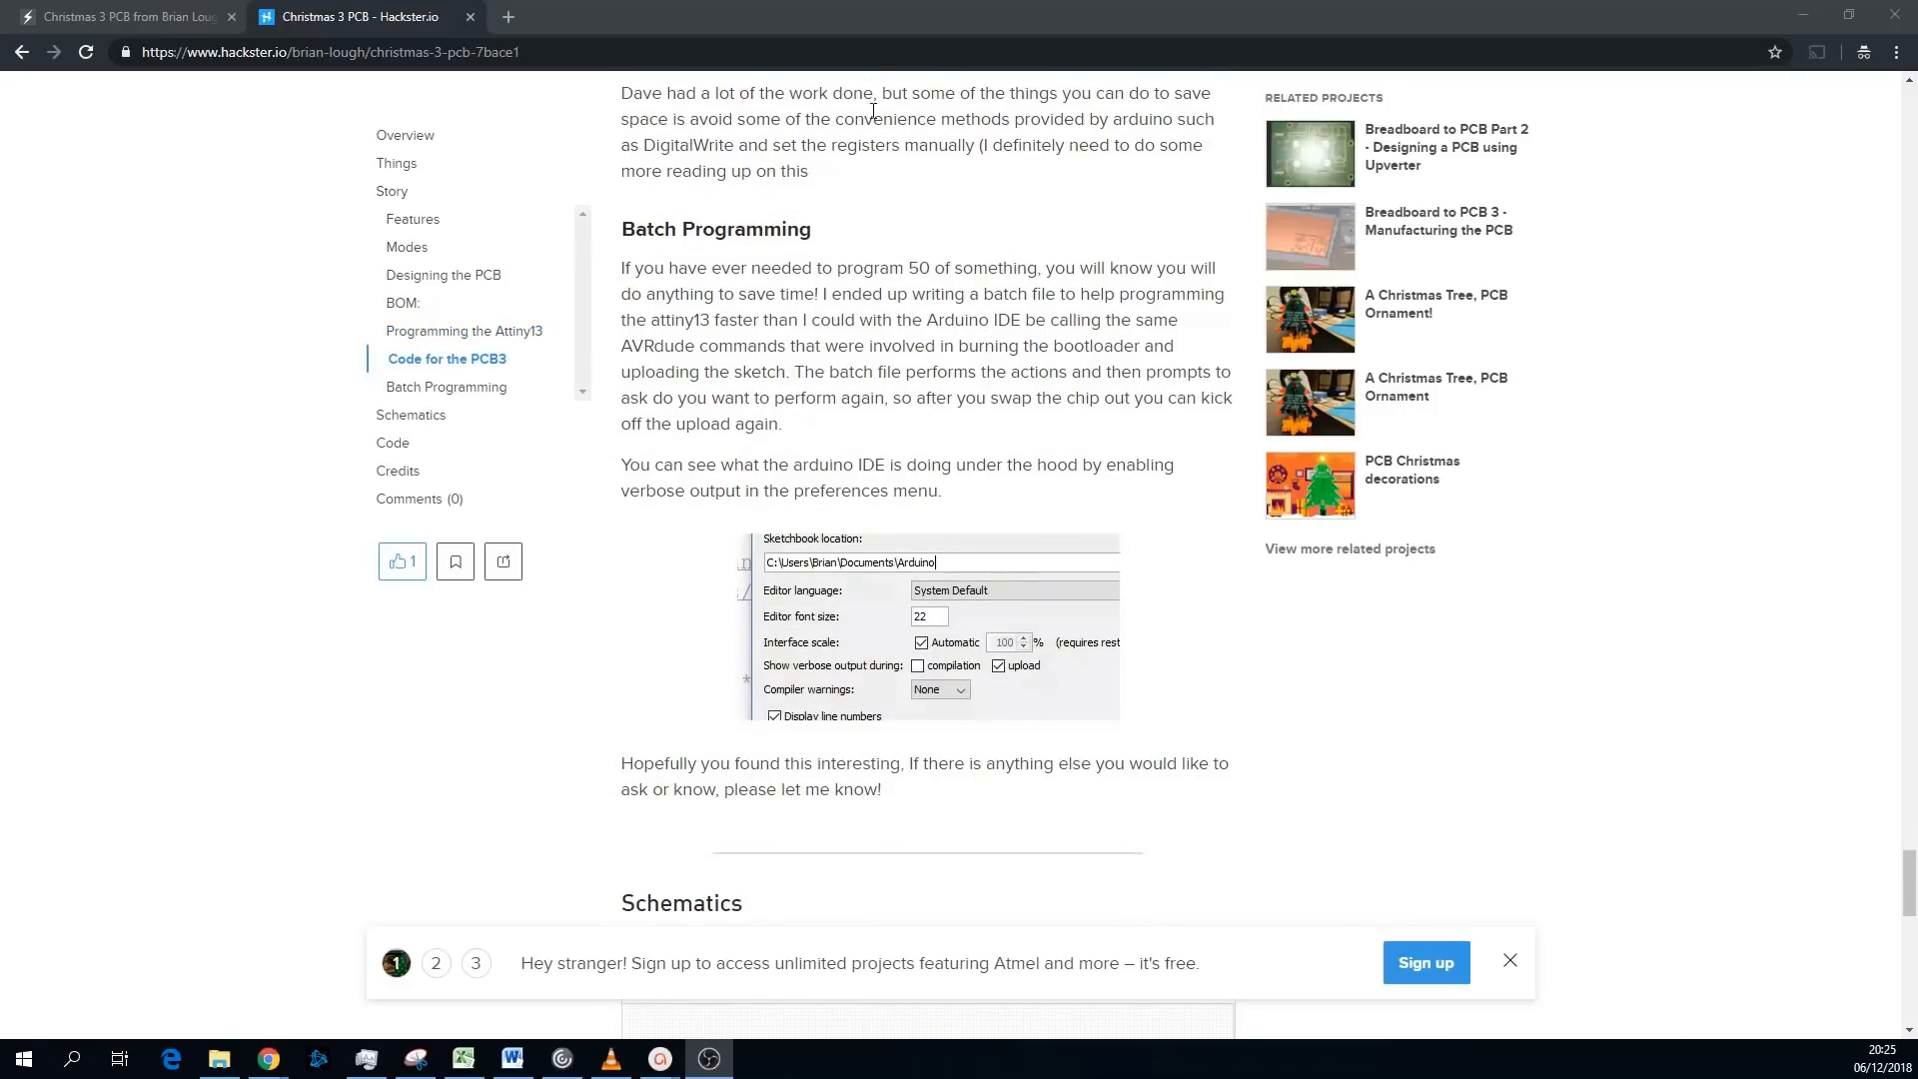
mouse_move(1268, 435)
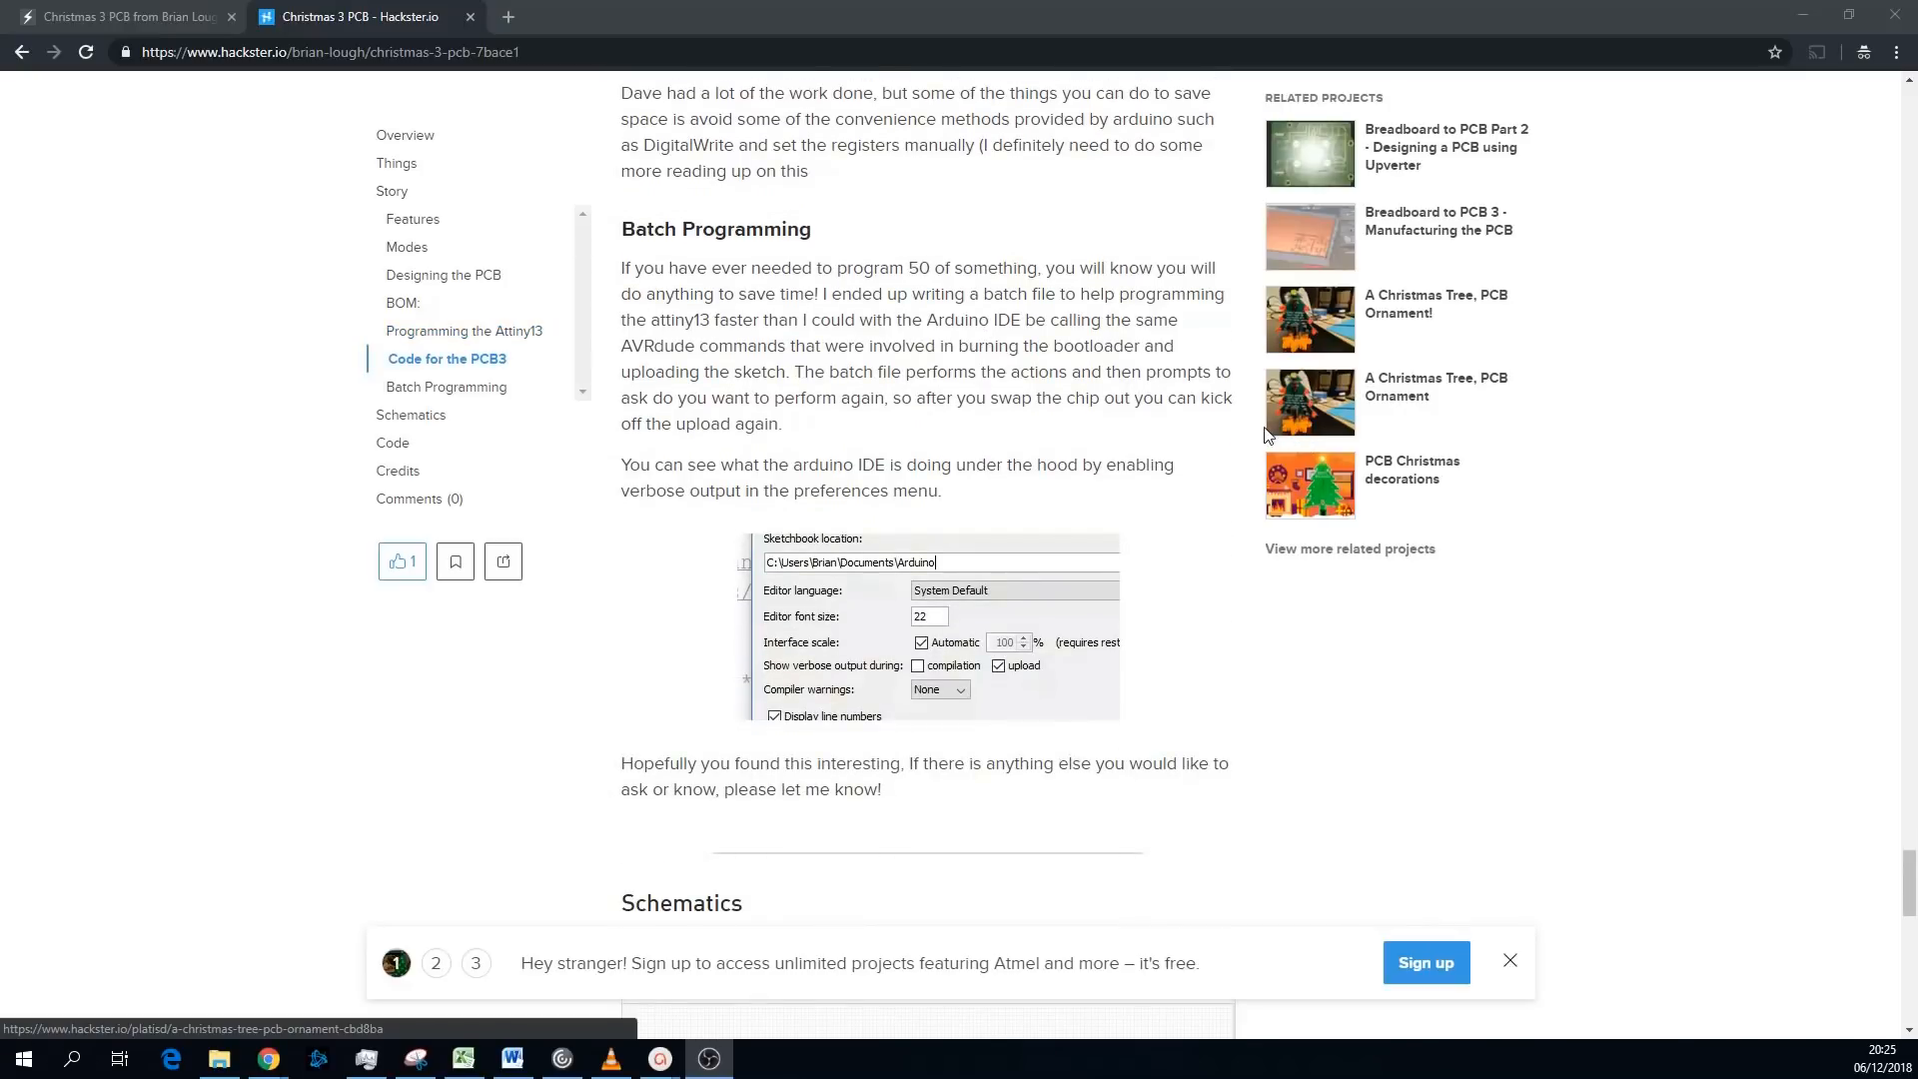
scroll("down", 3)
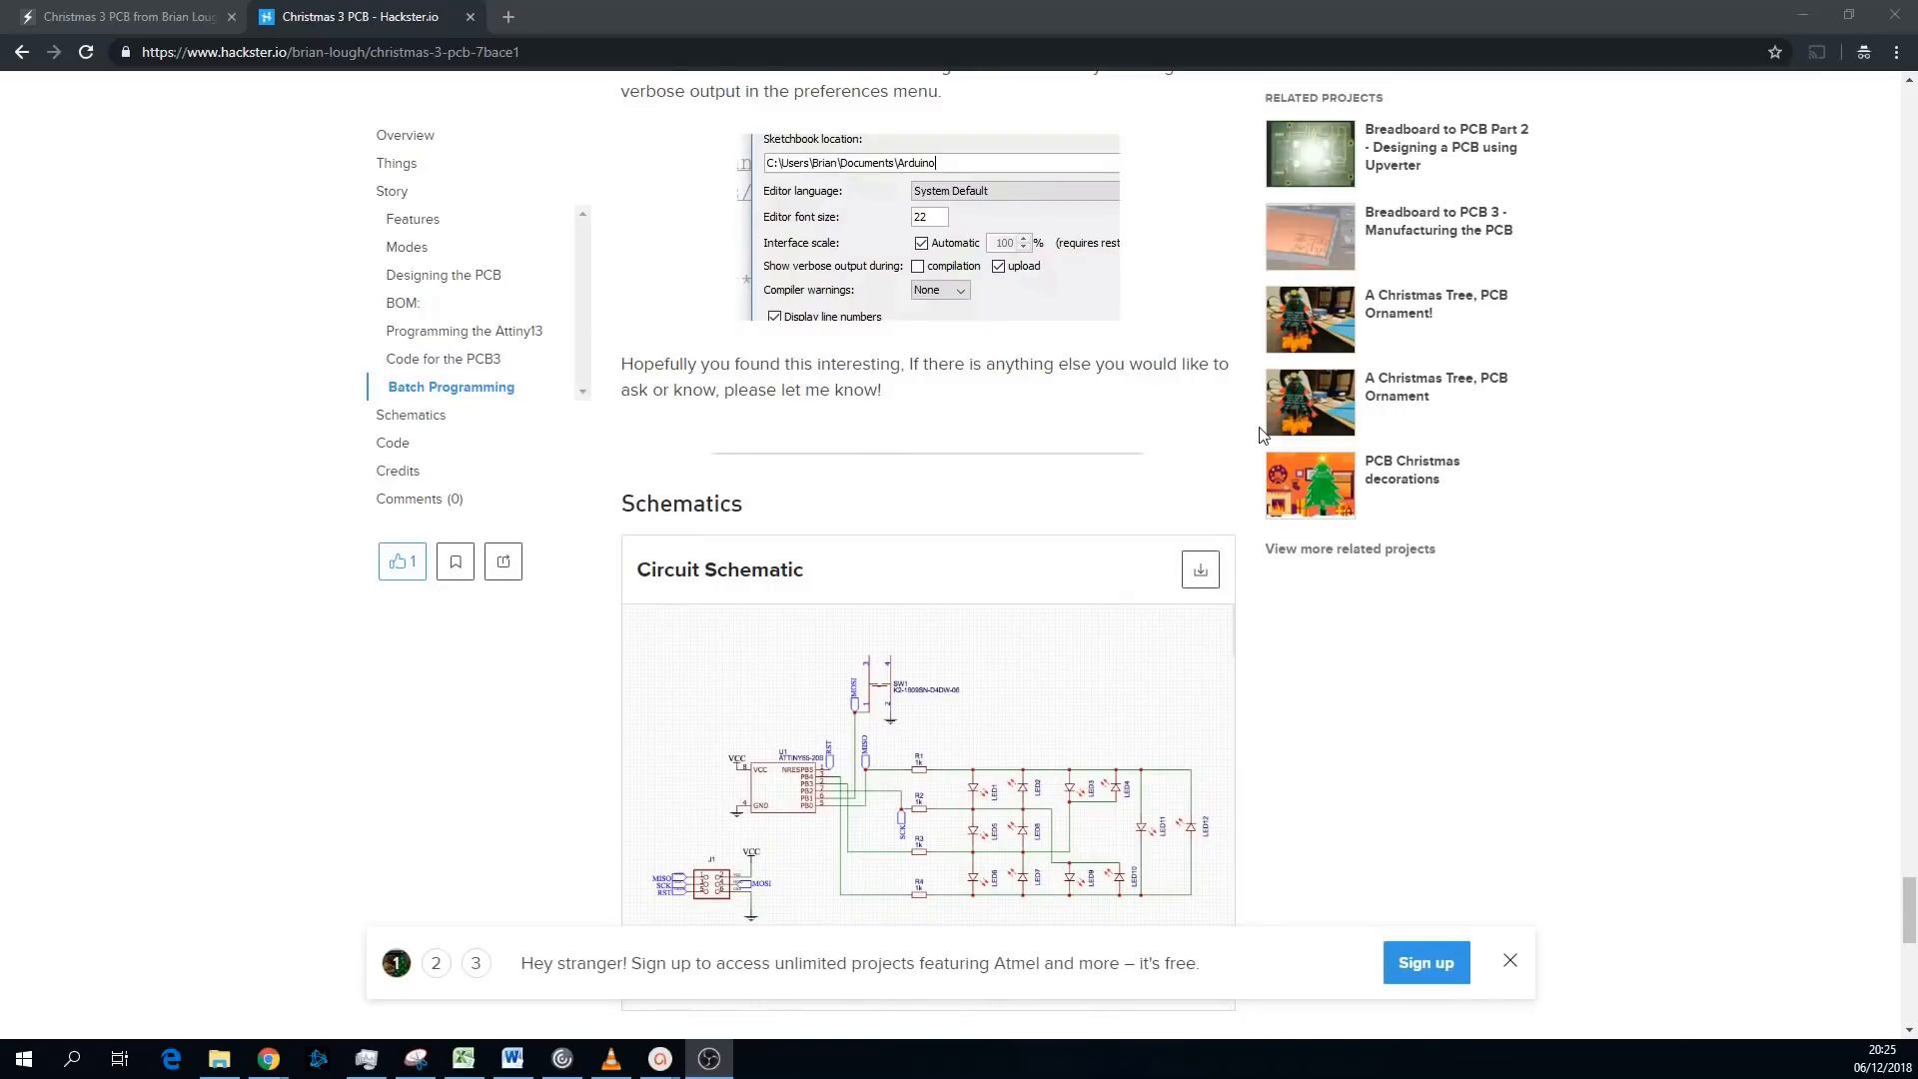
mouse_move(1023, 436)
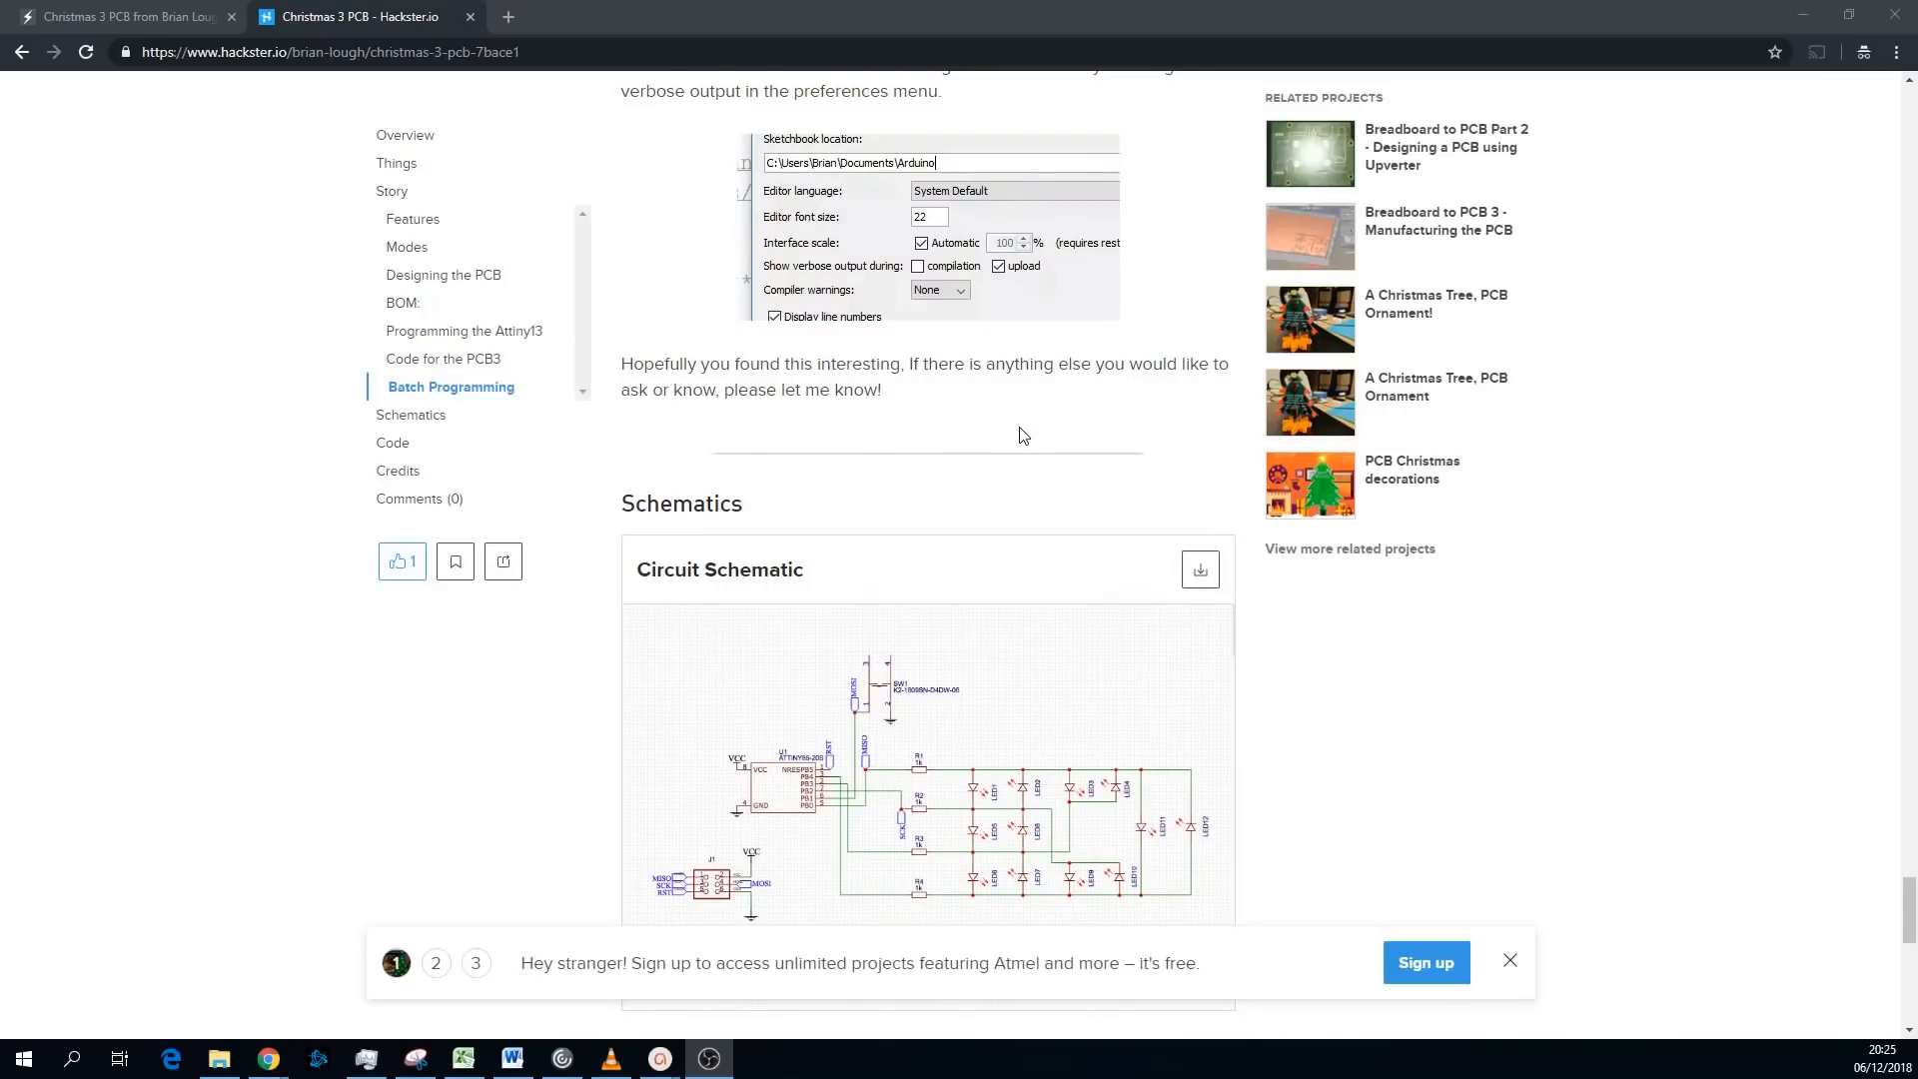